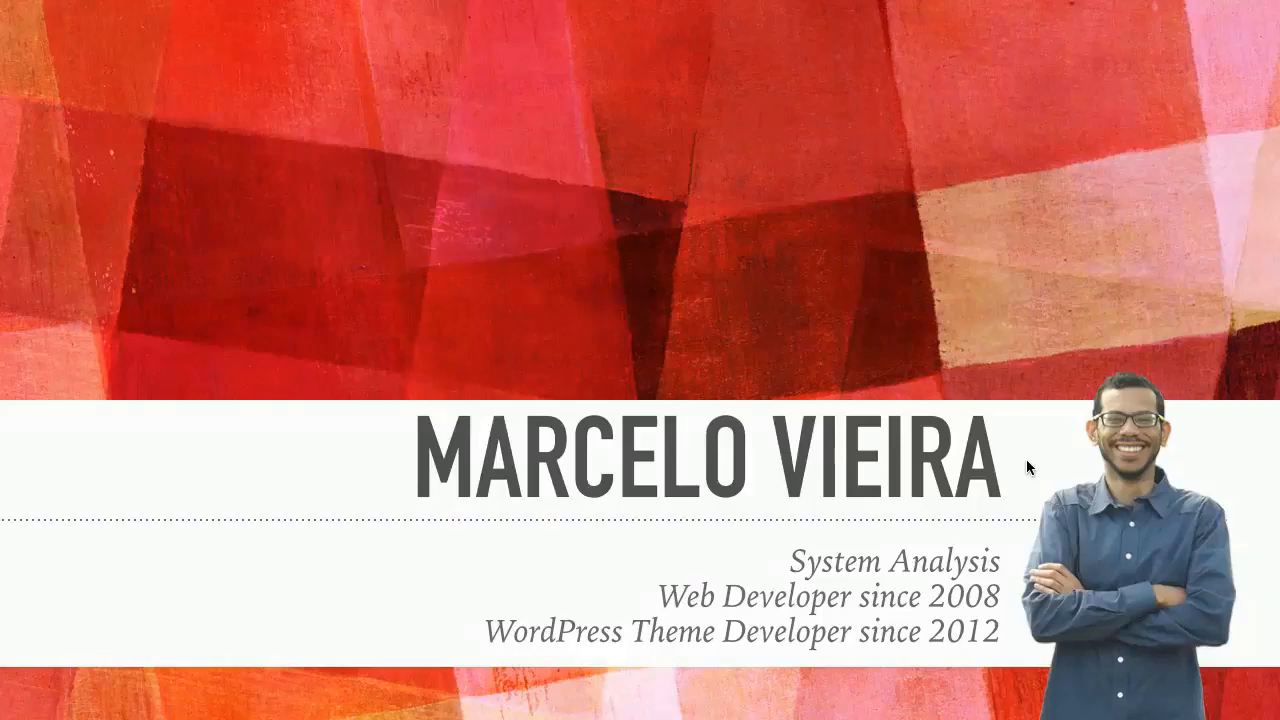
{"action": "mouse_move", "coordinate": [1018, 568]}
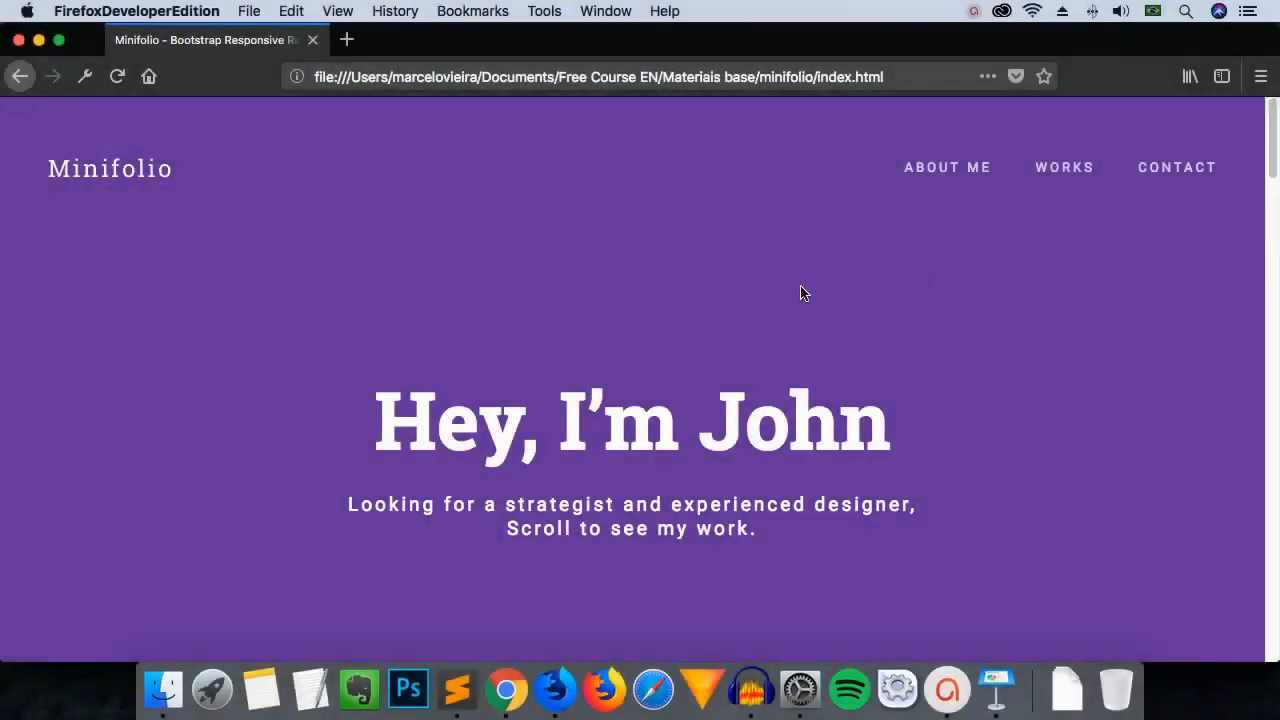
{"action": "mouse_move", "coordinate": [799, 287]}
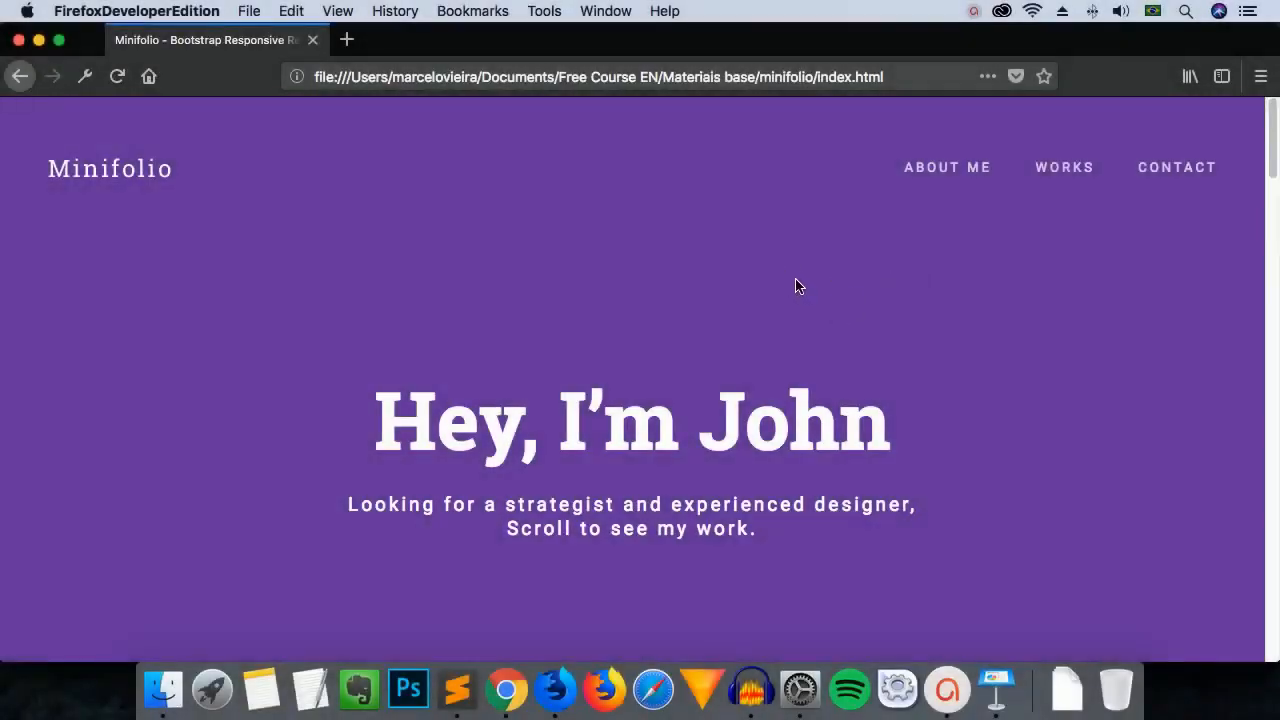
{"action": "mouse_move", "coordinate": [1064, 340]}
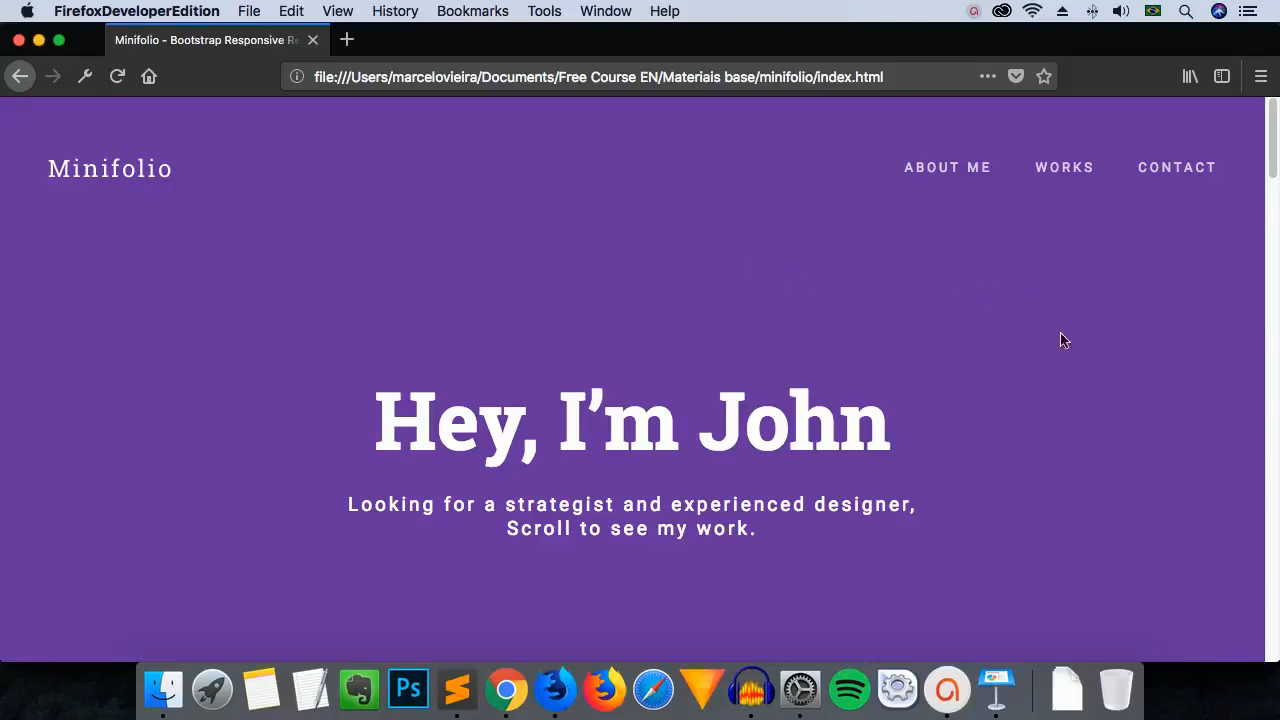
{"action": "mouse_move", "coordinate": [922, 336]}
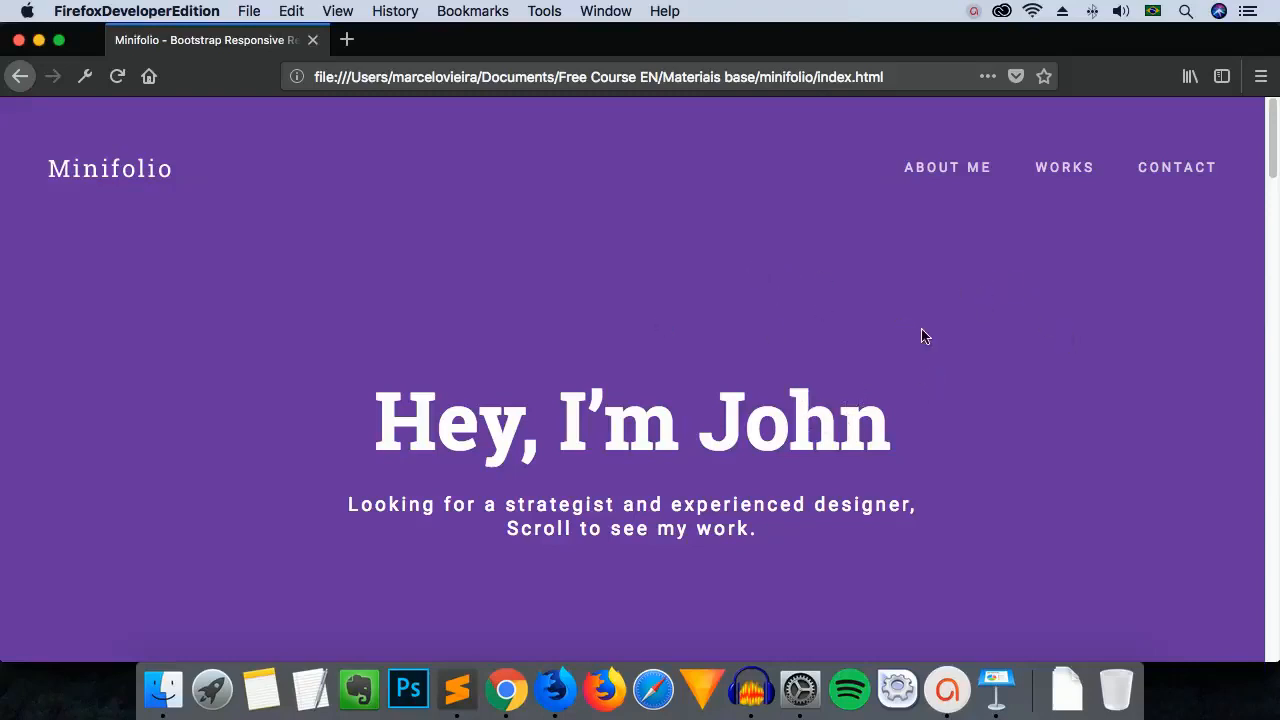
{"action": "mouse_move", "coordinate": [1155, 294]}
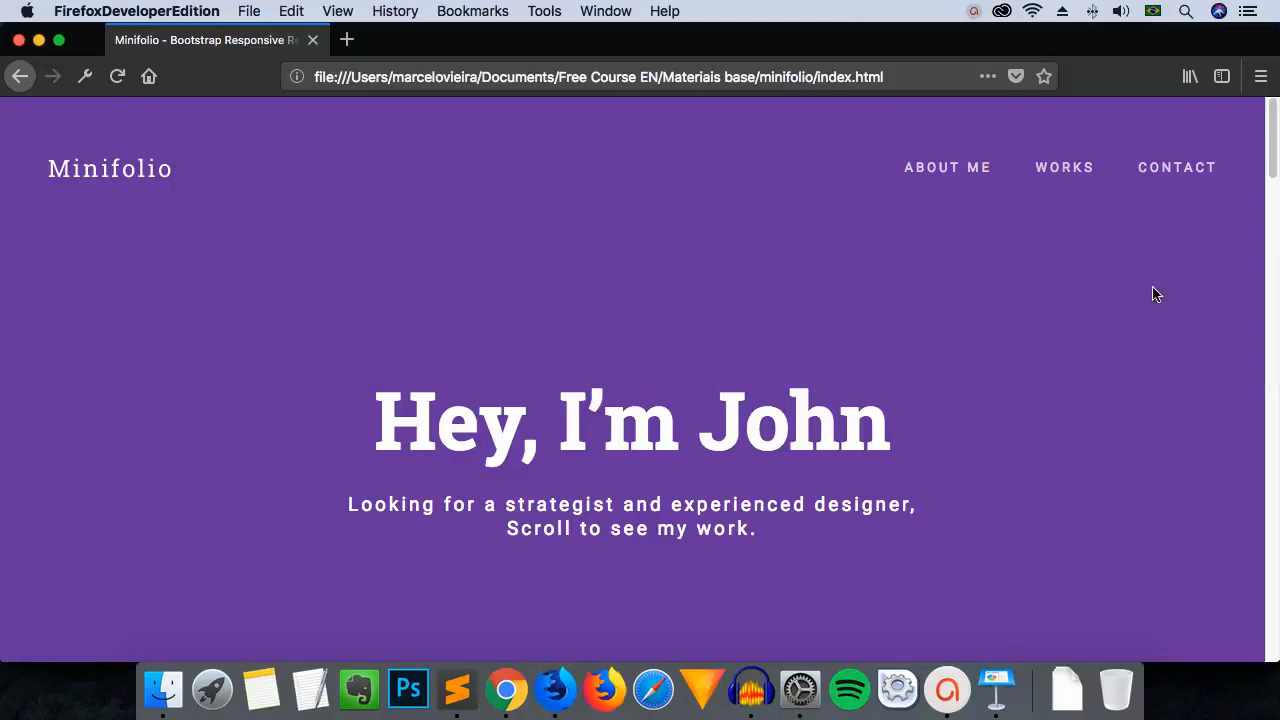
{"action": "mouse_move", "coordinate": [1135, 289]}
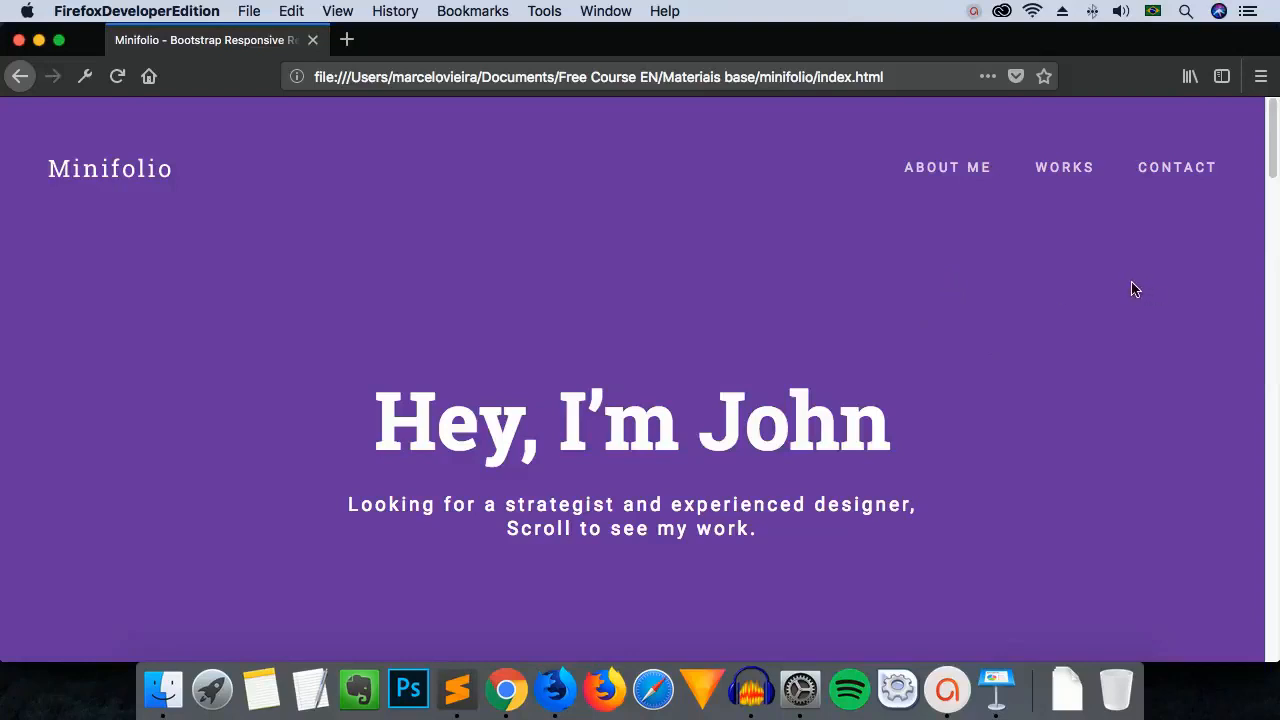
{"action": "mouse_move", "coordinate": [1107, 269]}
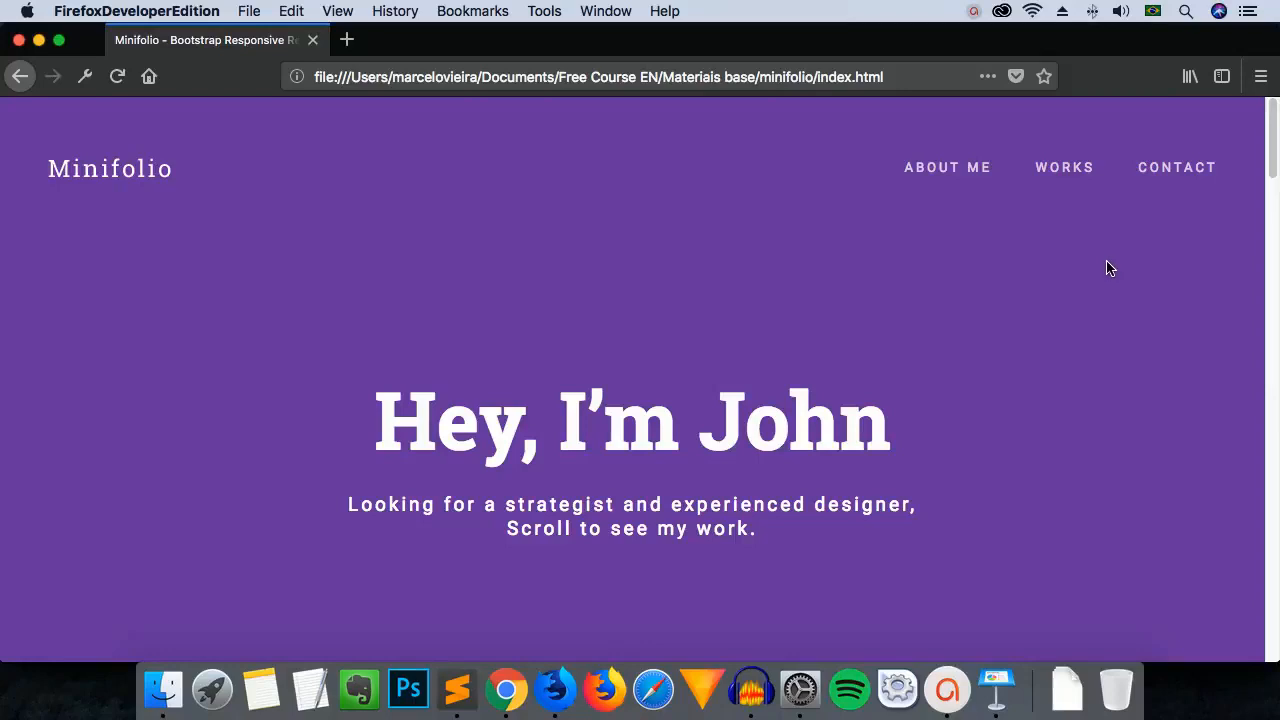
{"action": "mouse_move", "coordinate": [1047, 260]}
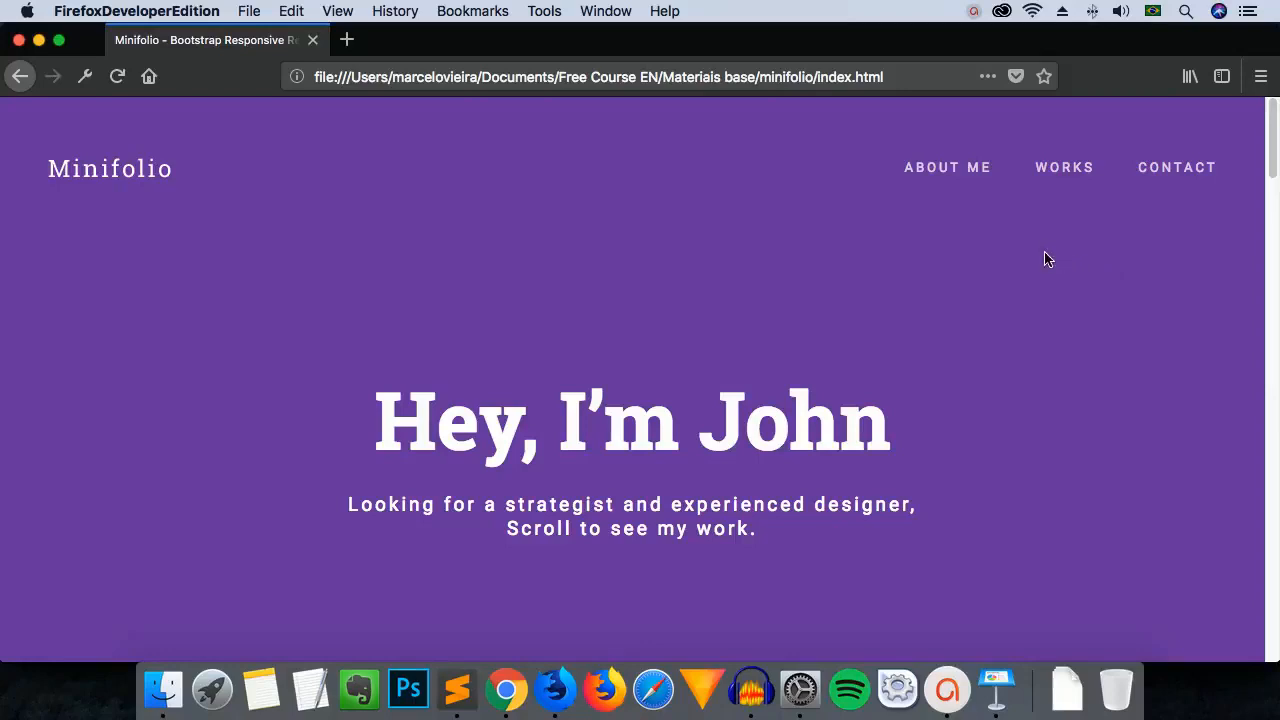
{"action": "mouse_move", "coordinate": [1047, 290]}
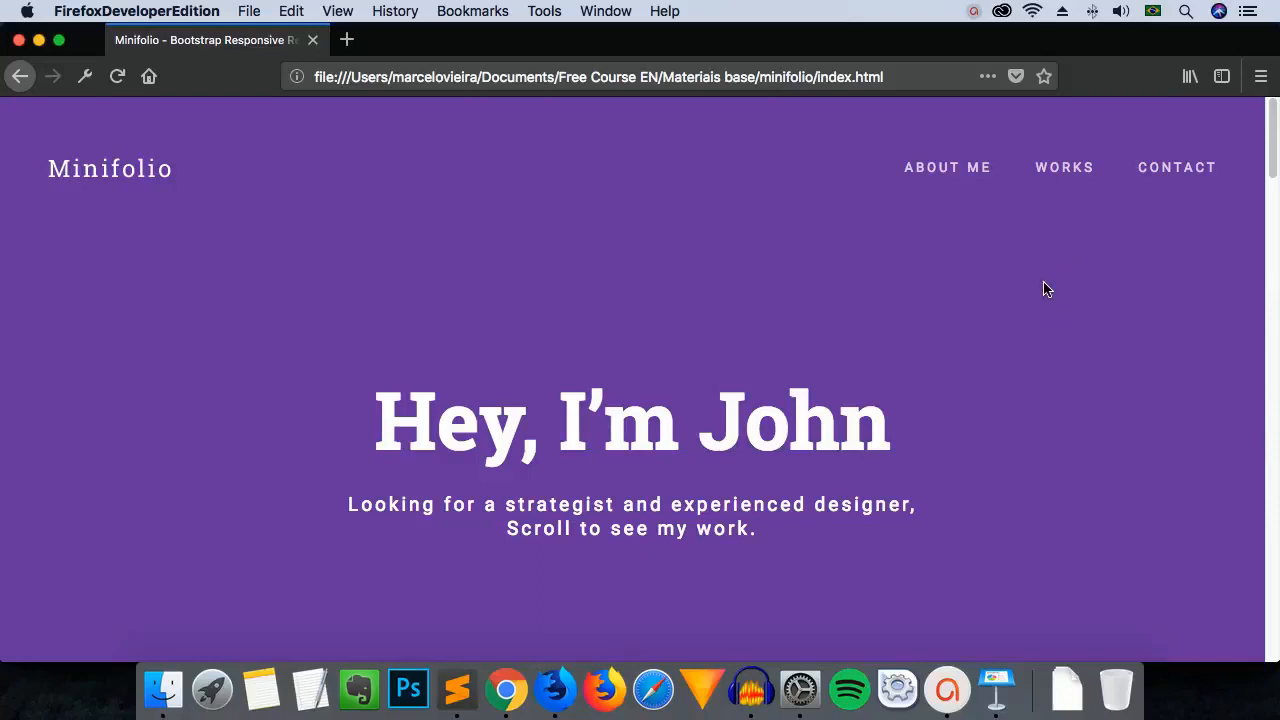
{"action": "mouse_move", "coordinate": [645, 268]}
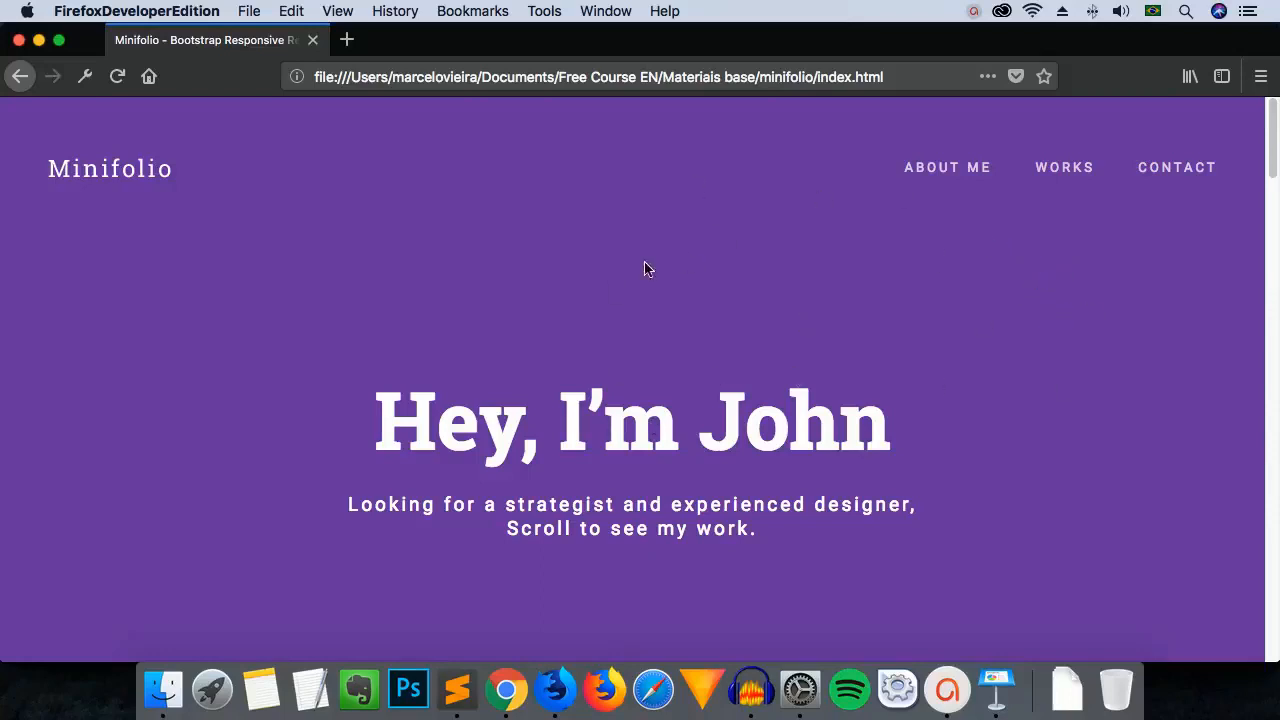
{"action": "mouse_move", "coordinate": [1176, 299]}
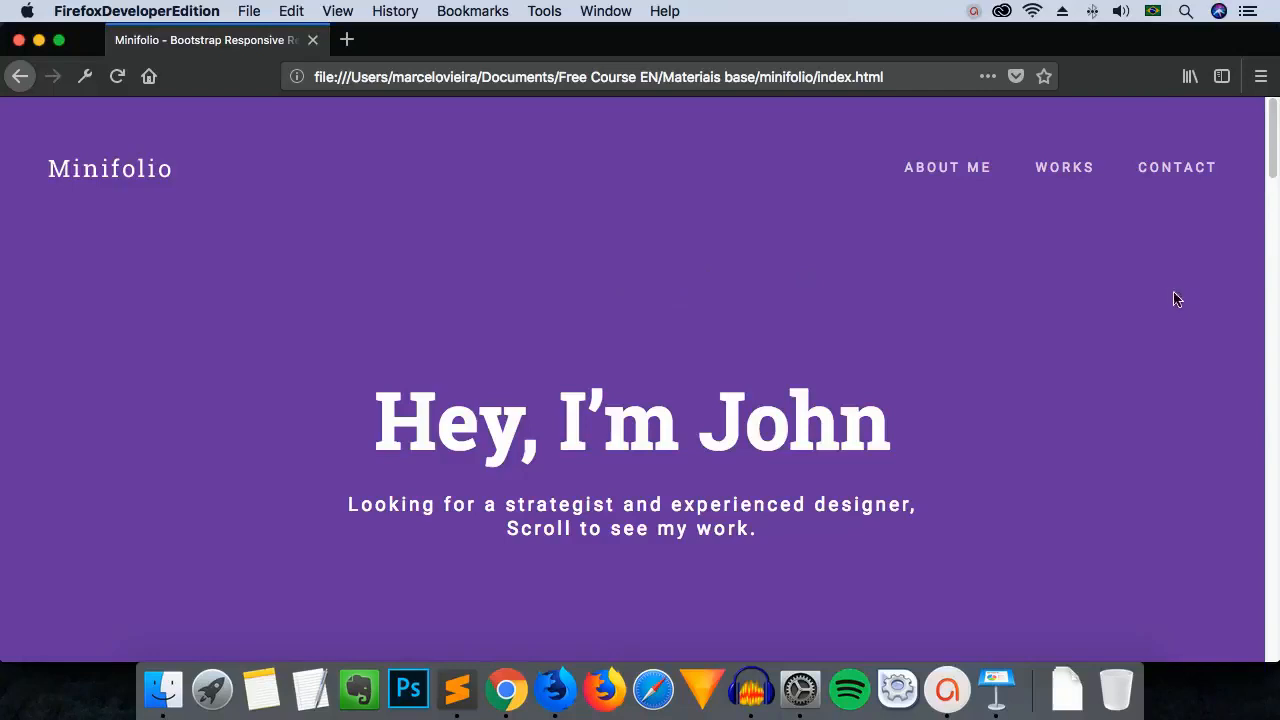
{"action": "mouse_move", "coordinate": [865, 273]}
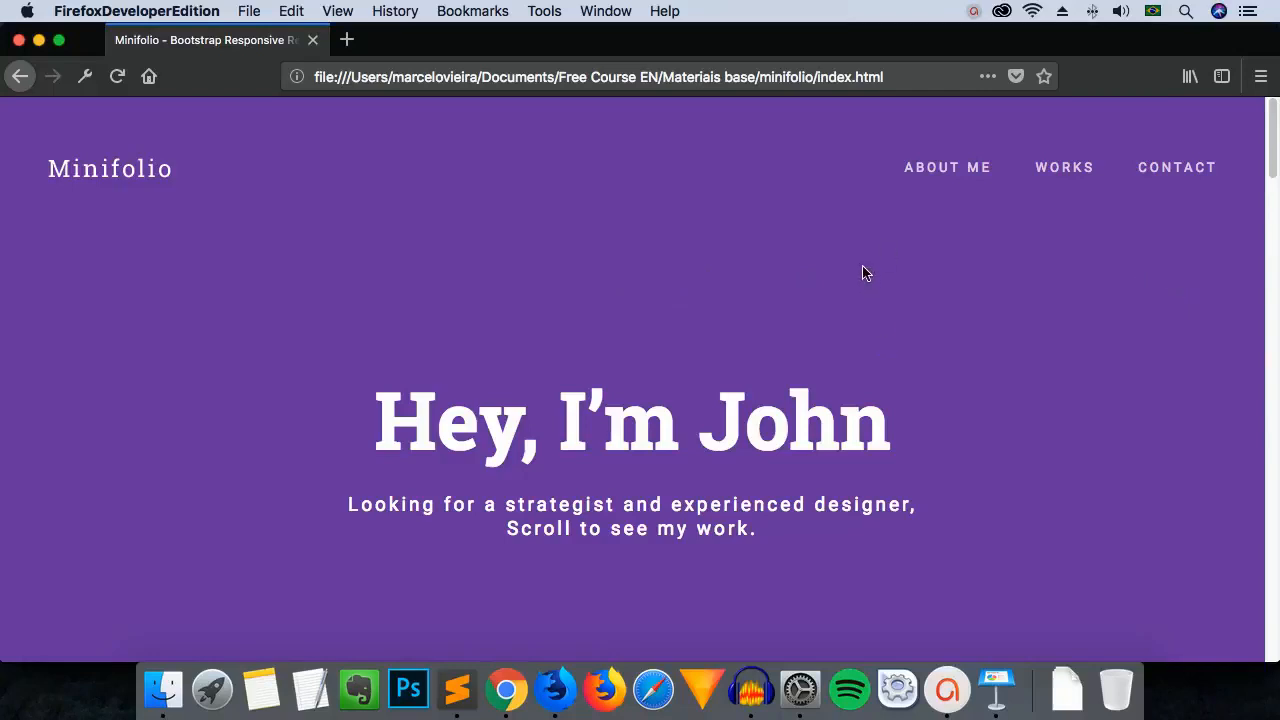
{"action": "mouse_move", "coordinate": [908, 293]}
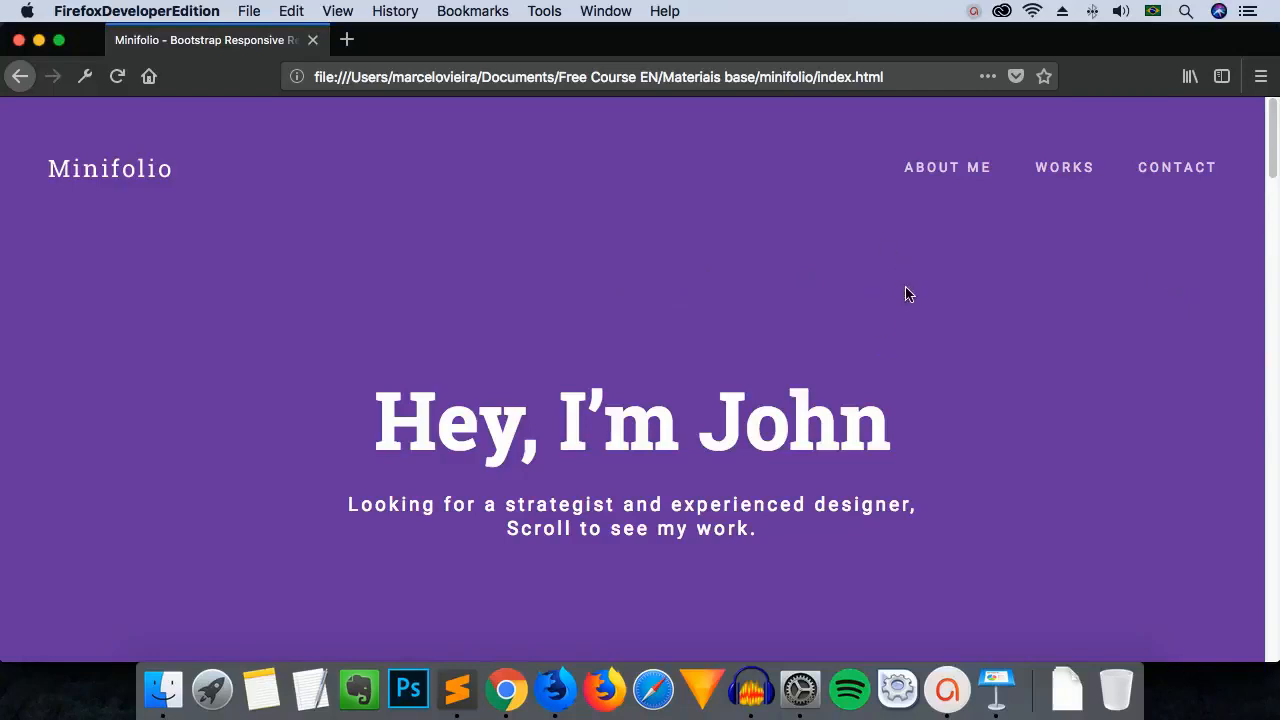
{"action": "mouse_move", "coordinate": [920, 305]}
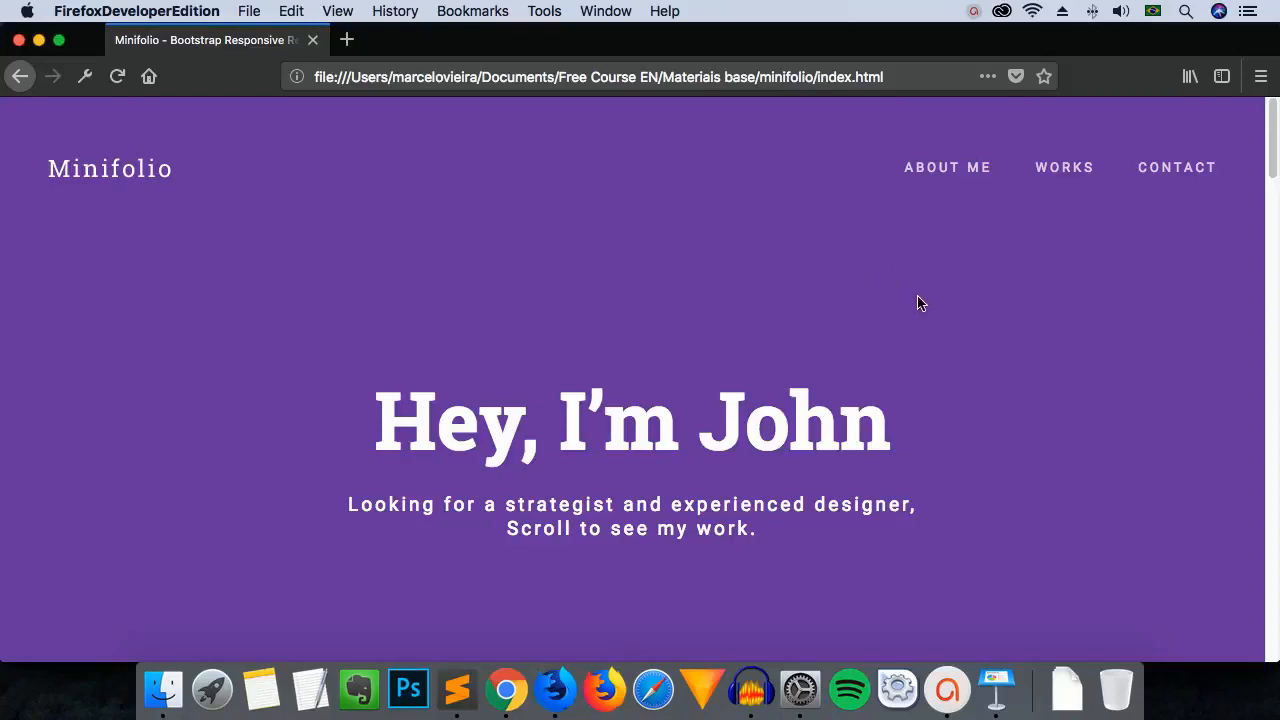
{"action": "mouse_move", "coordinate": [758, 294]}
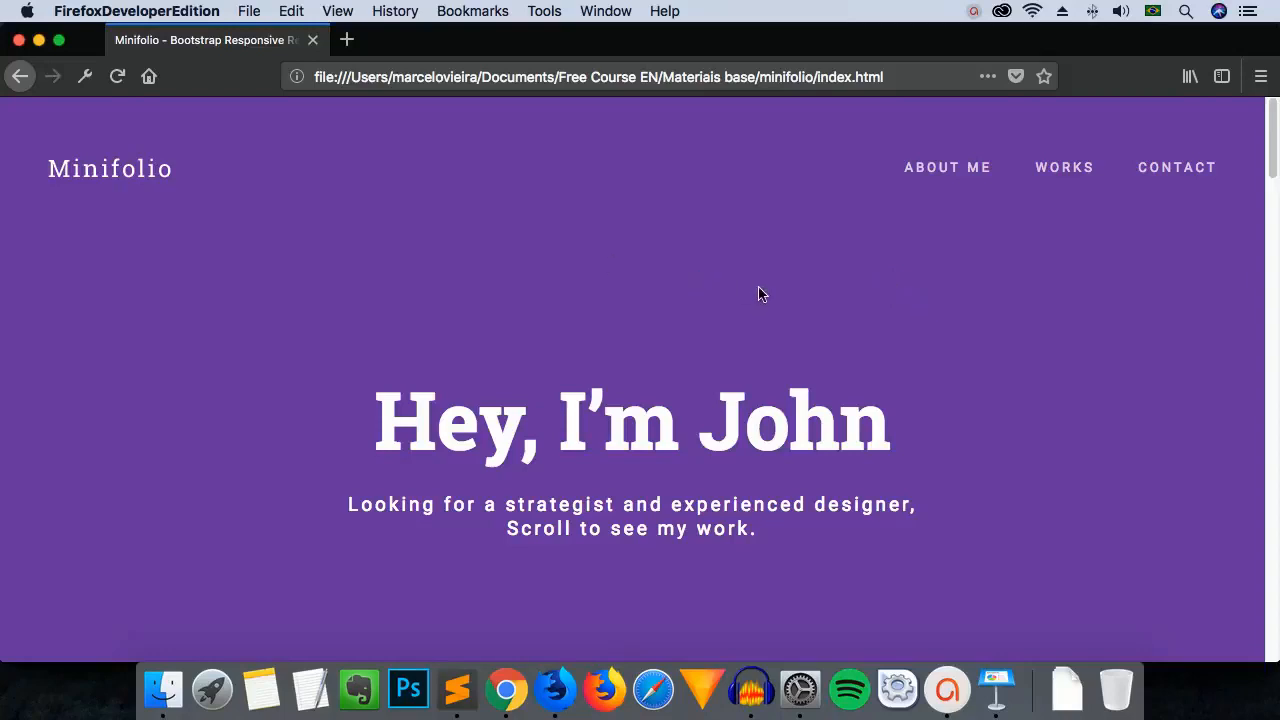
{"action": "mouse_move", "coordinate": [990, 312]}
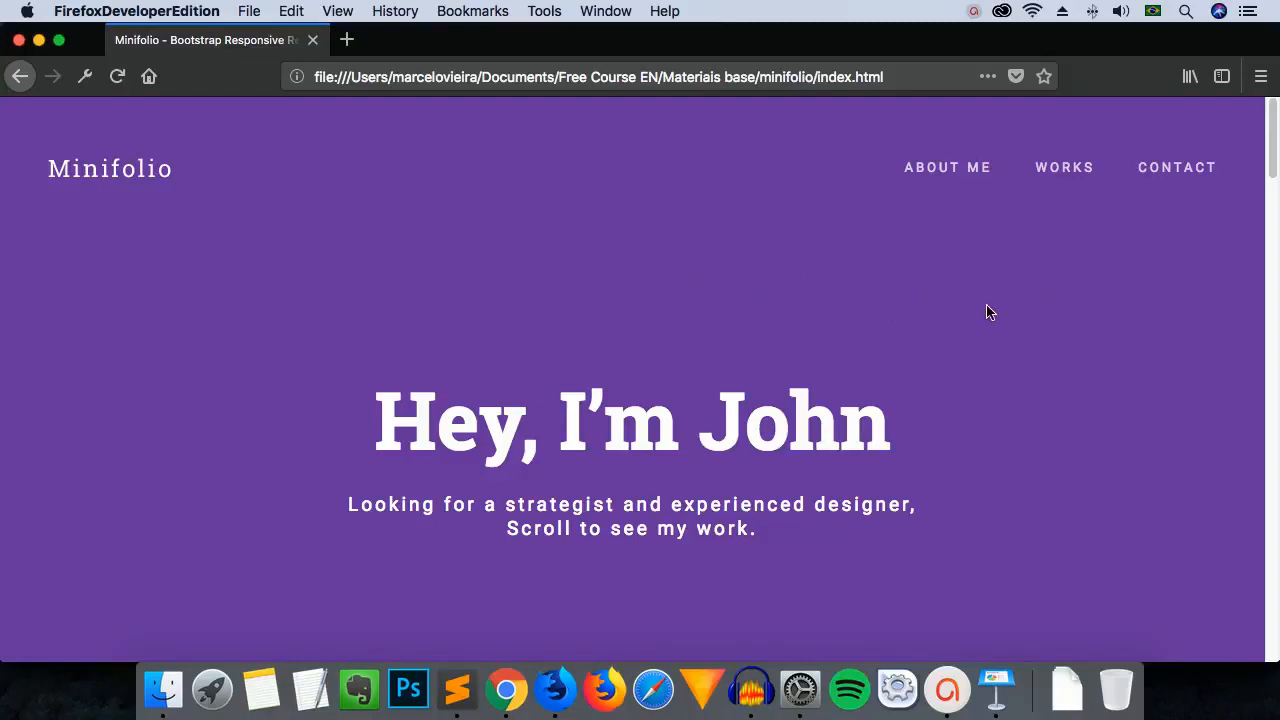
{"action": "mouse_move", "coordinate": [996, 313]}
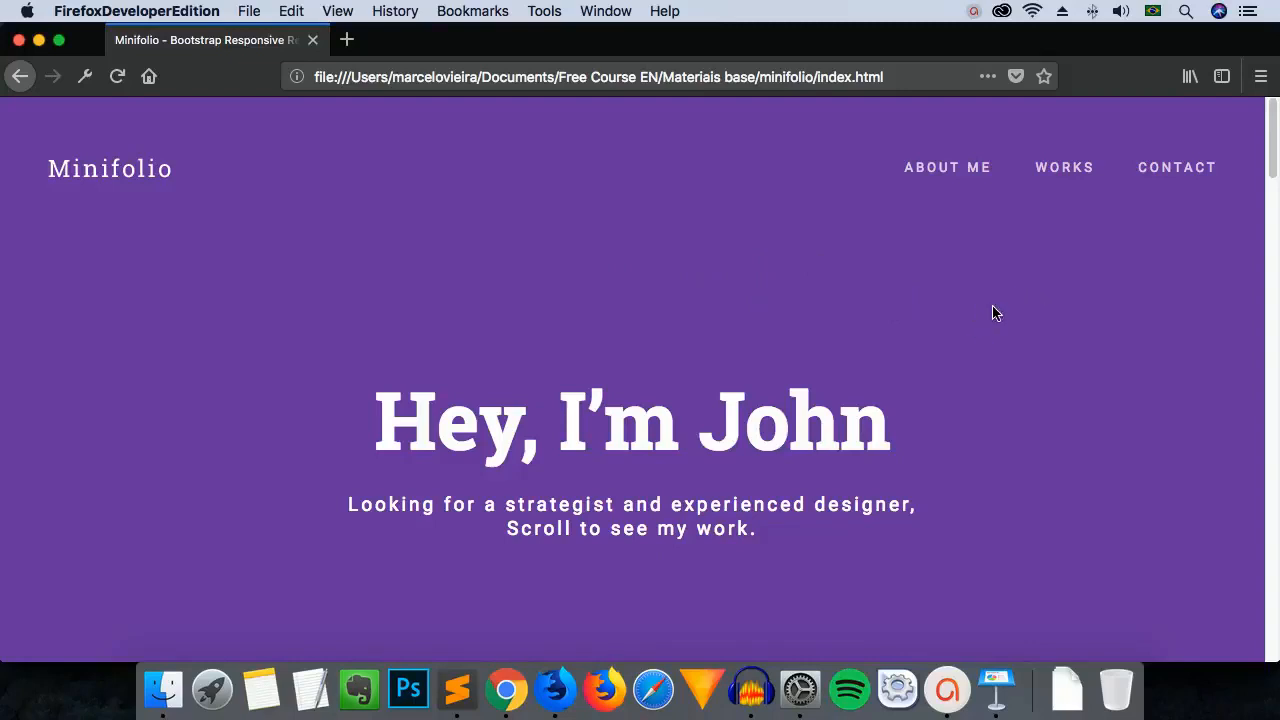
{"action": "mouse_move", "coordinate": [991, 301]}
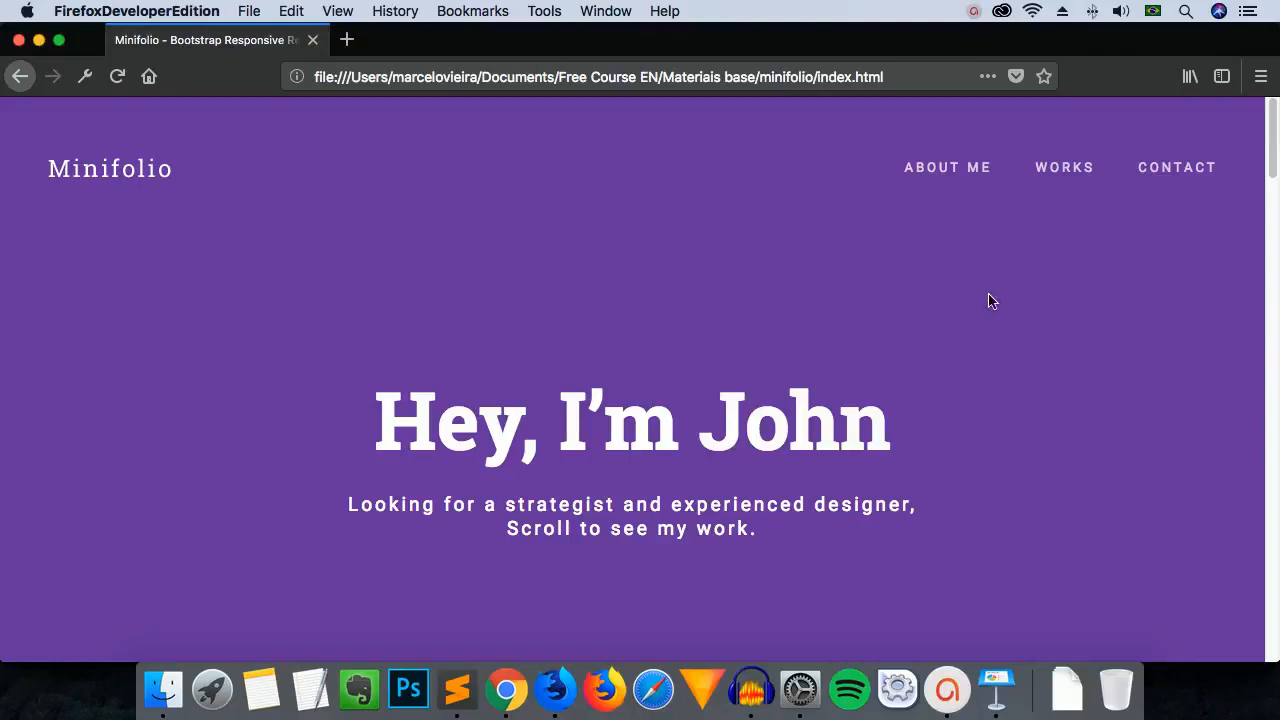
{"action": "mouse_move", "coordinate": [976, 318]}
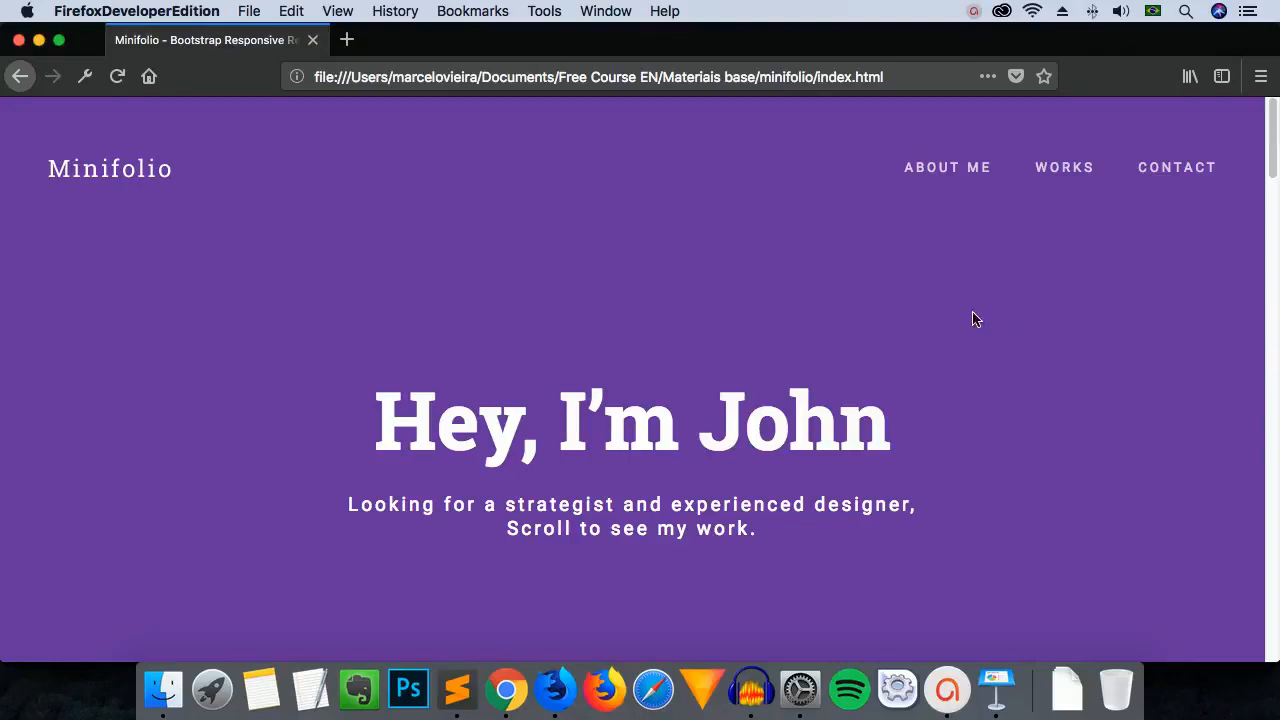
{"action": "mouse_move", "coordinate": [970, 290]}
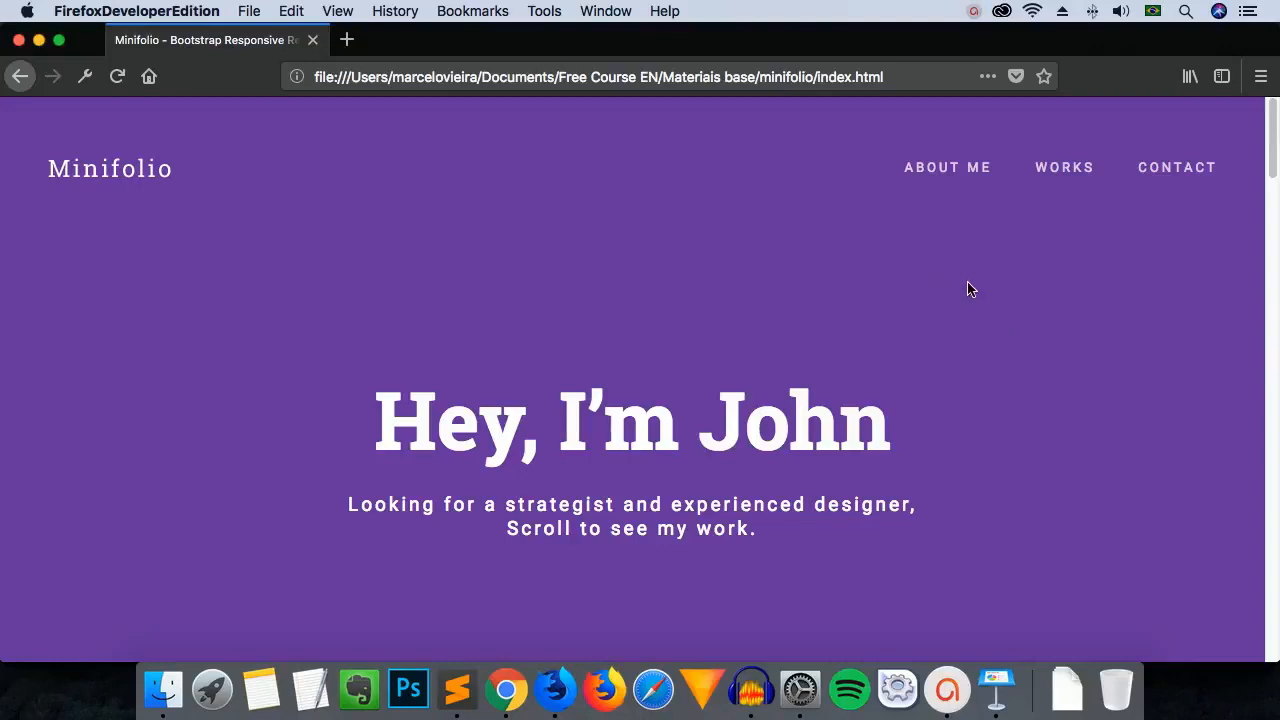
{"action": "mouse_move", "coordinate": [1001, 294]}
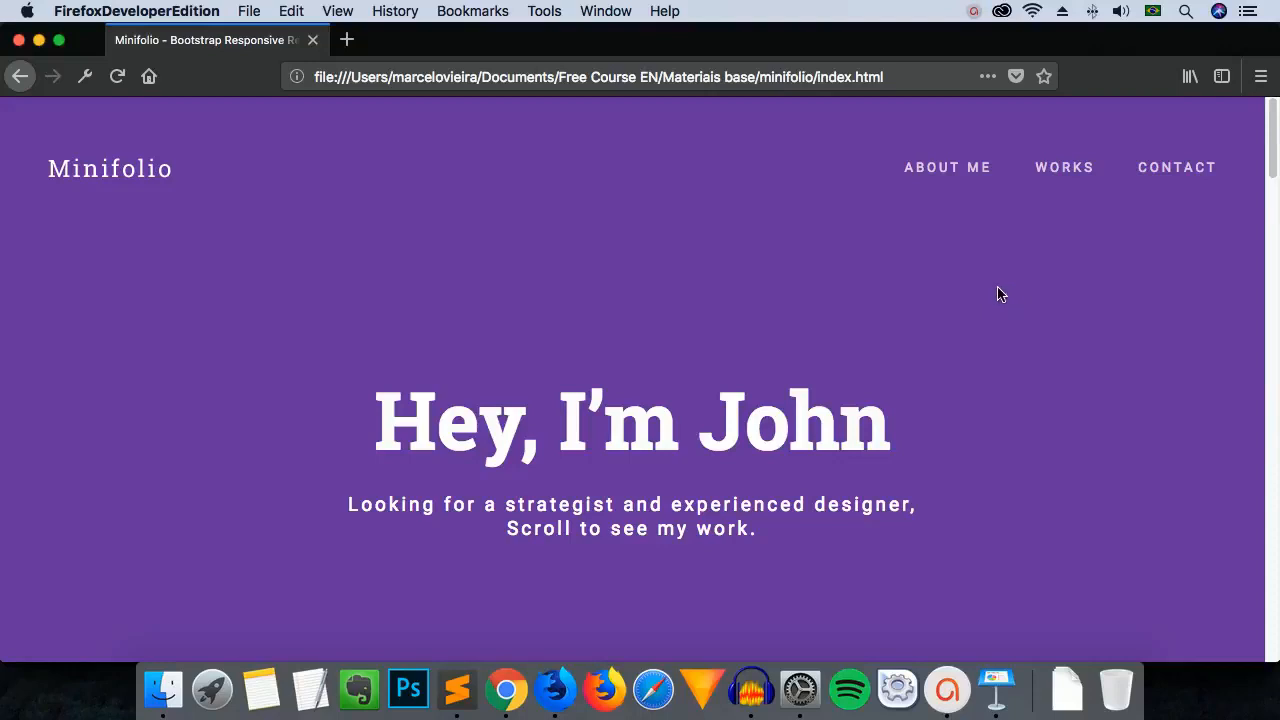
{"action": "mouse_move", "coordinate": [991, 296]}
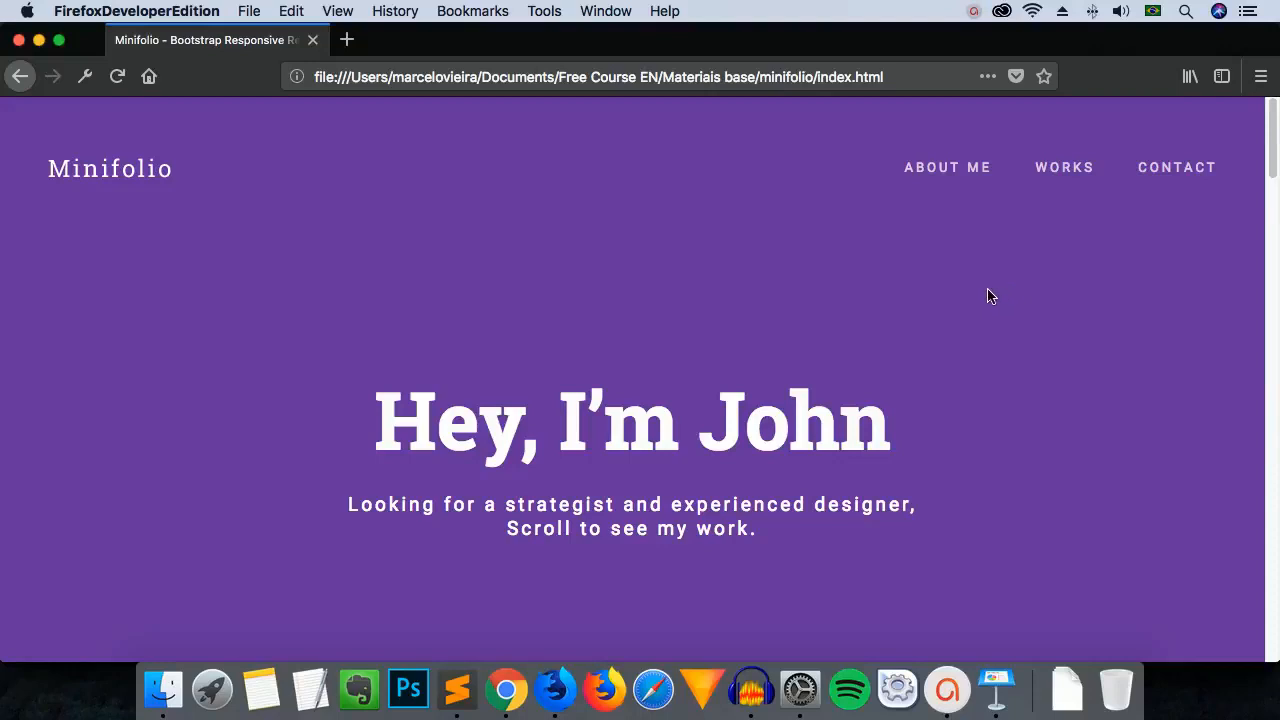
{"action": "mouse_move", "coordinate": [999, 291]}
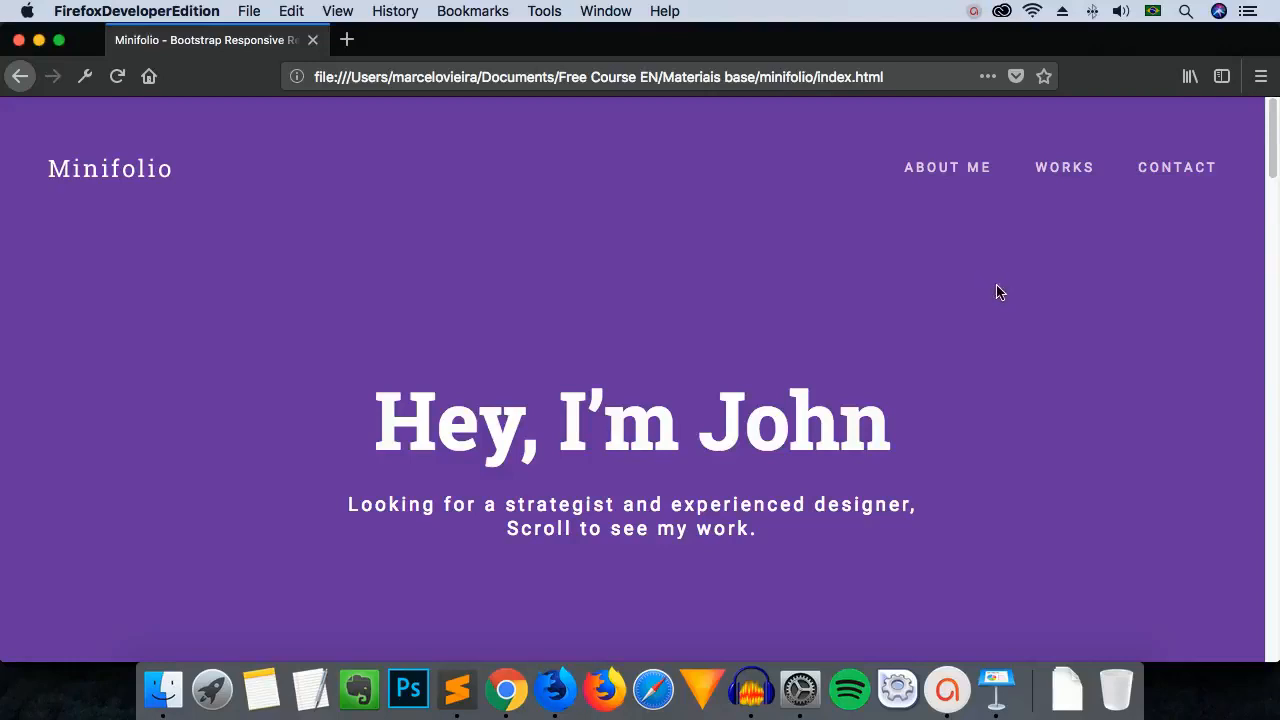
{"action": "mouse_move", "coordinate": [1025, 296]}
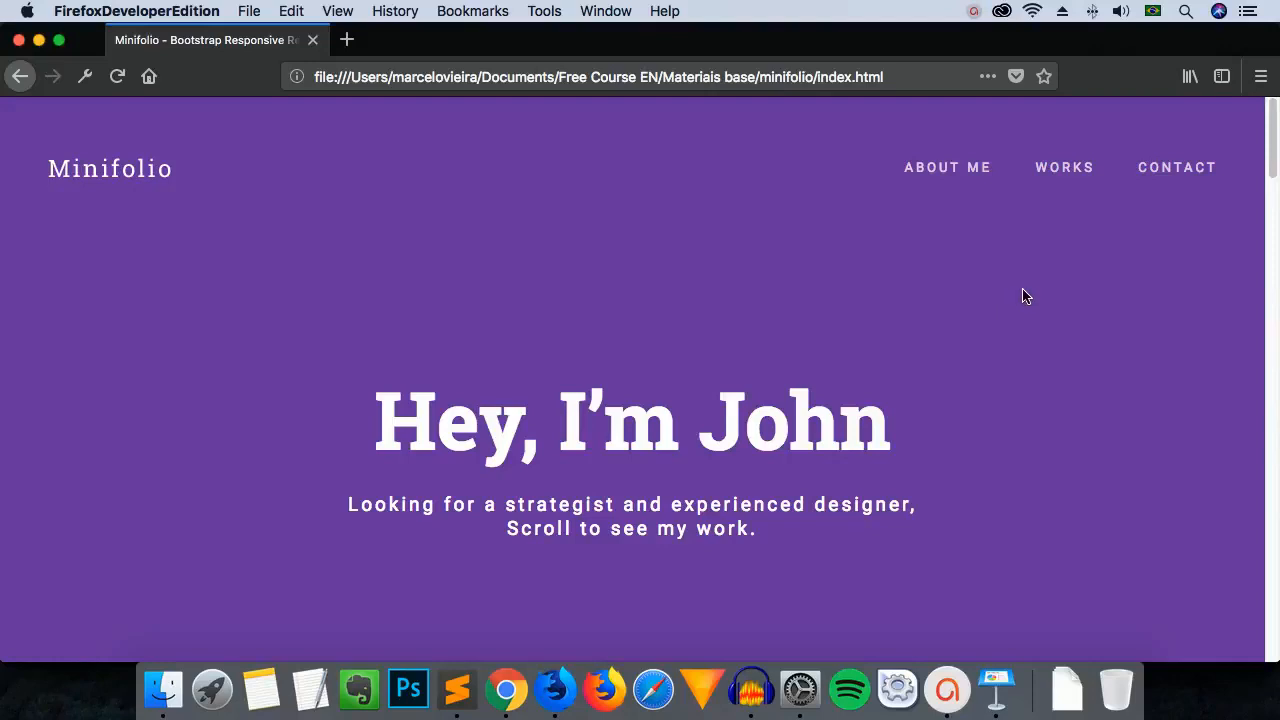
{"action": "mouse_move", "coordinate": [1015, 293]}
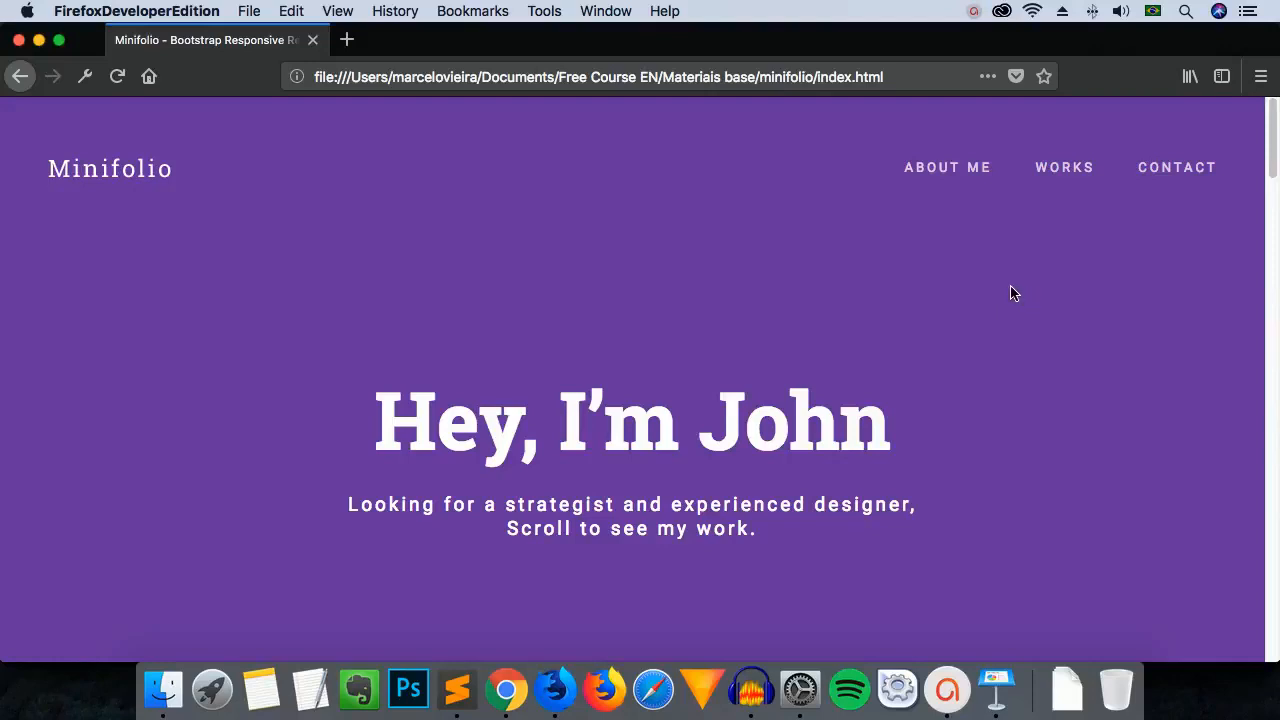
{"action": "mouse_move", "coordinate": [940, 300]}
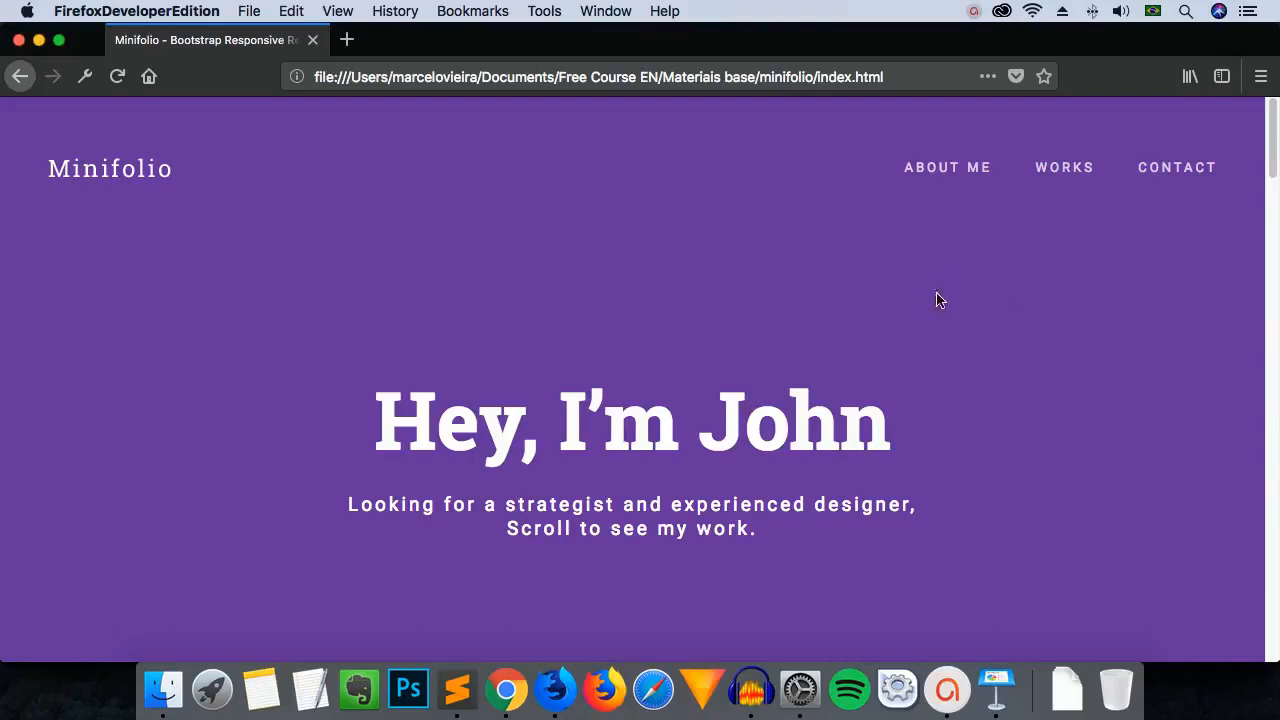
{"action": "mouse_move", "coordinate": [805, 310]}
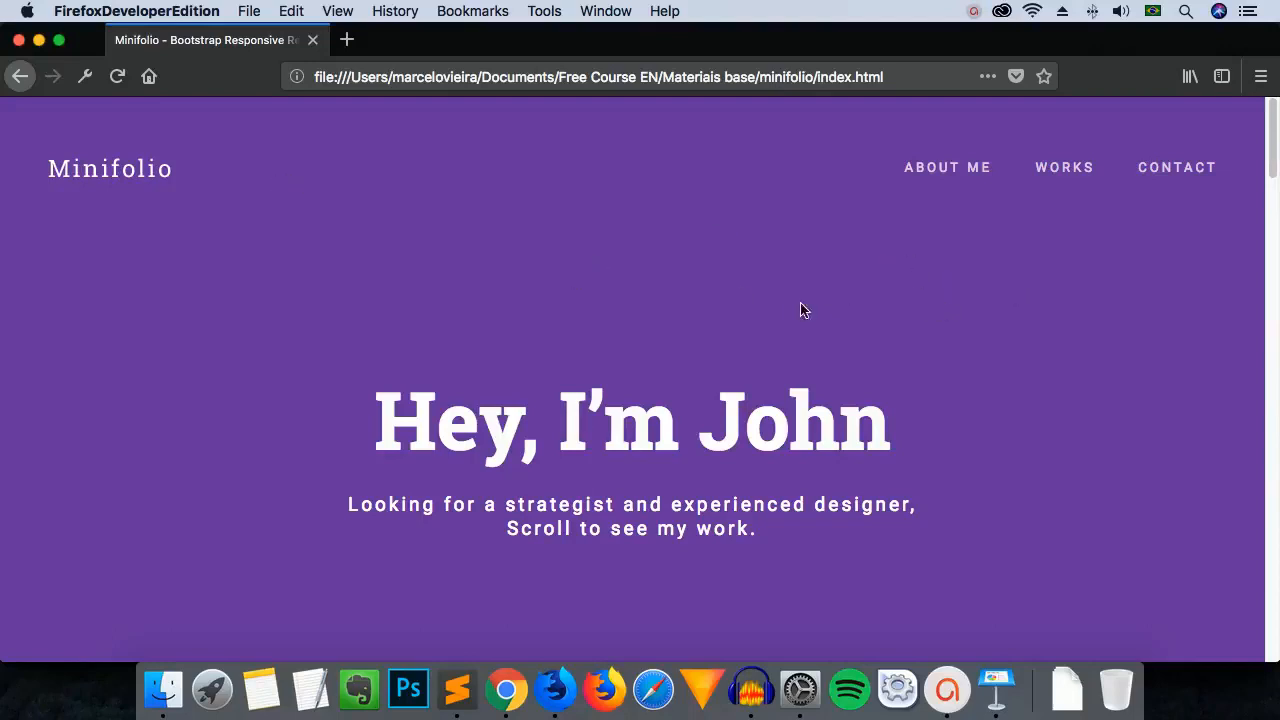
{"action": "mouse_move", "coordinate": [823, 286]}
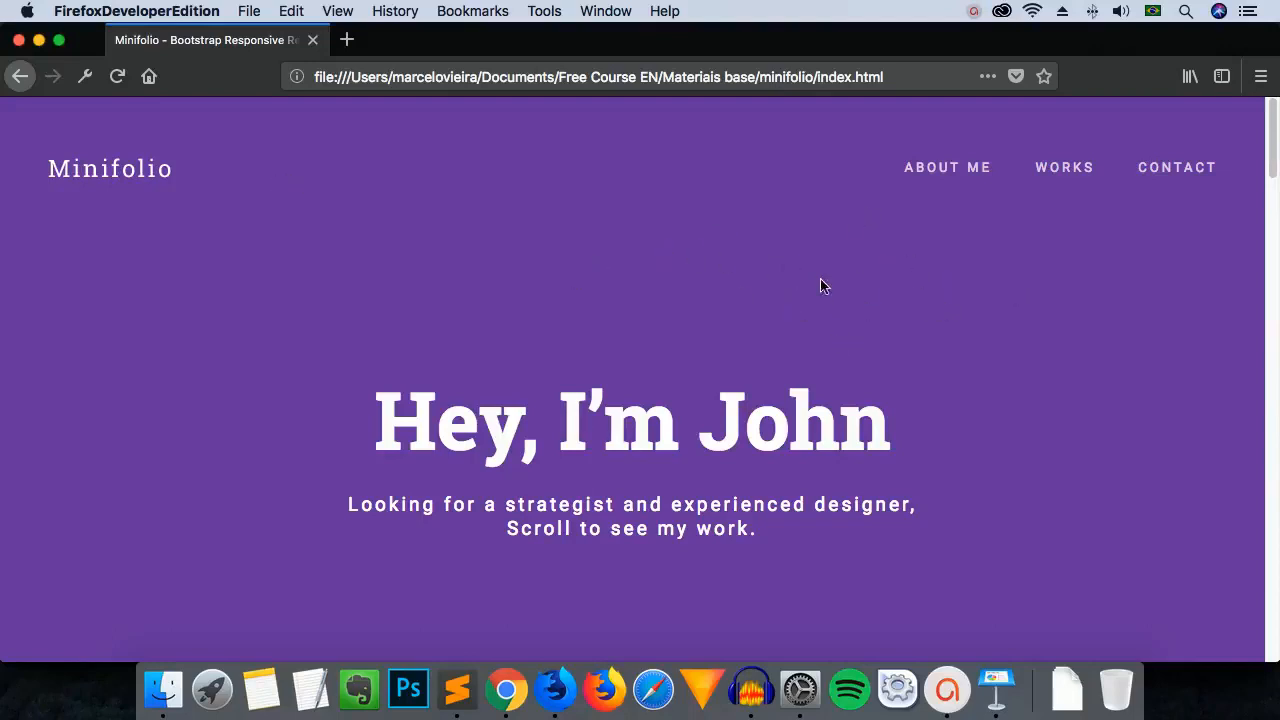
{"action": "mouse_move", "coordinate": [910, 323]}
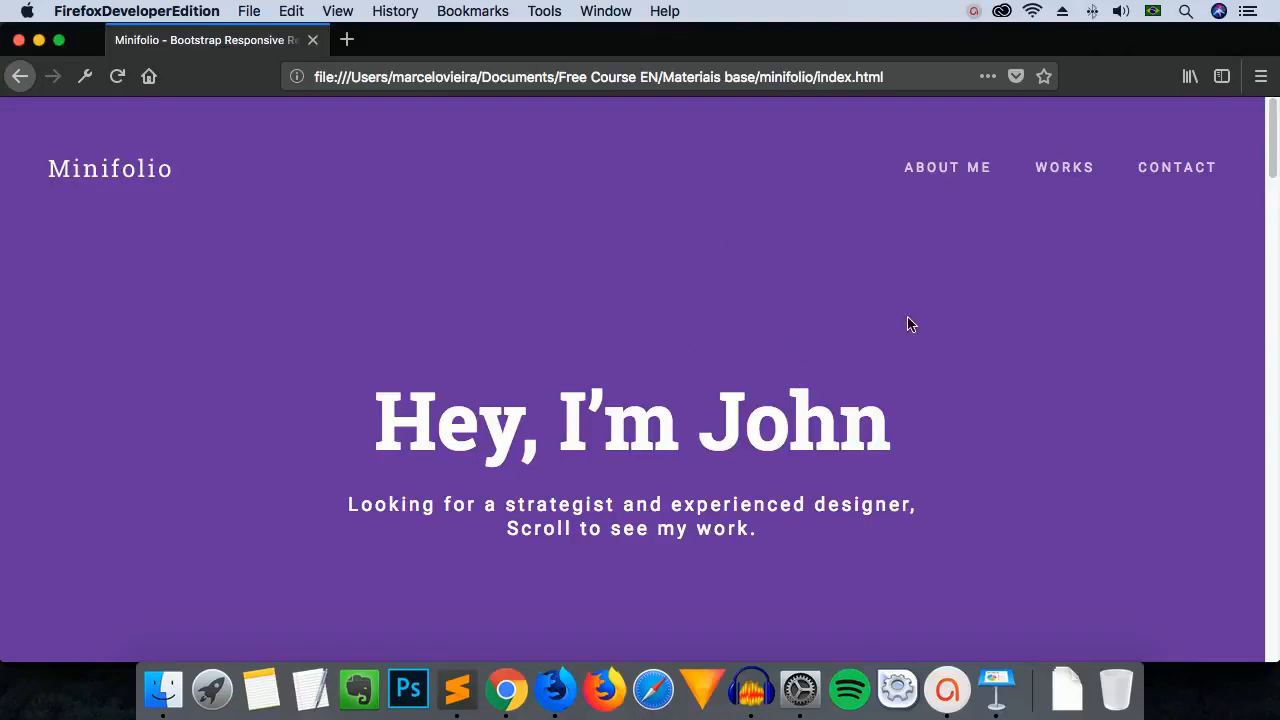
{"action": "mouse_move", "coordinate": [996, 330]}
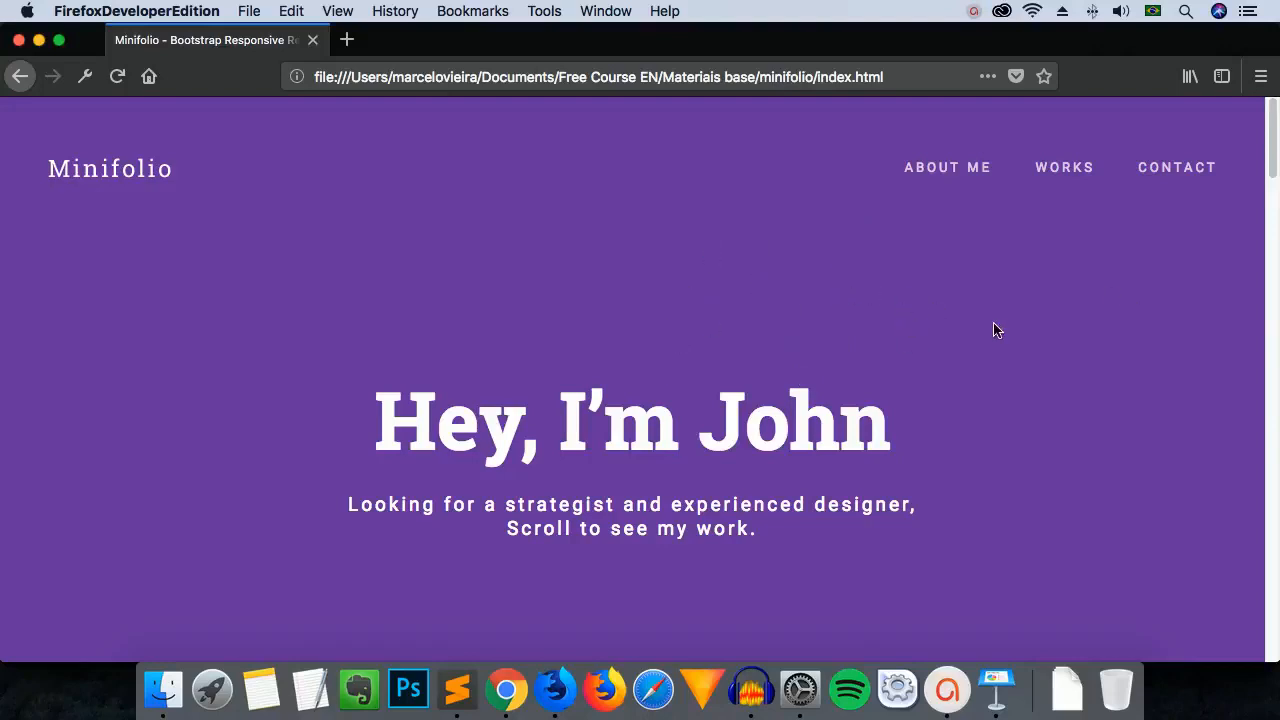
{"action": "mouse_move", "coordinate": [1197, 259]}
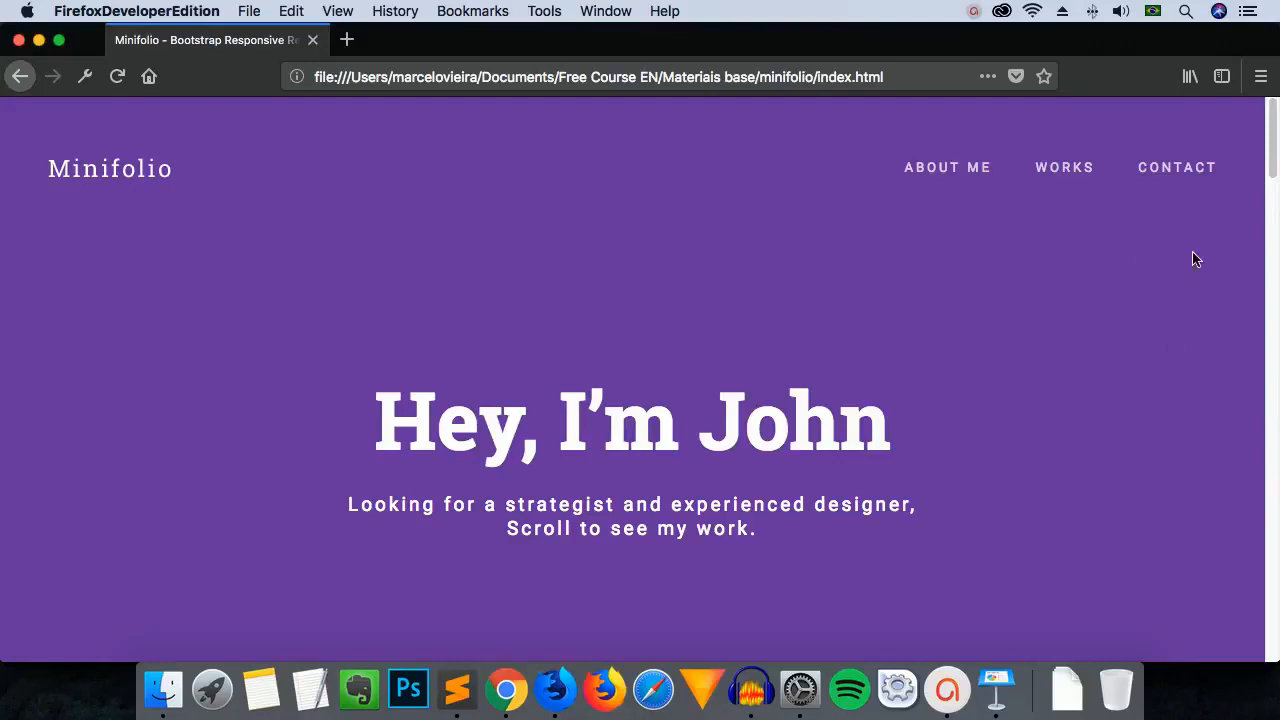
{"action": "mouse_move", "coordinate": [985, 282]}
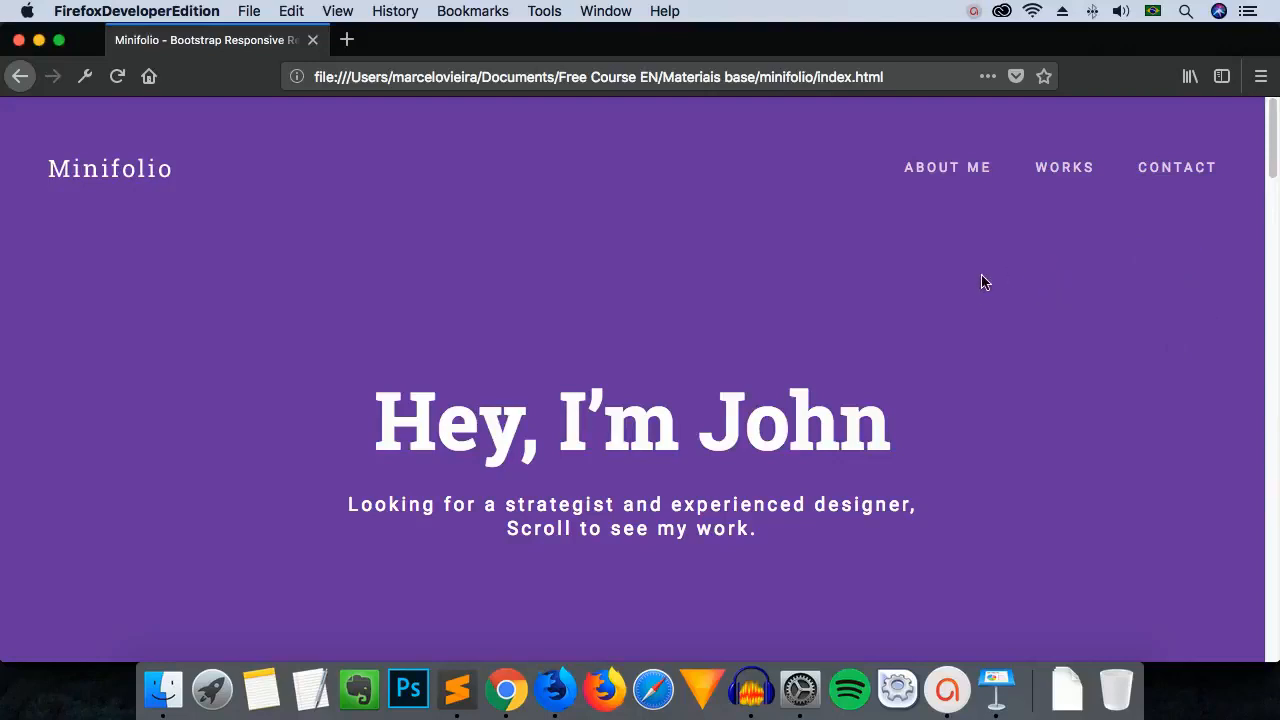
{"action": "mouse_move", "coordinate": [1020, 303]}
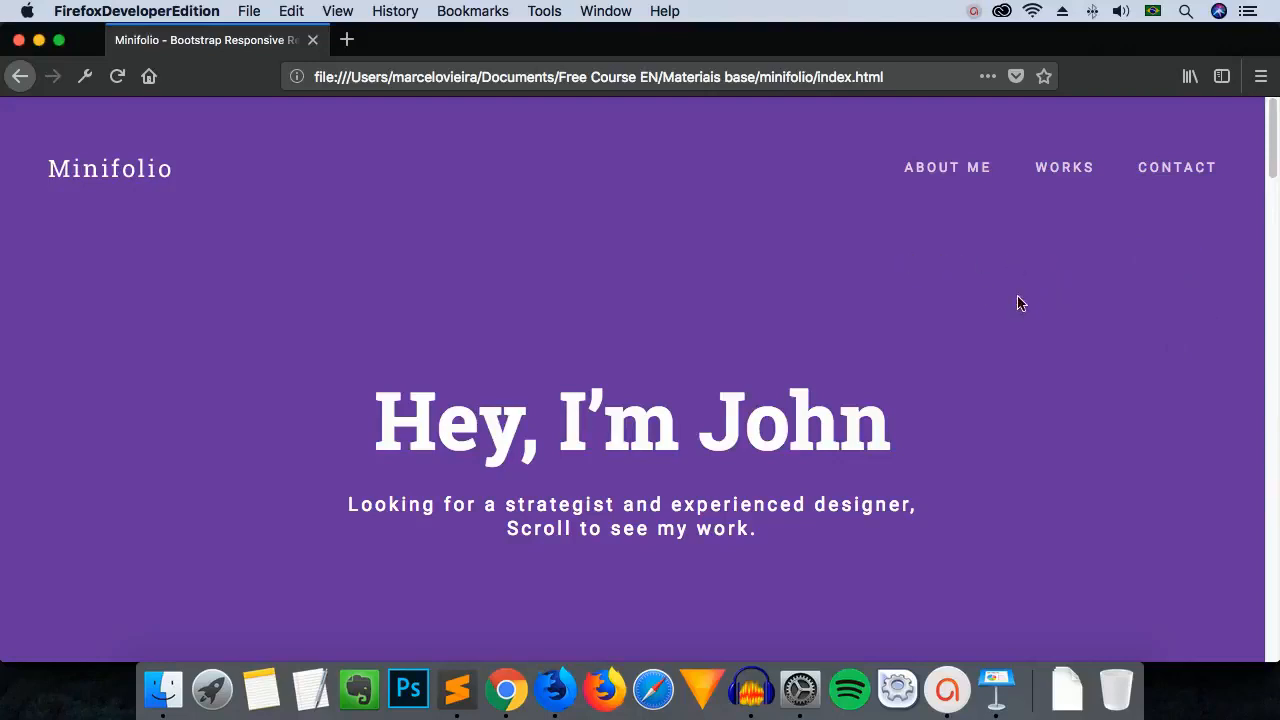
{"action": "mouse_move", "coordinate": [725, 152]}
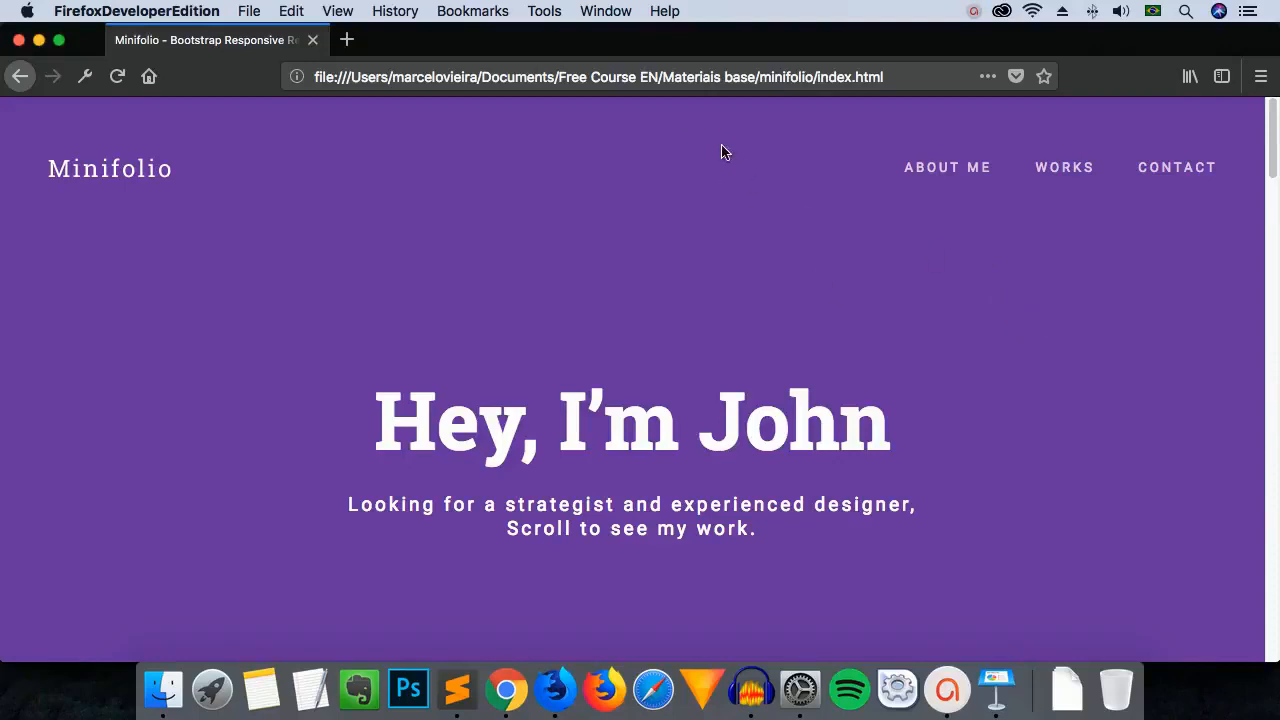
{"action": "mouse_move", "coordinate": [1272, 194]}
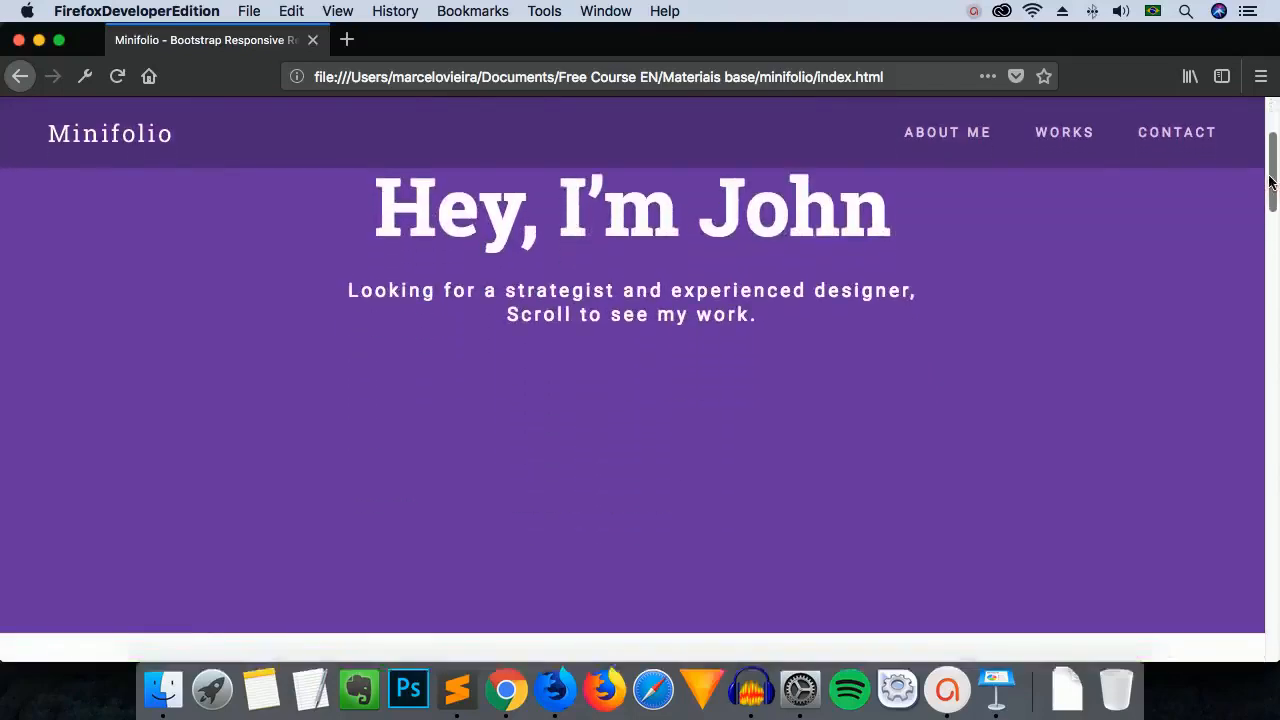
{"action": "scroll", "scroll_direction": "down", "scroll_amount": 3}
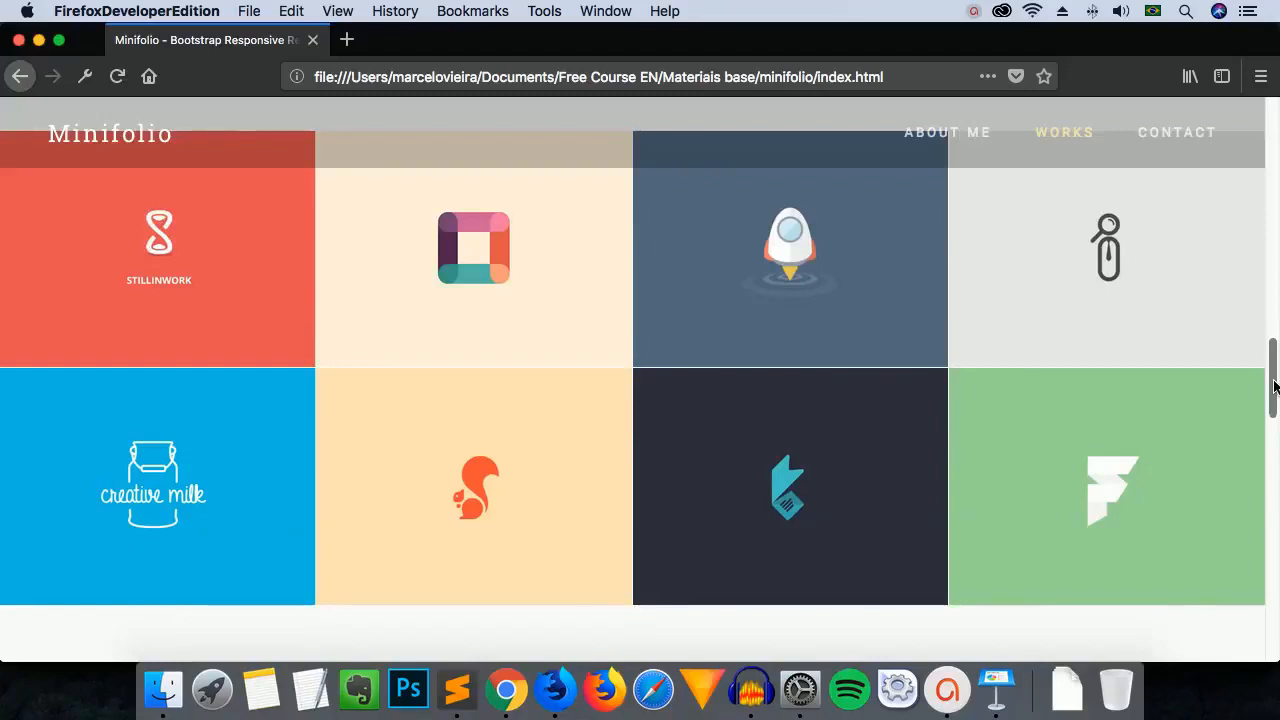
{"action": "mouse_move", "coordinate": [157, 250]}
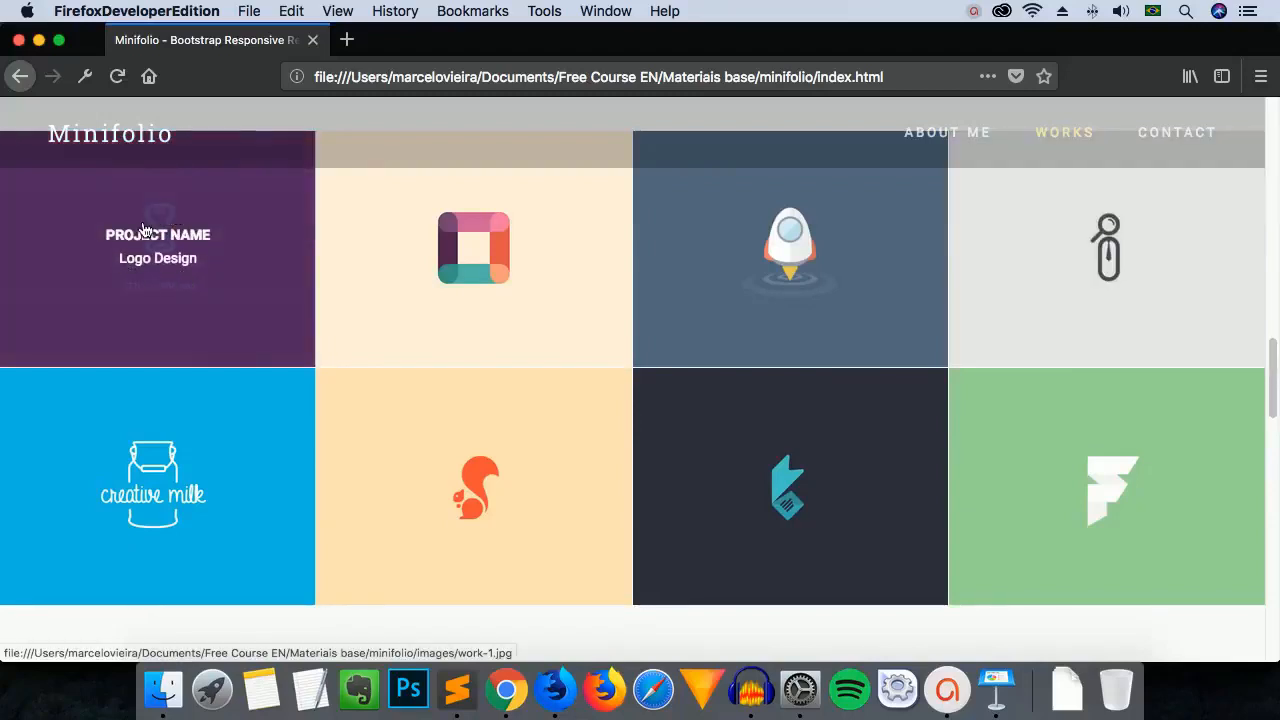
{"action": "mouse_move", "coordinate": [211, 253]}
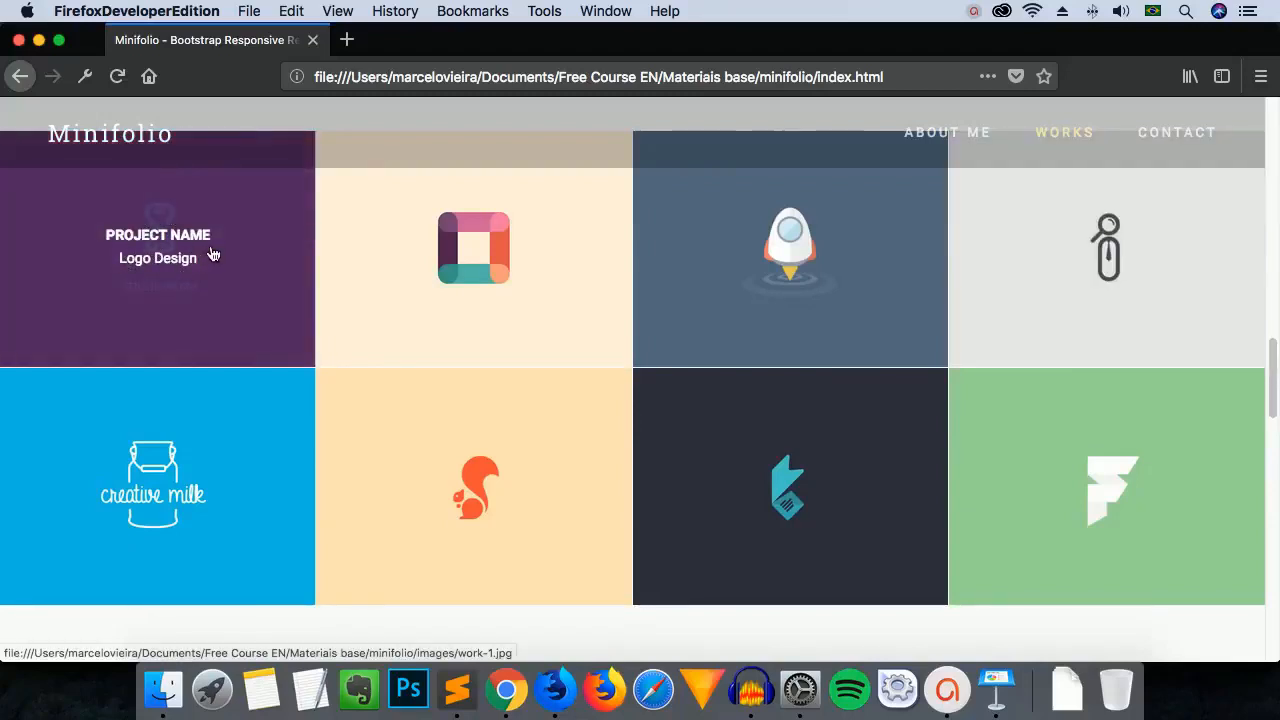
{"action": "left_click", "coordinate": [157, 248]}
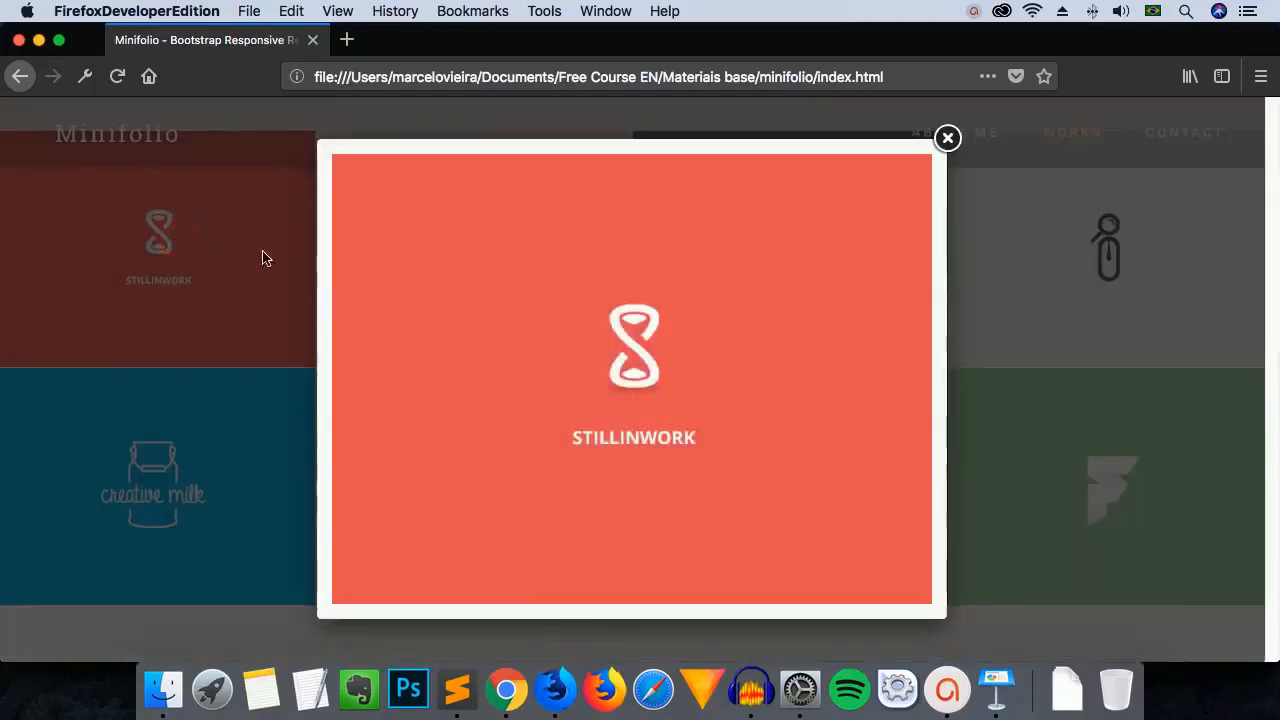
{"action": "mouse_move", "coordinate": [947, 138]}
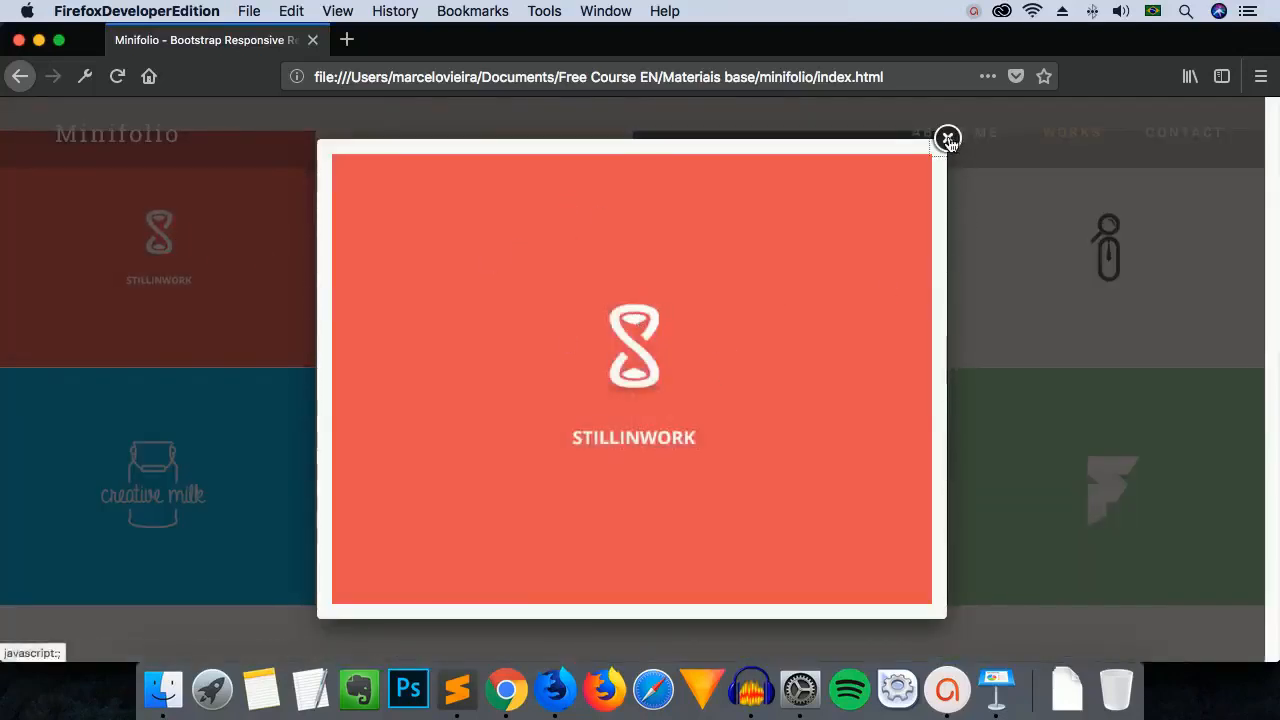
{"action": "left_click", "coordinate": [947, 137]}
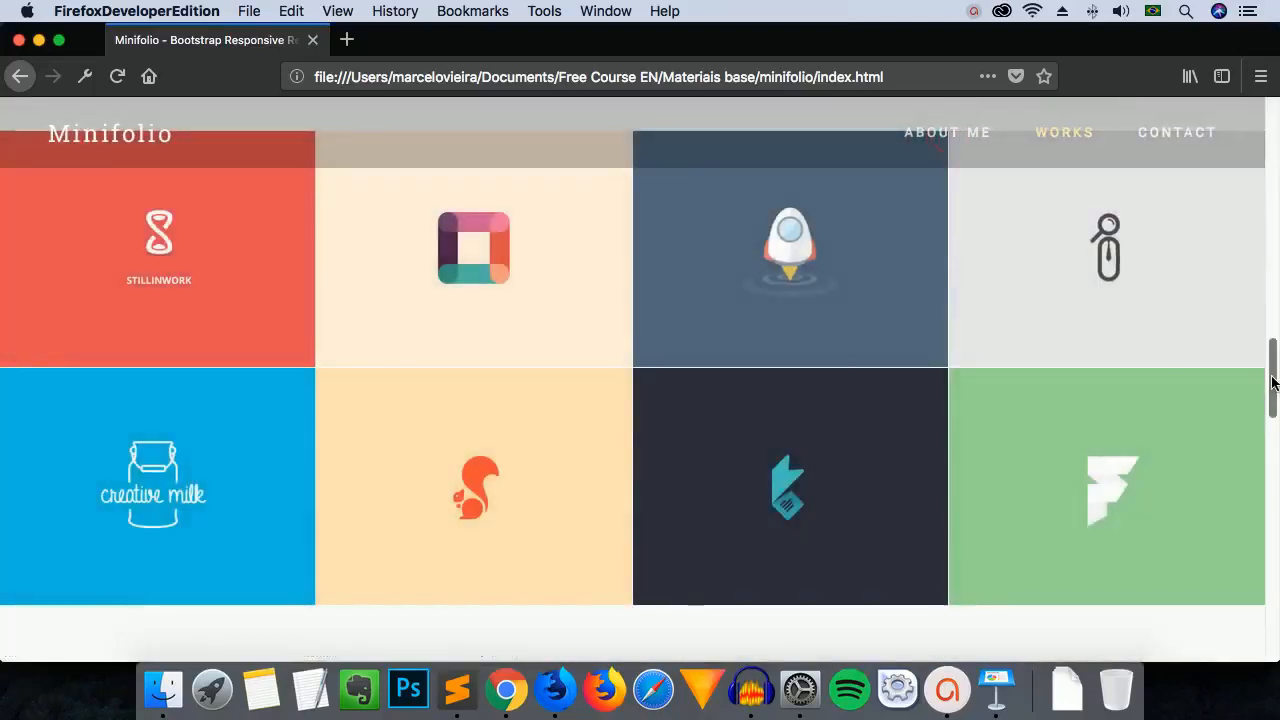
{"action": "scroll", "scroll_direction": "up", "scroll_amount": 3}
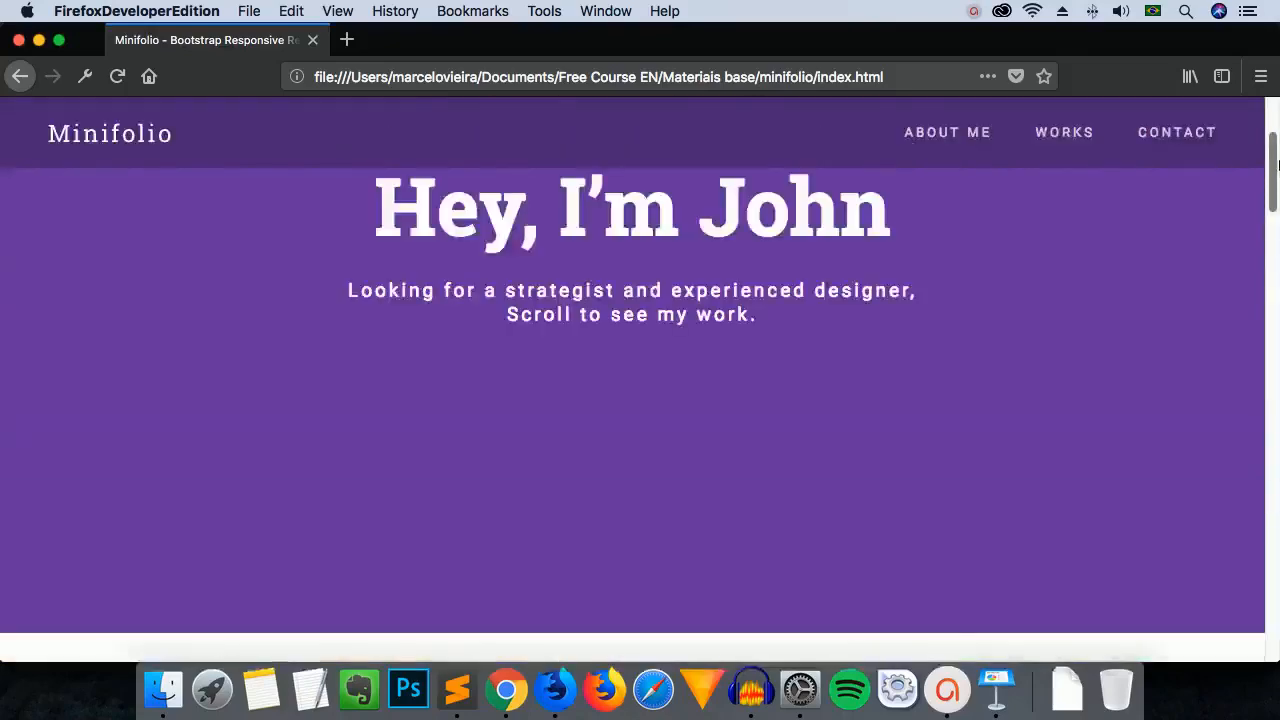
{"action": "scroll", "scroll_direction": "up", "scroll_amount": 3}
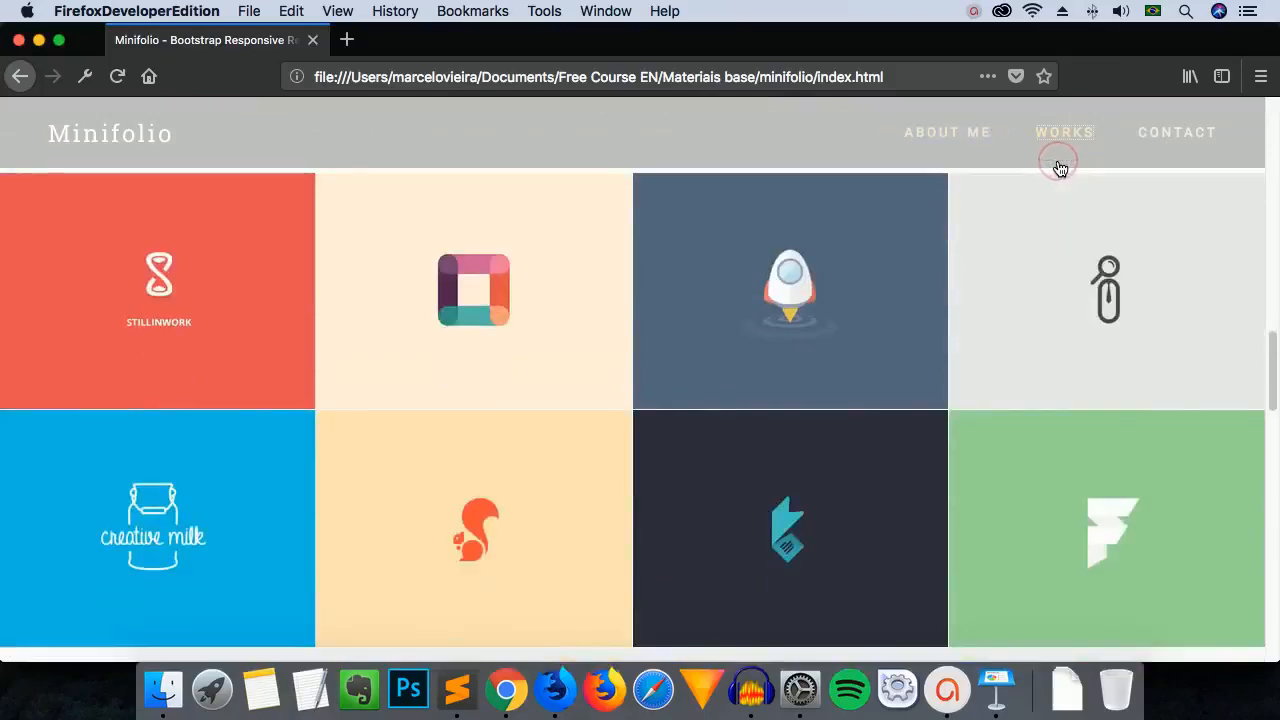
{"action": "mouse_move", "coordinate": [1177, 132]}
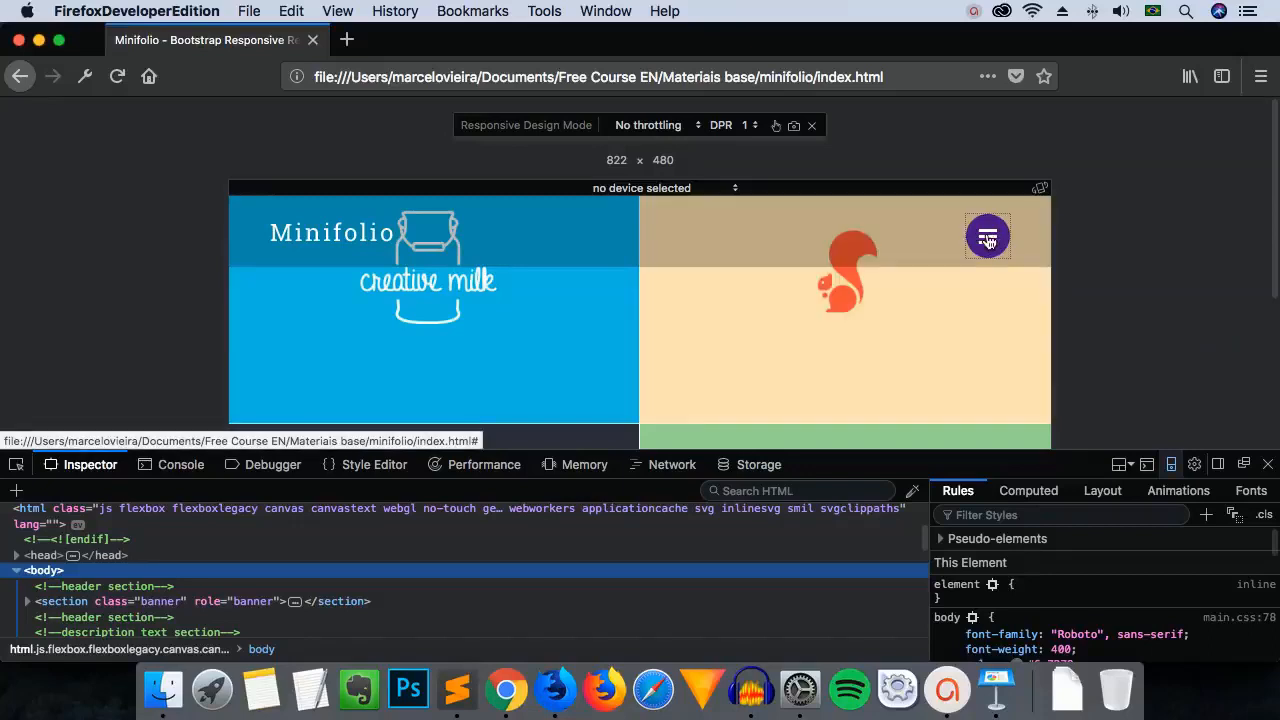
Preview the Minifolio works grid in Responsive Design Mode at 822×480 with developer tools open.
{"action": "left_click", "coordinate": [987, 236]}
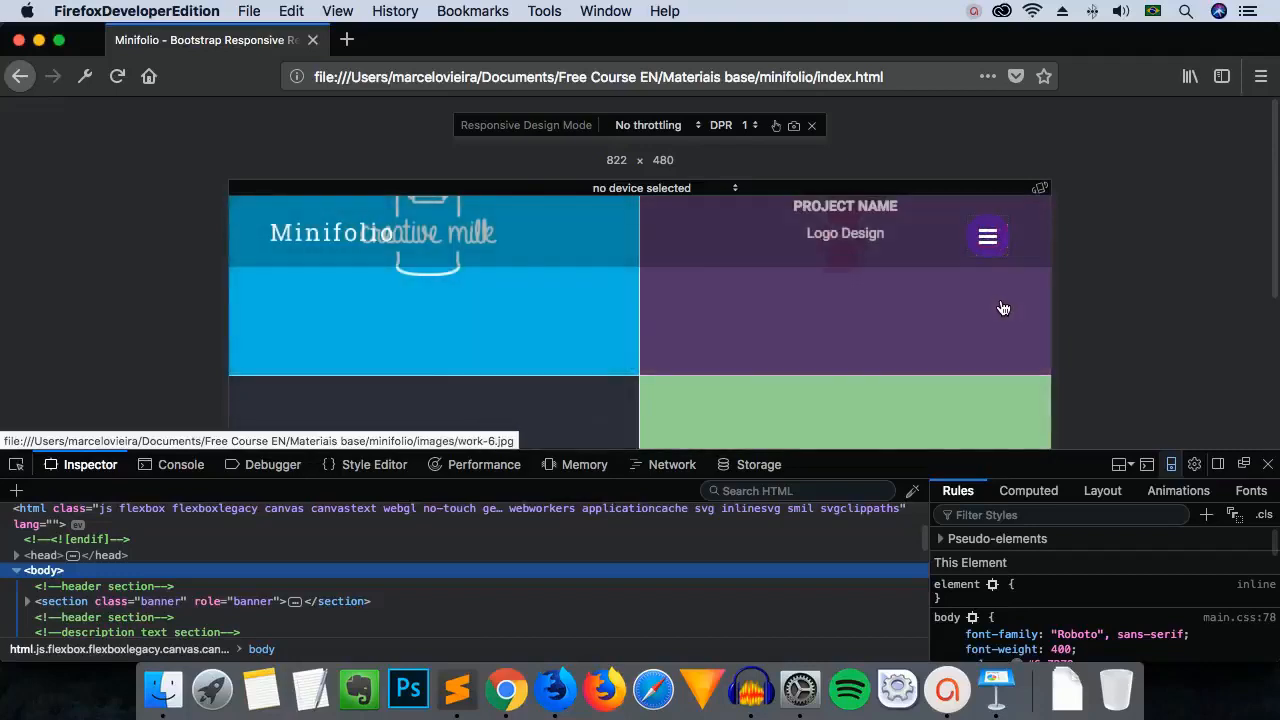
{"action": "mouse_move", "coordinate": [1009, 375]}
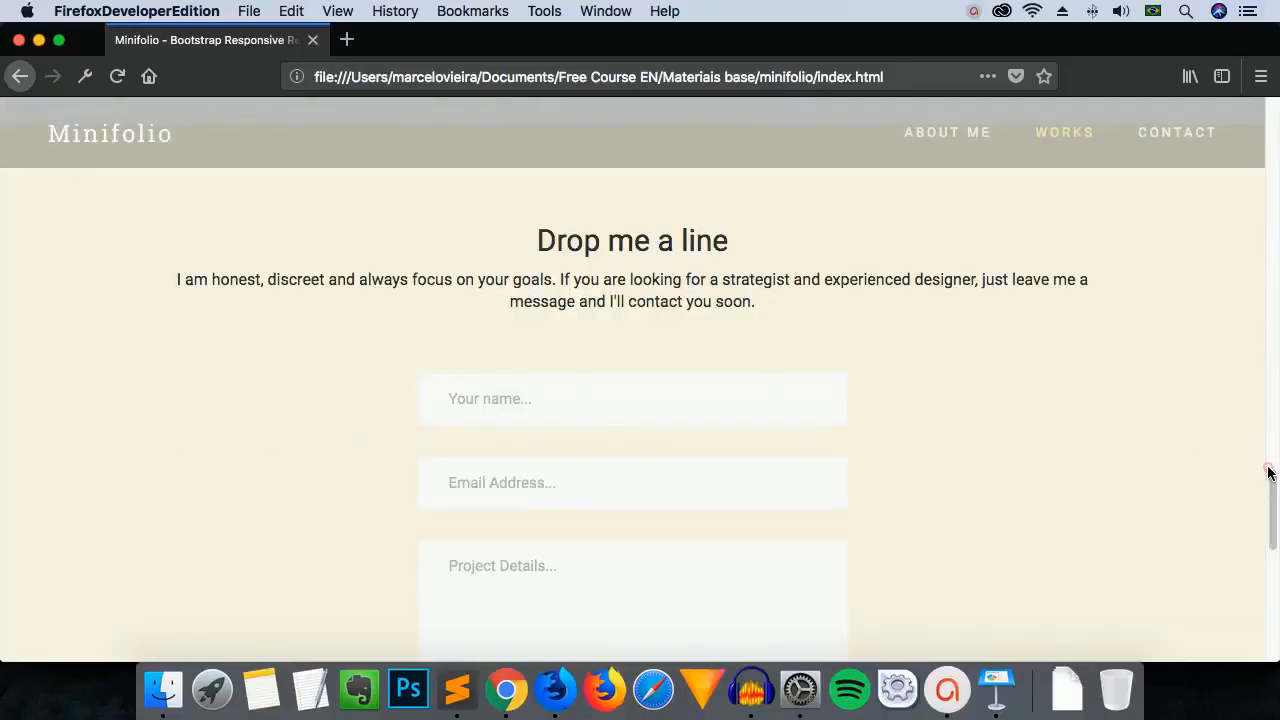
{"action": "scroll", "scroll_direction": "up", "scroll_amount": 3}
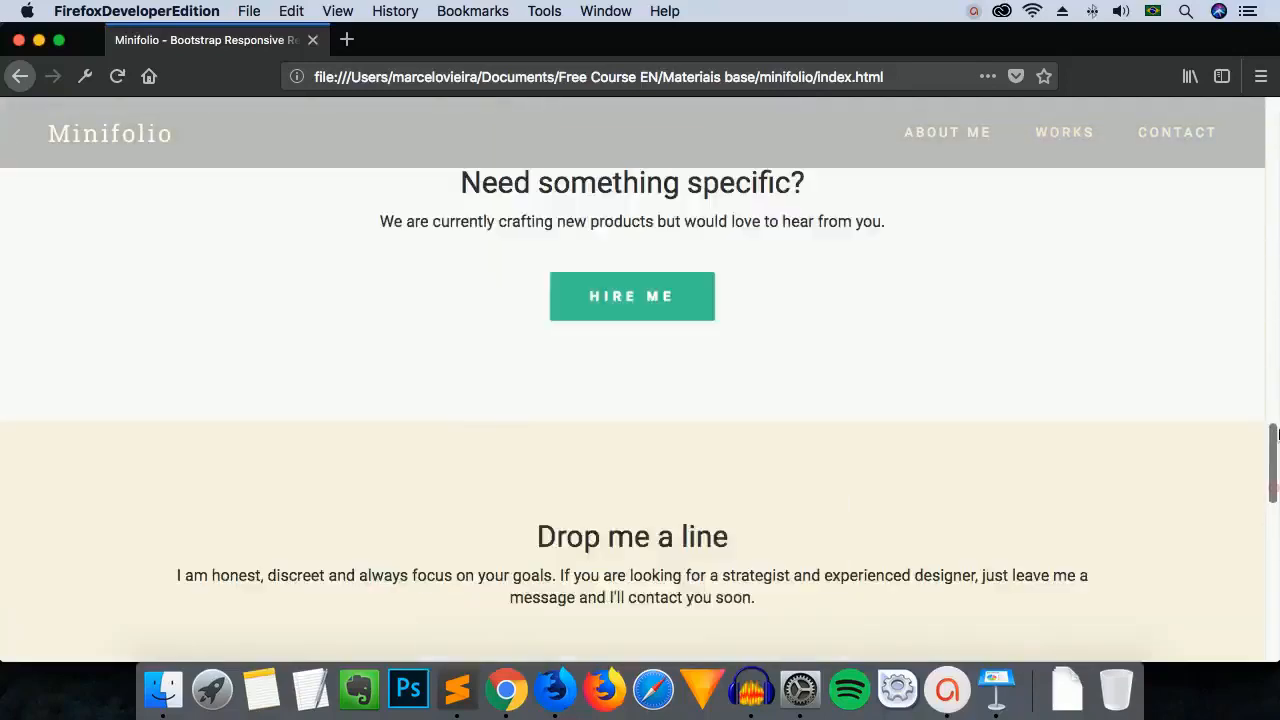
{"action": "scroll", "scroll_direction": "up", "scroll_amount": 3}
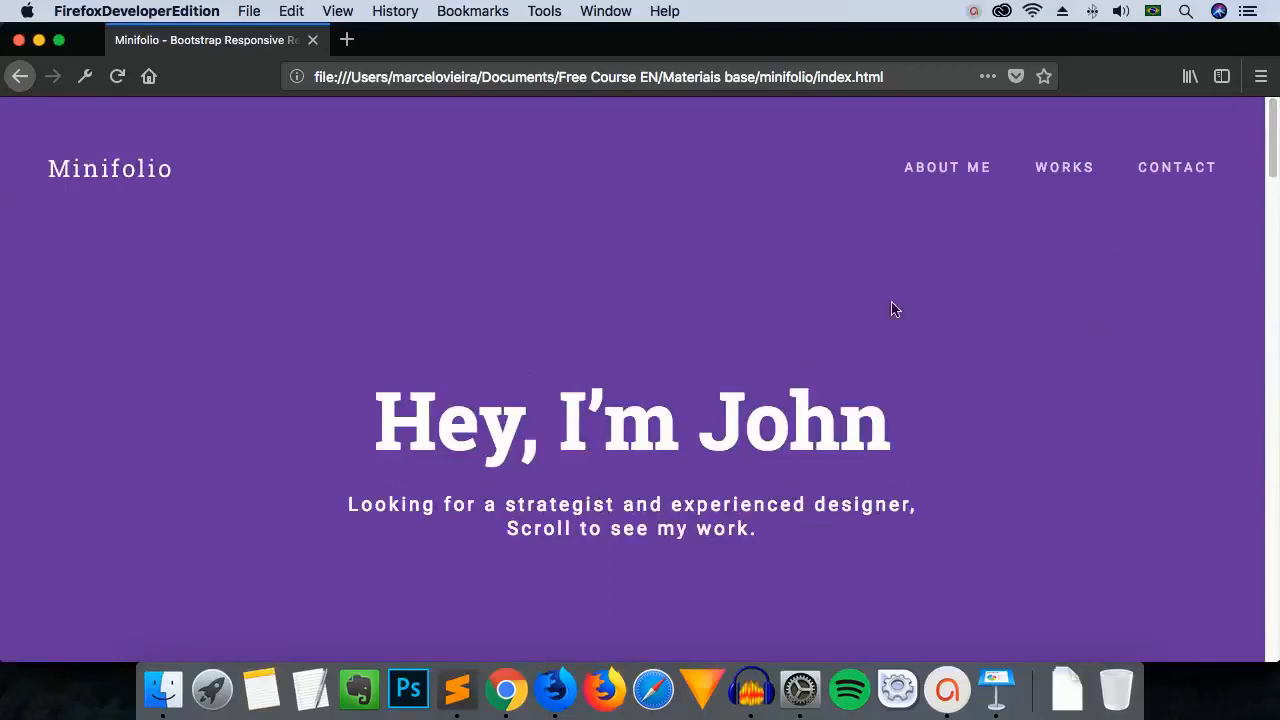
{"action": "mouse_move", "coordinate": [310, 363]}
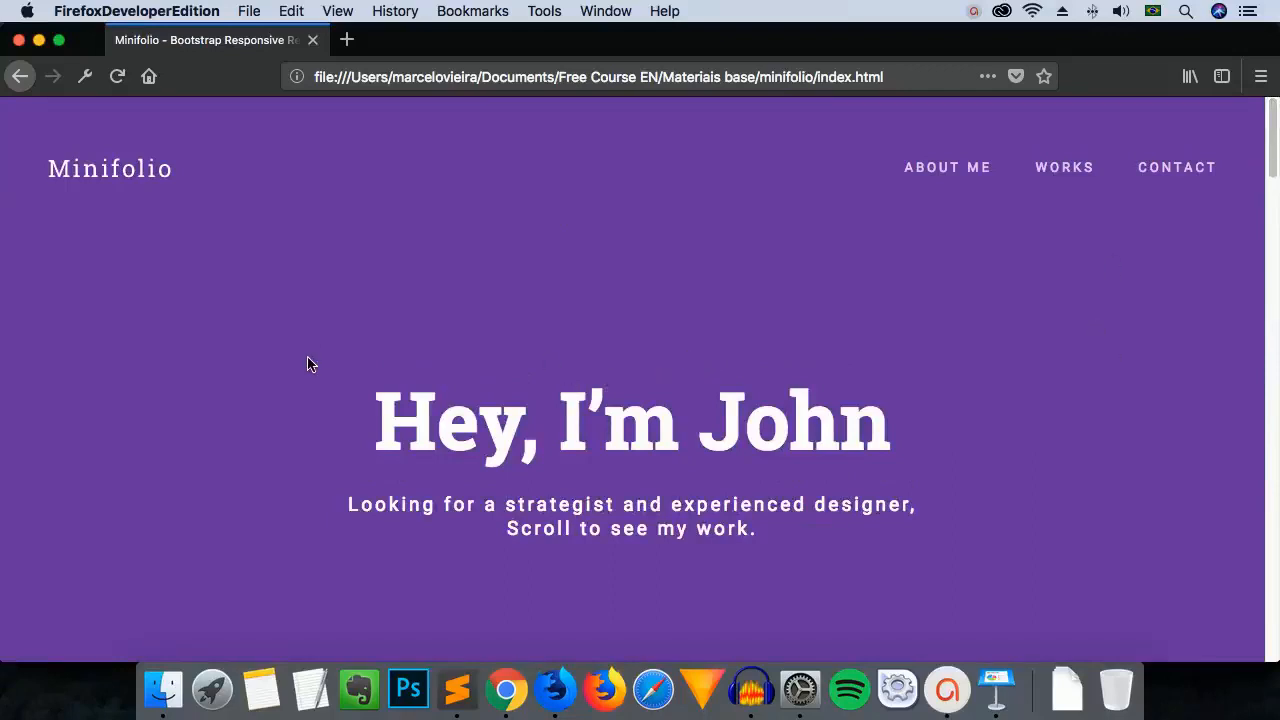
{"action": "mouse_move", "coordinate": [517, 394]}
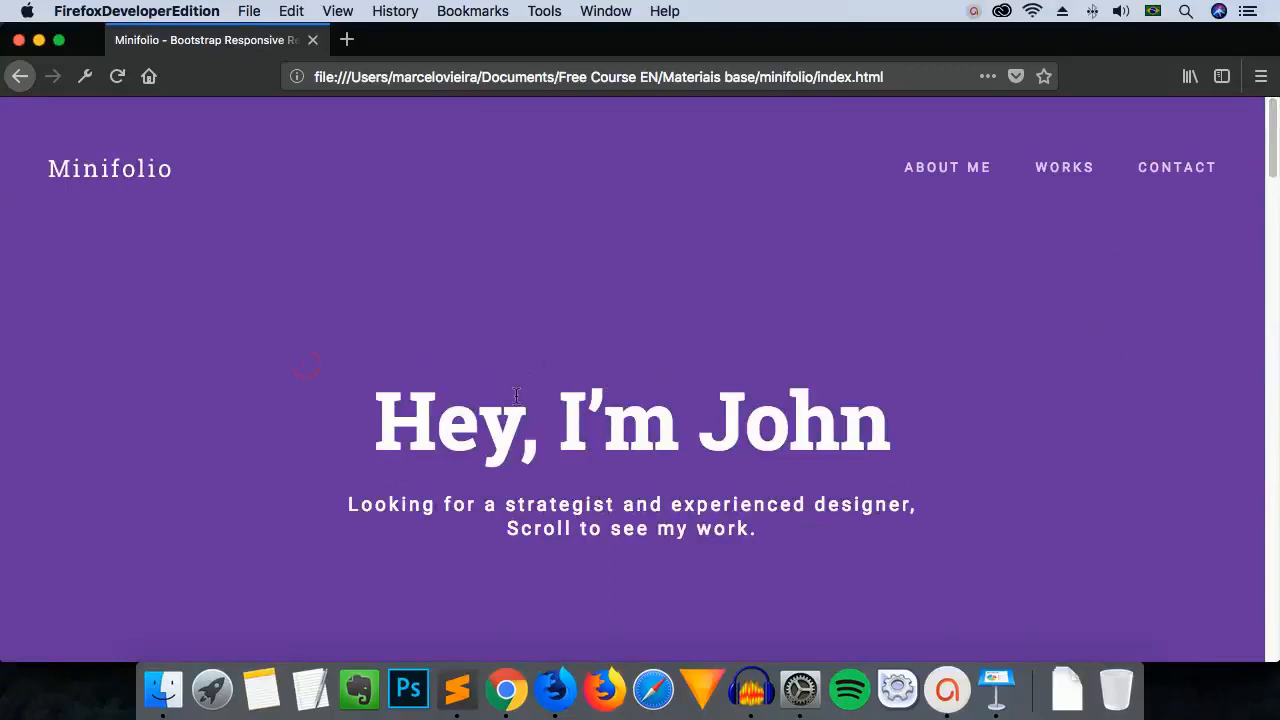
{"action": "mouse_move", "coordinate": [495, 399]}
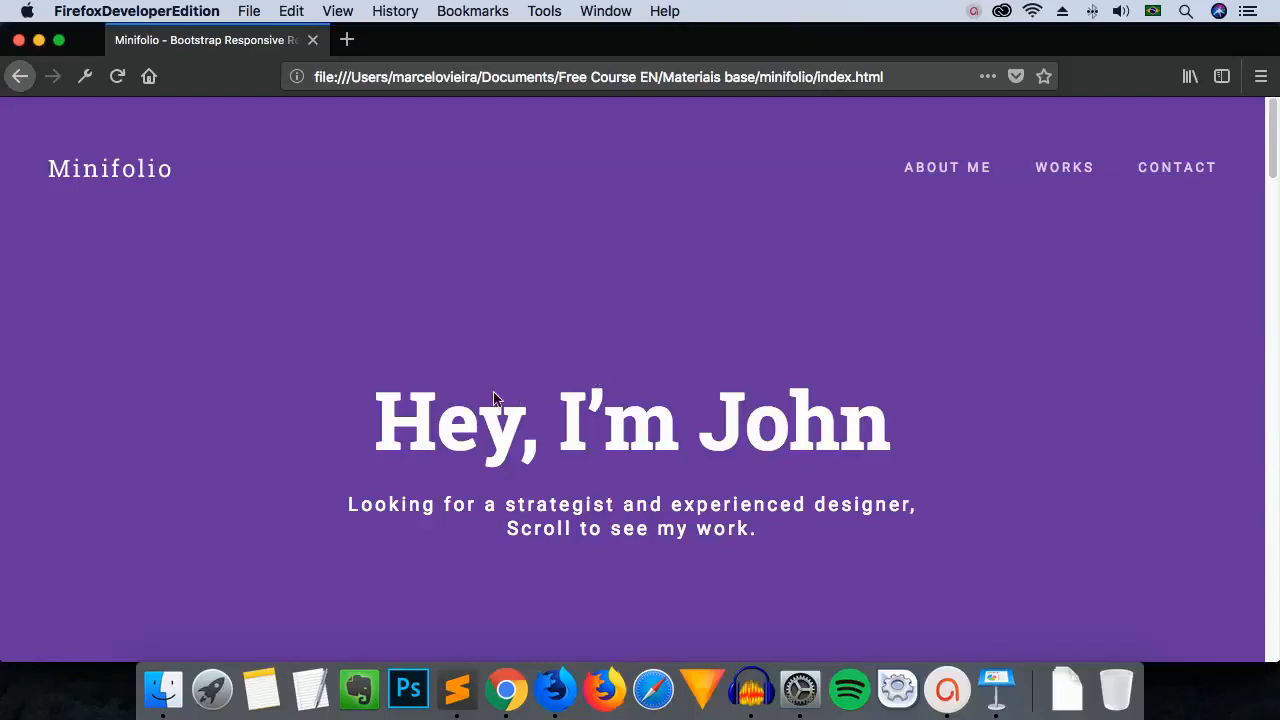
{"action": "mouse_move", "coordinate": [1020, 448]}
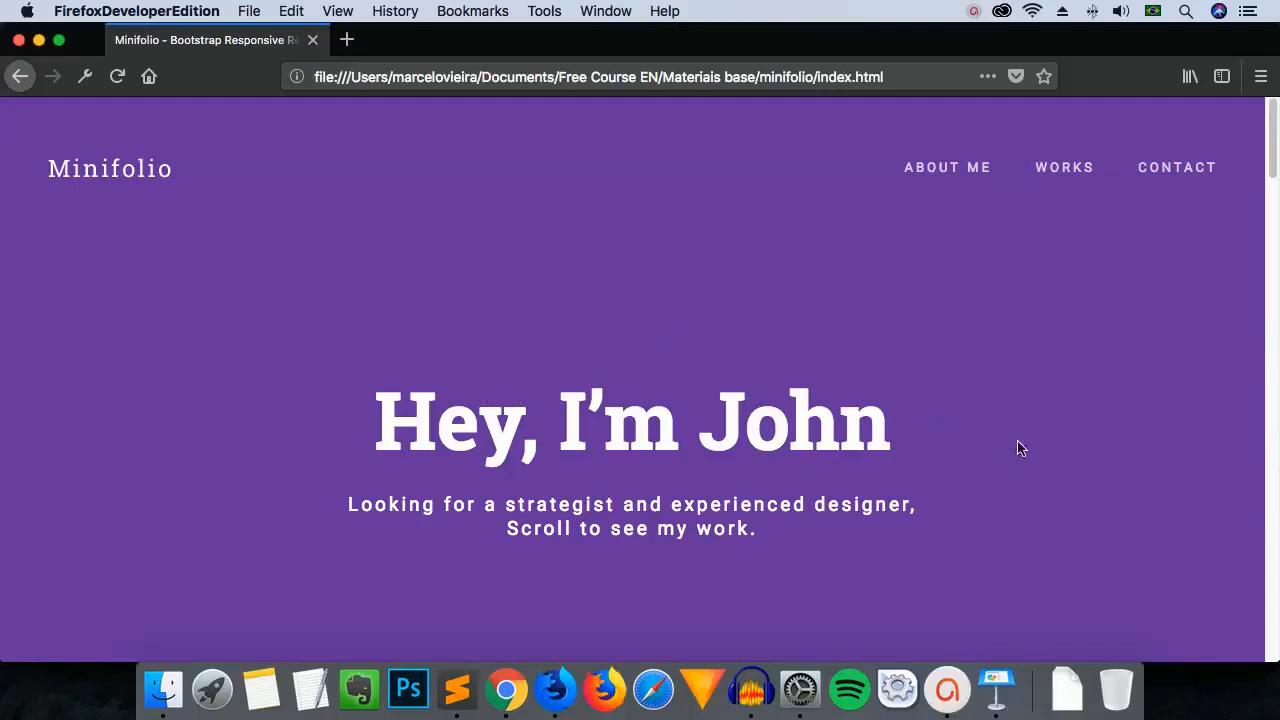
{"action": "mouse_move", "coordinate": [1038, 326]}
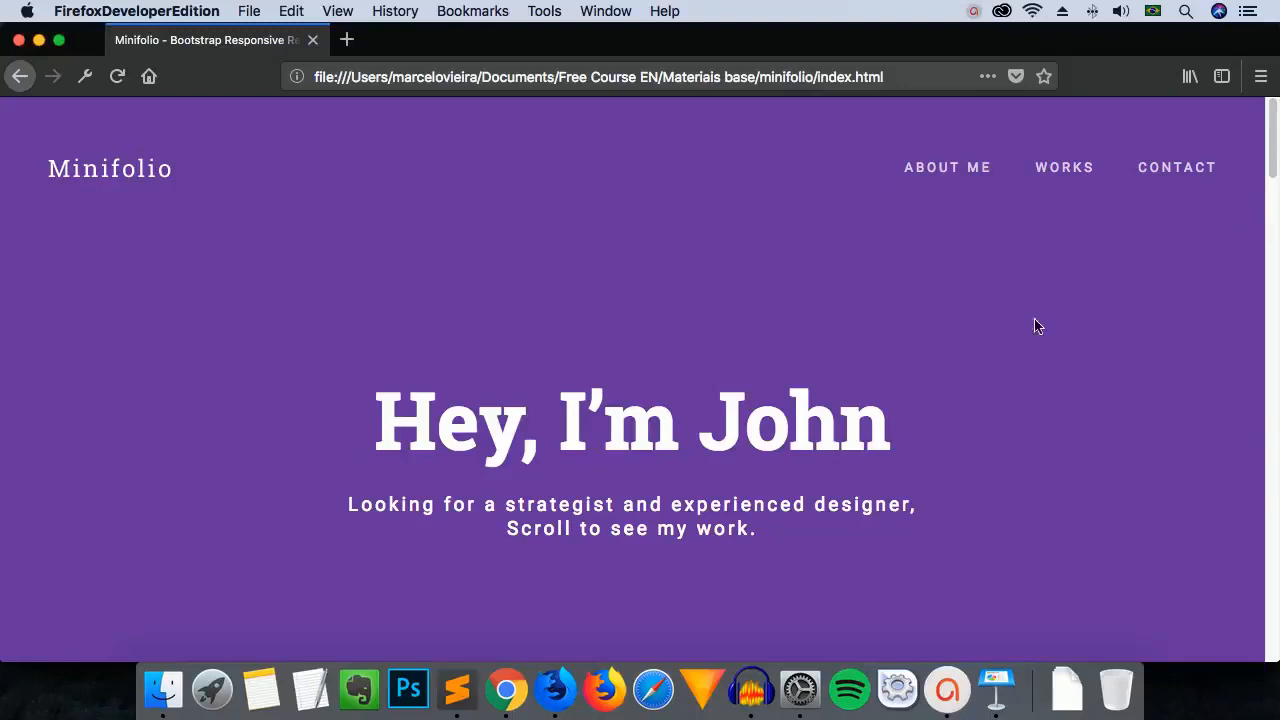
{"action": "mouse_move", "coordinate": [808, 438]}
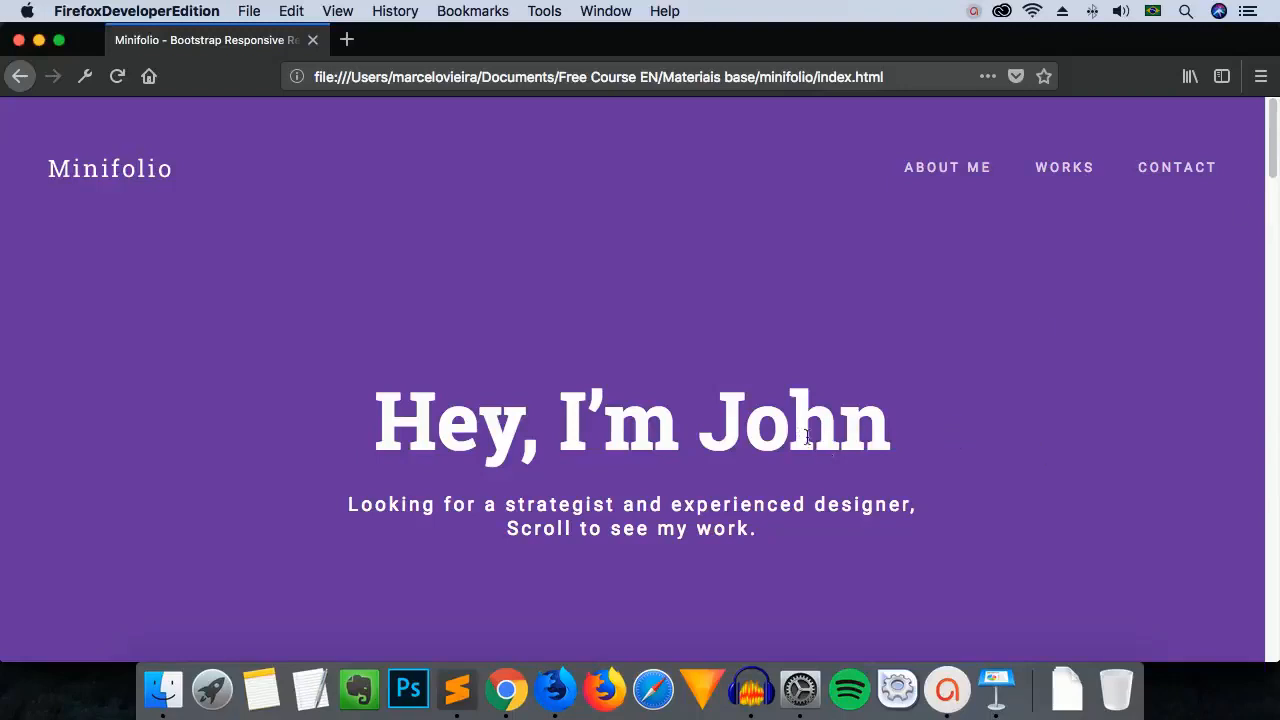
{"action": "mouse_move", "coordinate": [790, 450]}
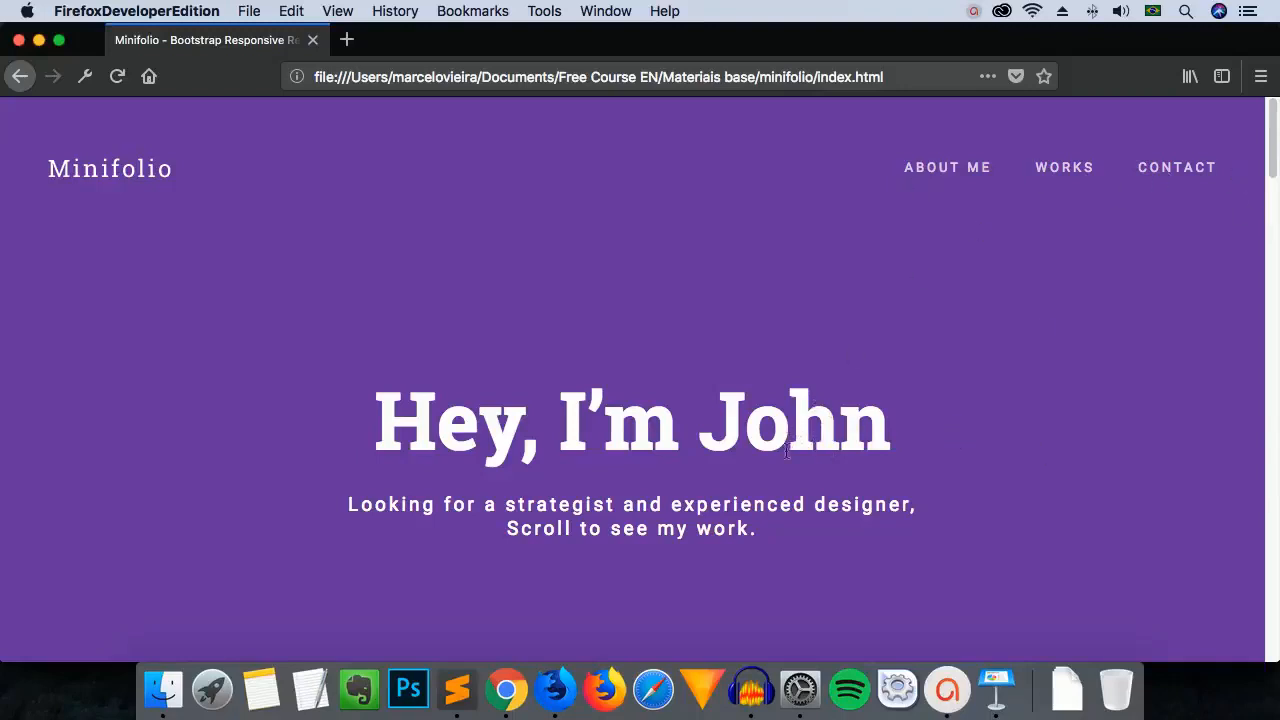
{"action": "mouse_move", "coordinate": [918, 461]}
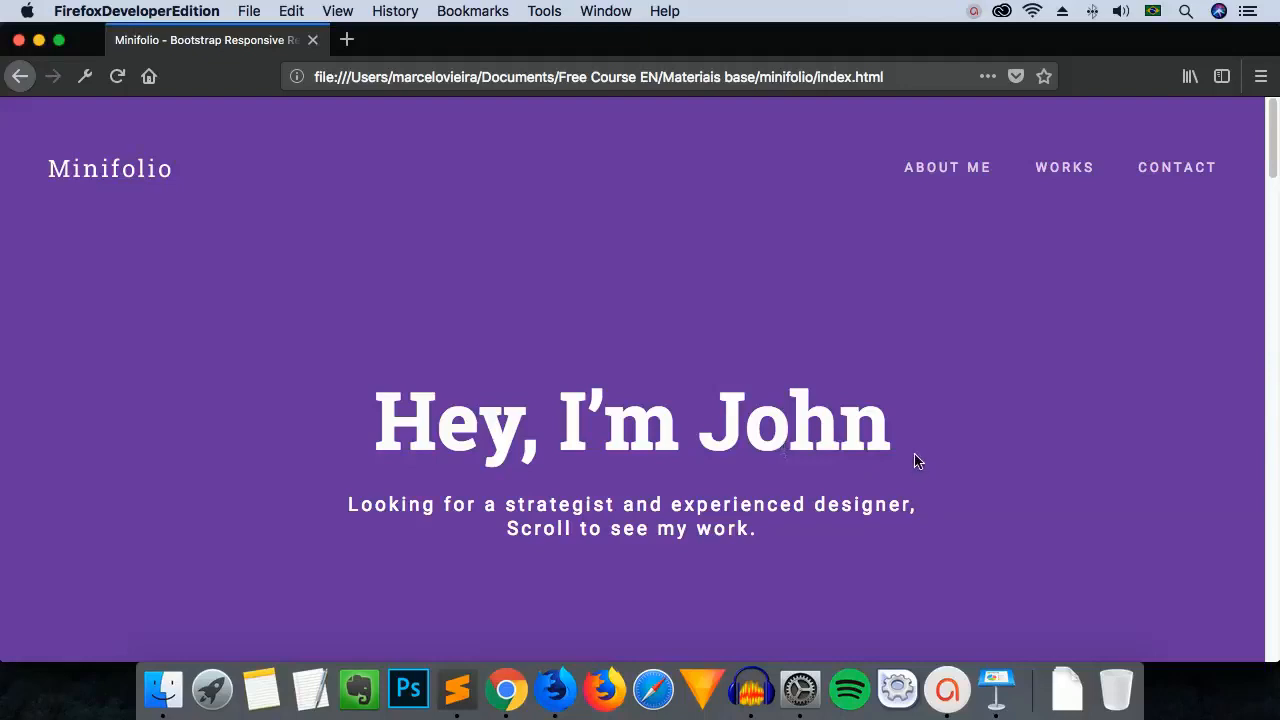
{"action": "mouse_move", "coordinate": [905, 454]}
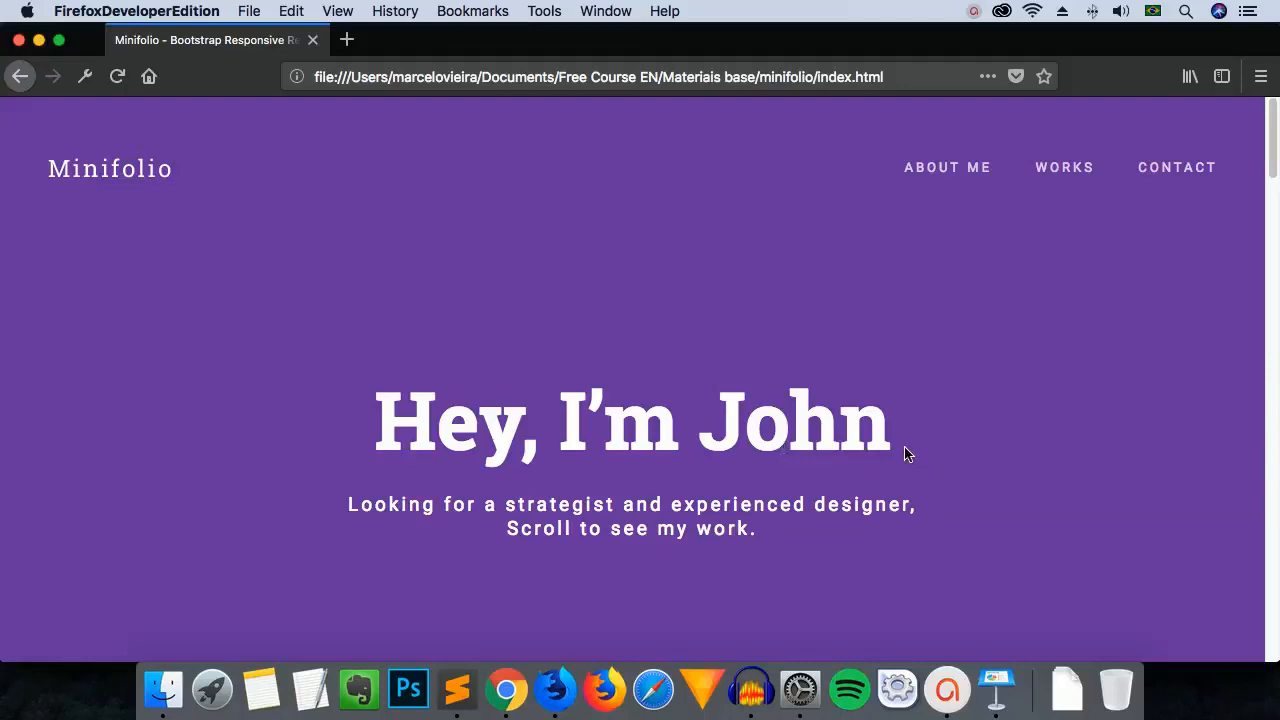
{"action": "mouse_move", "coordinate": [1128, 350]}
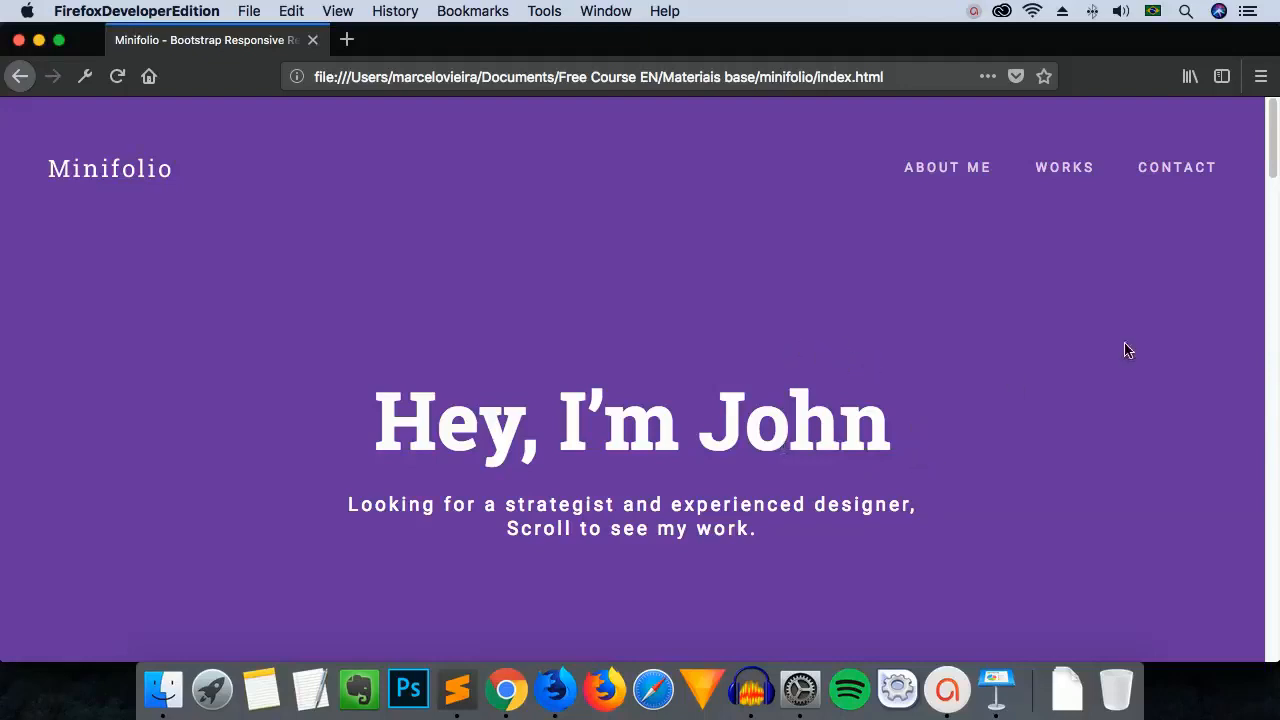
{"action": "mouse_move", "coordinate": [1032, 308]}
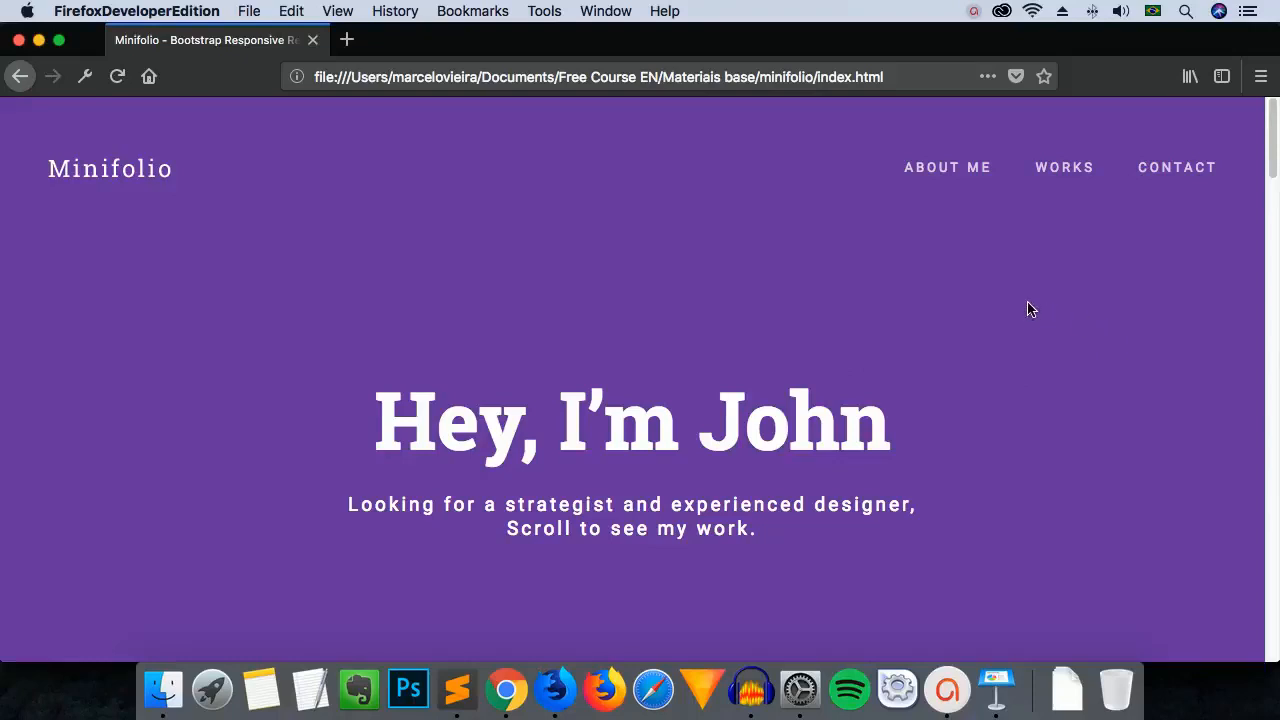
{"action": "mouse_move", "coordinate": [1057, 405]}
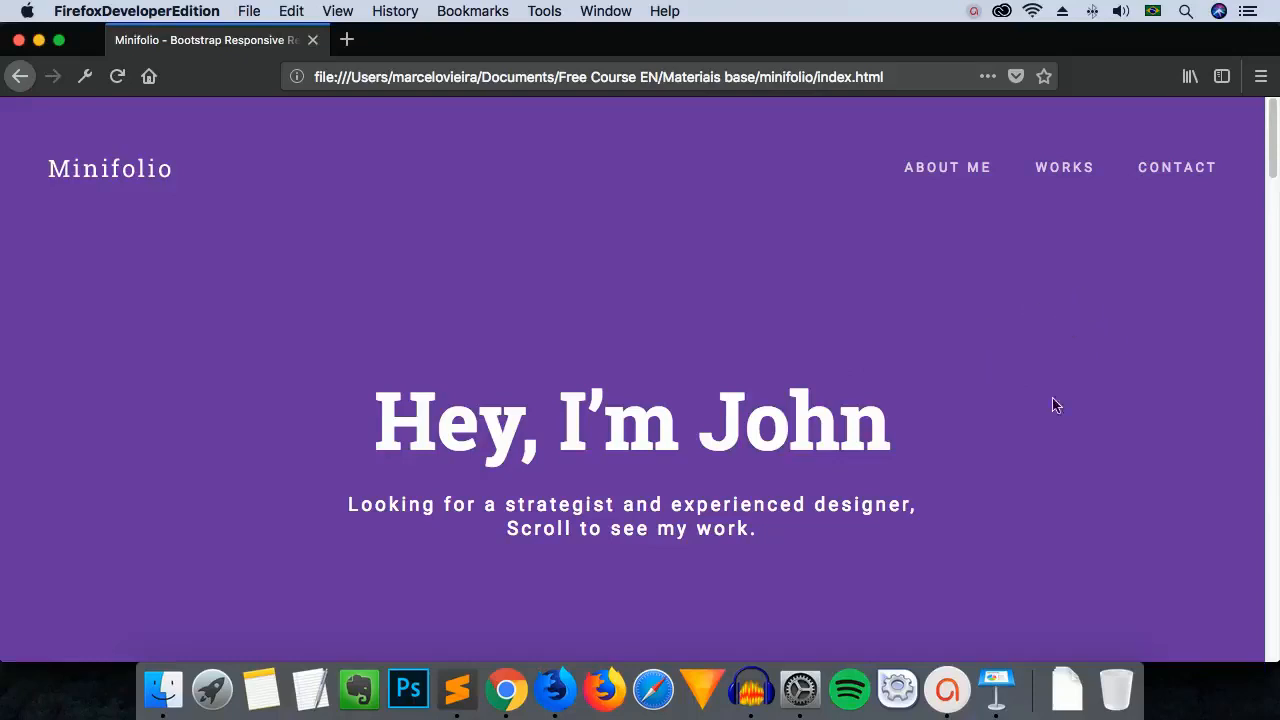
{"action": "mouse_move", "coordinate": [1060, 346]}
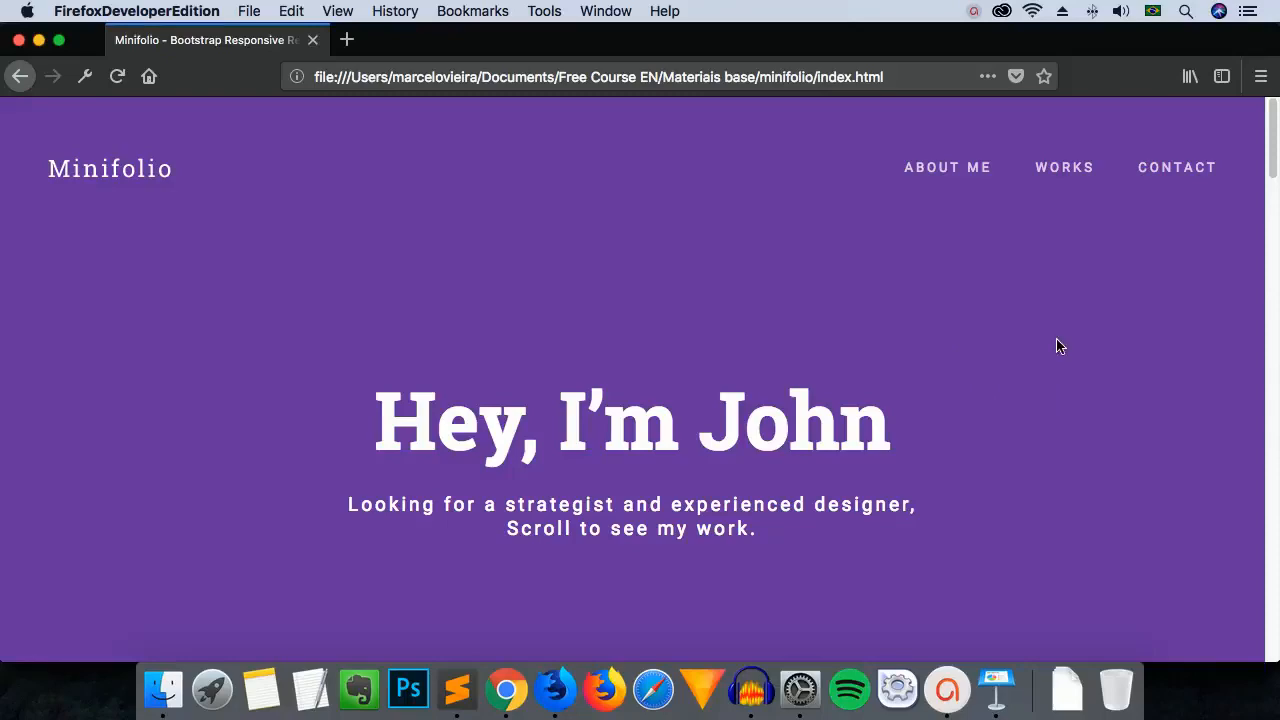
Jump to the works grid, then to the Johnathan Doe about-me section.
{"action": "left_click", "coordinate": [1064, 167]}
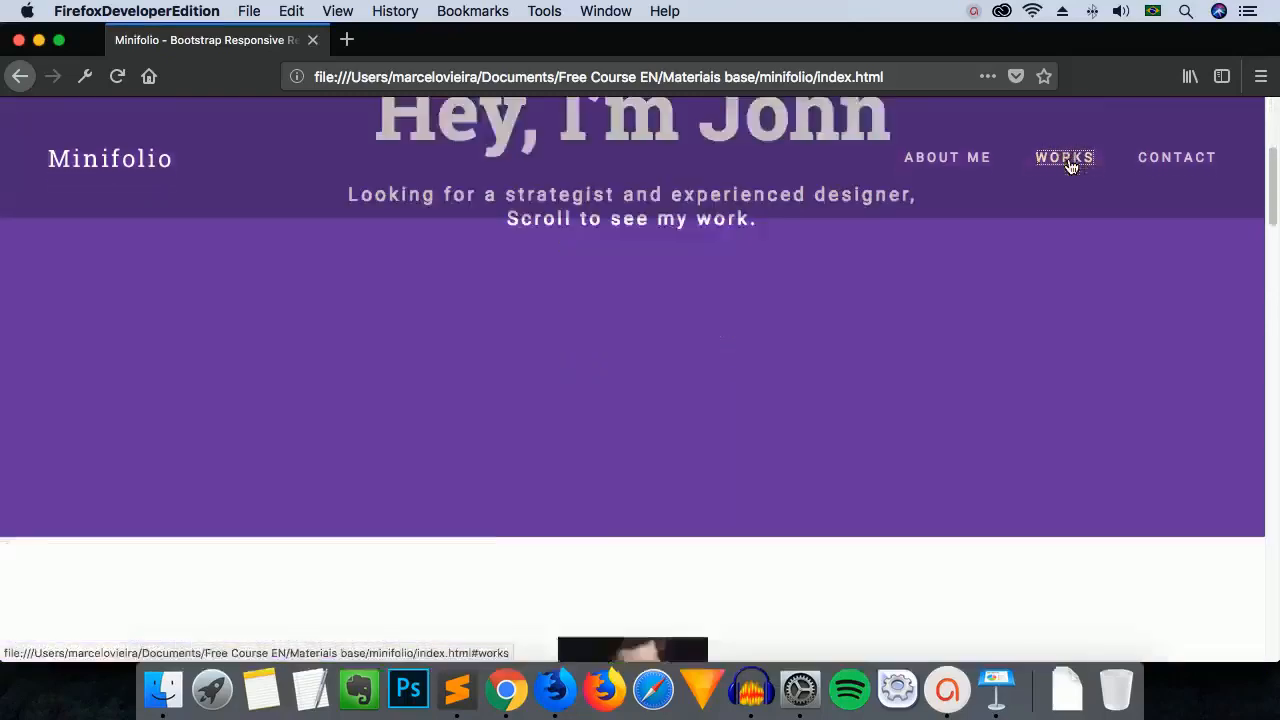
{"action": "left_click", "coordinate": [1064, 157]}
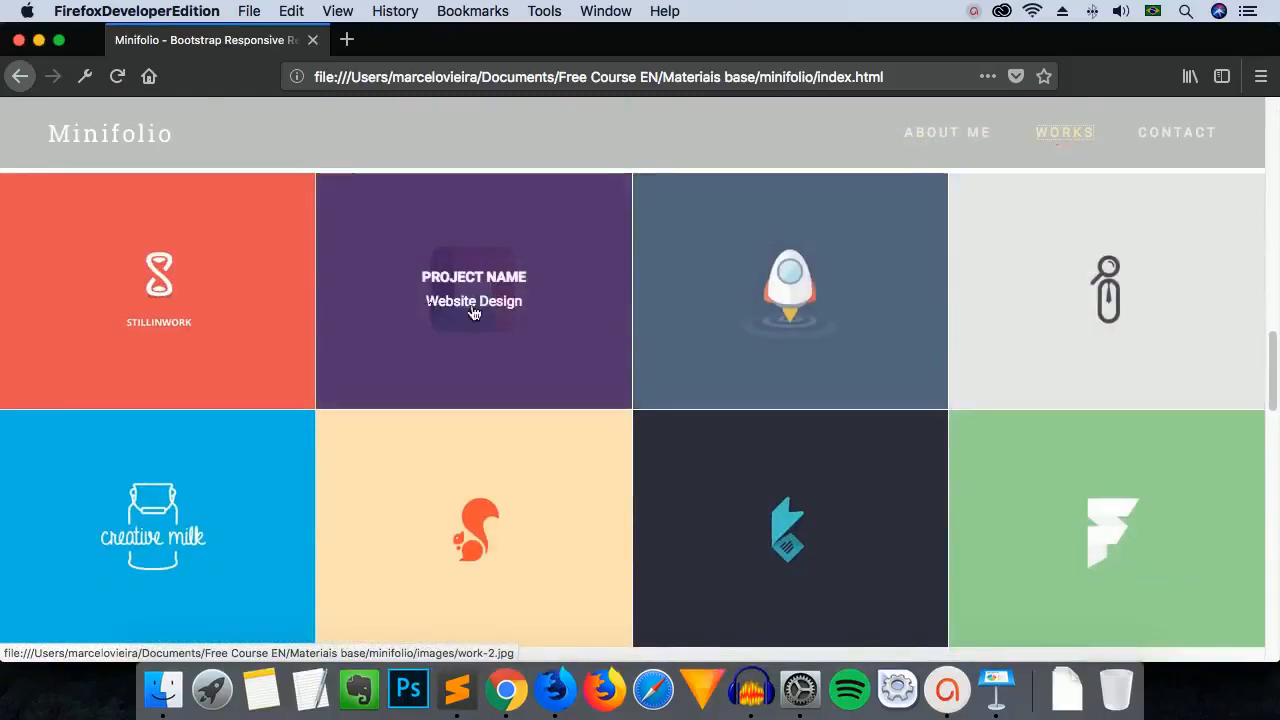
{"action": "mouse_move", "coordinate": [906, 331]}
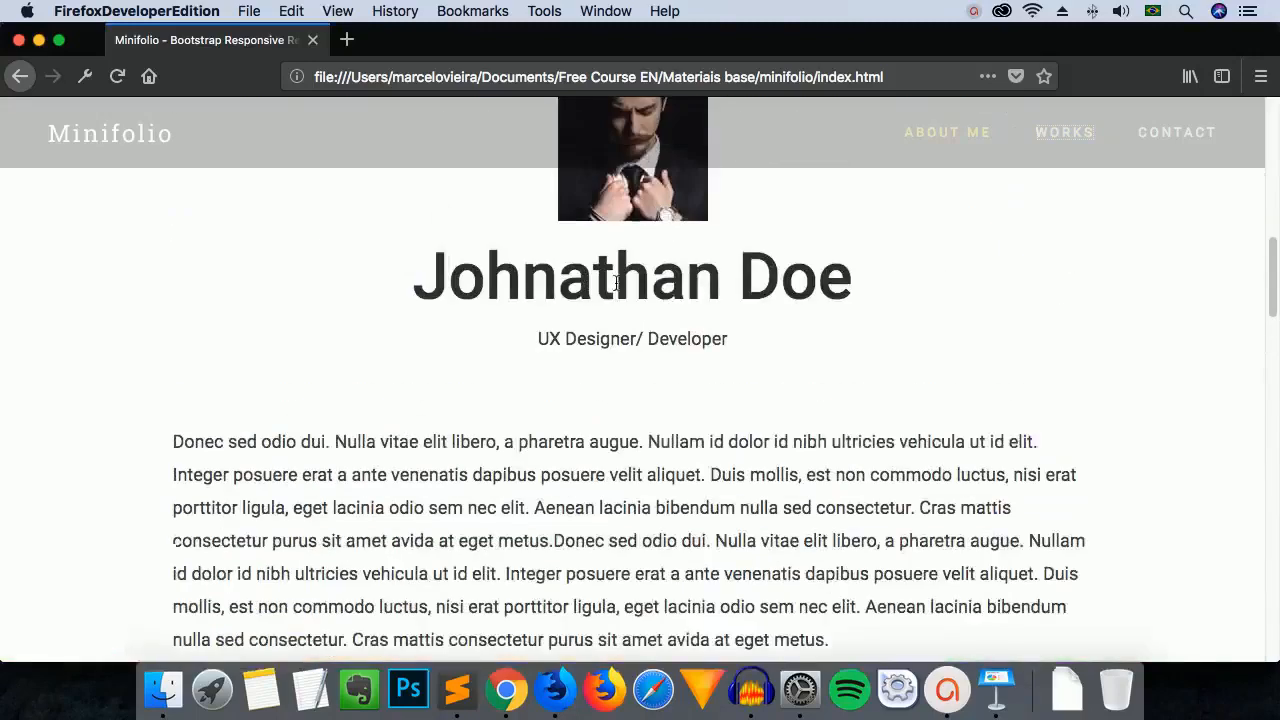
{"action": "scroll", "scroll_direction": "up", "scroll_amount": 3}
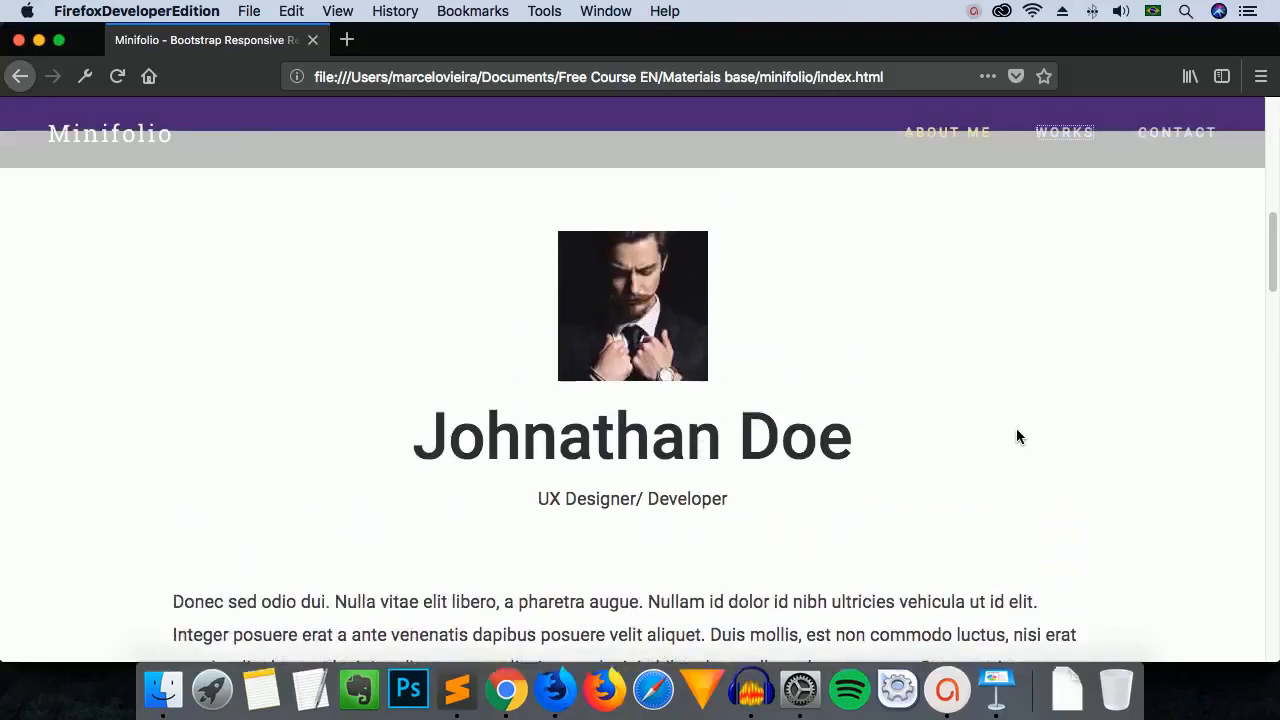
{"action": "mouse_move", "coordinate": [940, 455]}
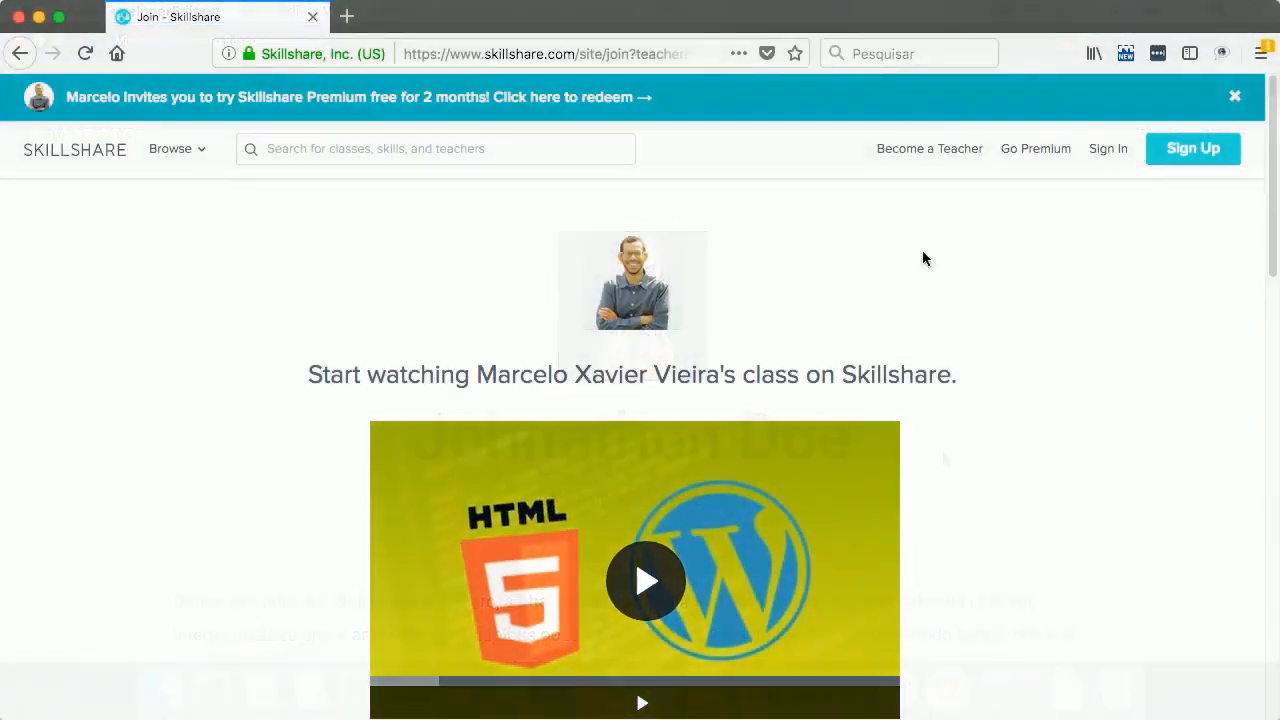
{"action": "left_click", "coordinate": [1235, 96]}
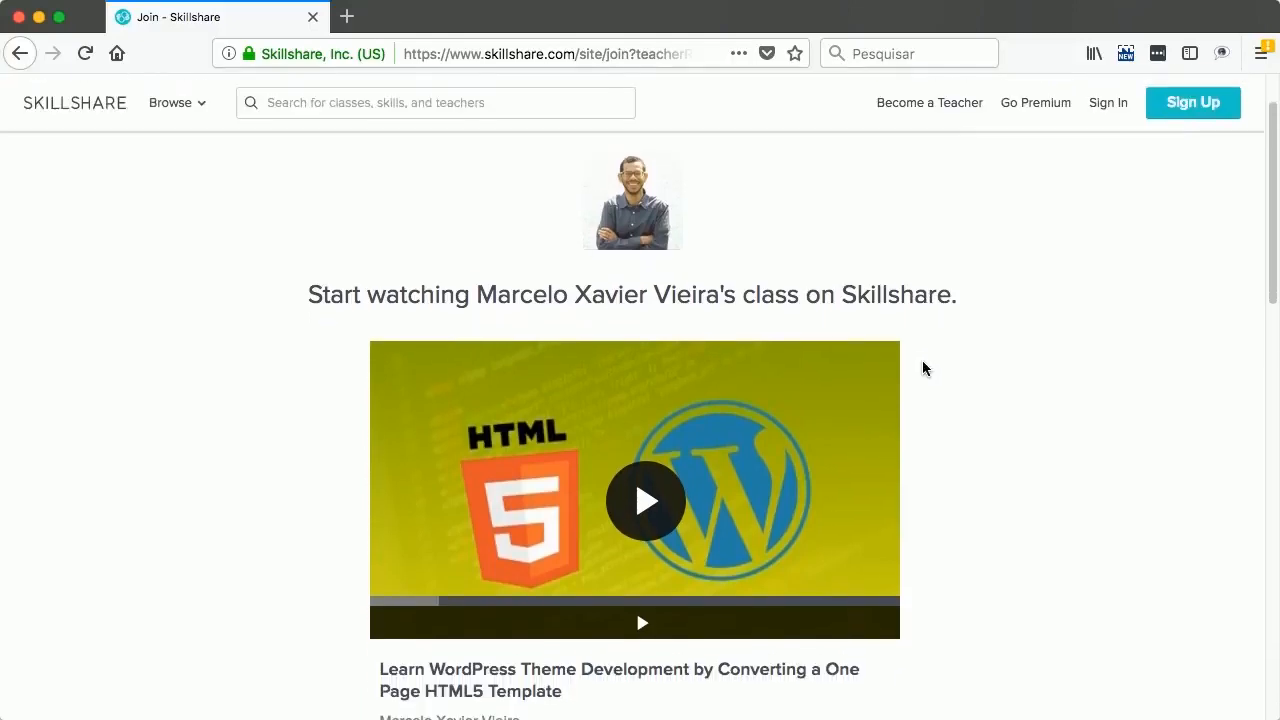
{"action": "scroll", "scroll_direction": "down", "scroll_amount": 3}
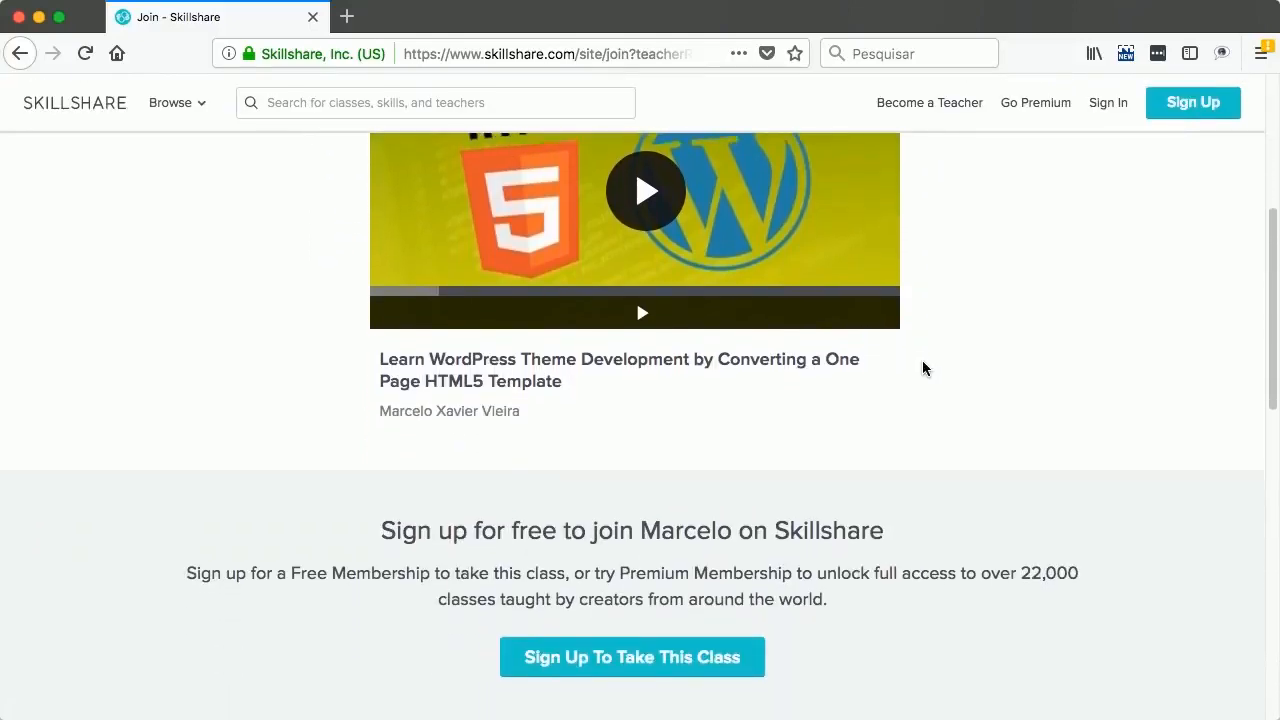
{"action": "scroll", "scroll_direction": "down", "scroll_amount": 3}
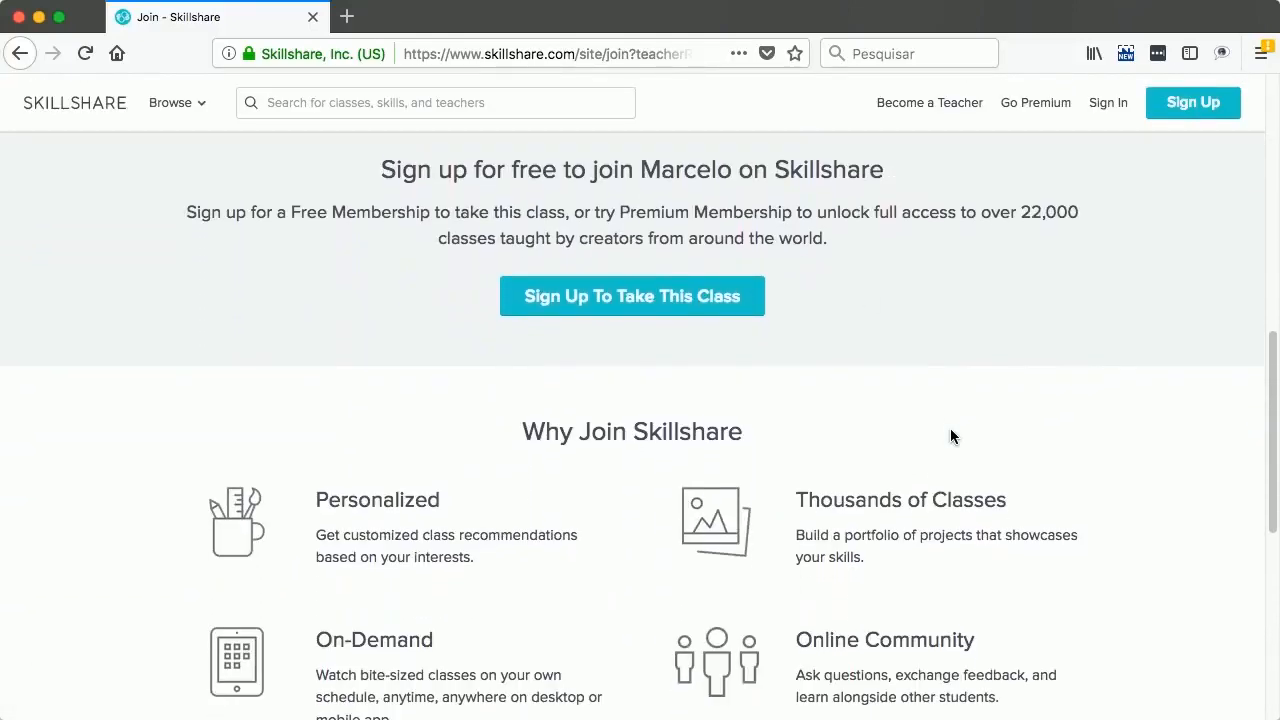
{"action": "scroll", "scroll_direction": "up", "scroll_amount": 3}
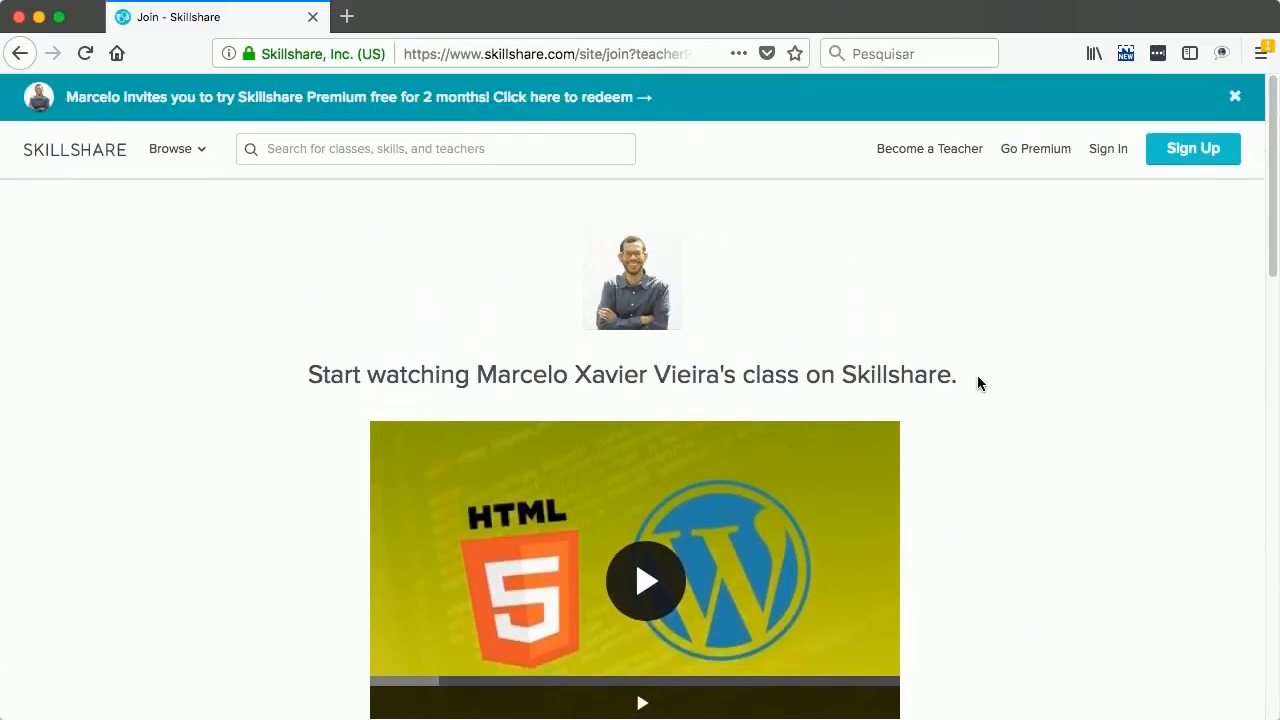
{"action": "mouse_move", "coordinate": [985, 420]}
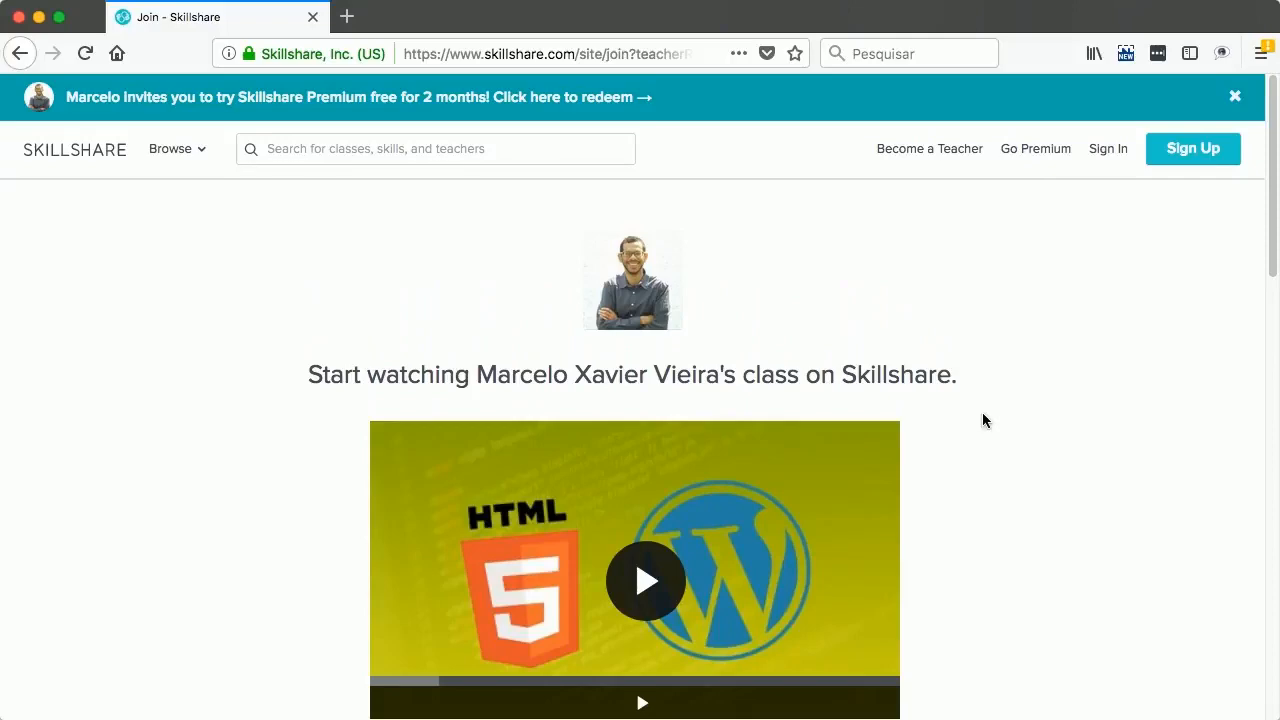
{"action": "scroll", "scroll_direction": "down", "scroll_amount": 3}
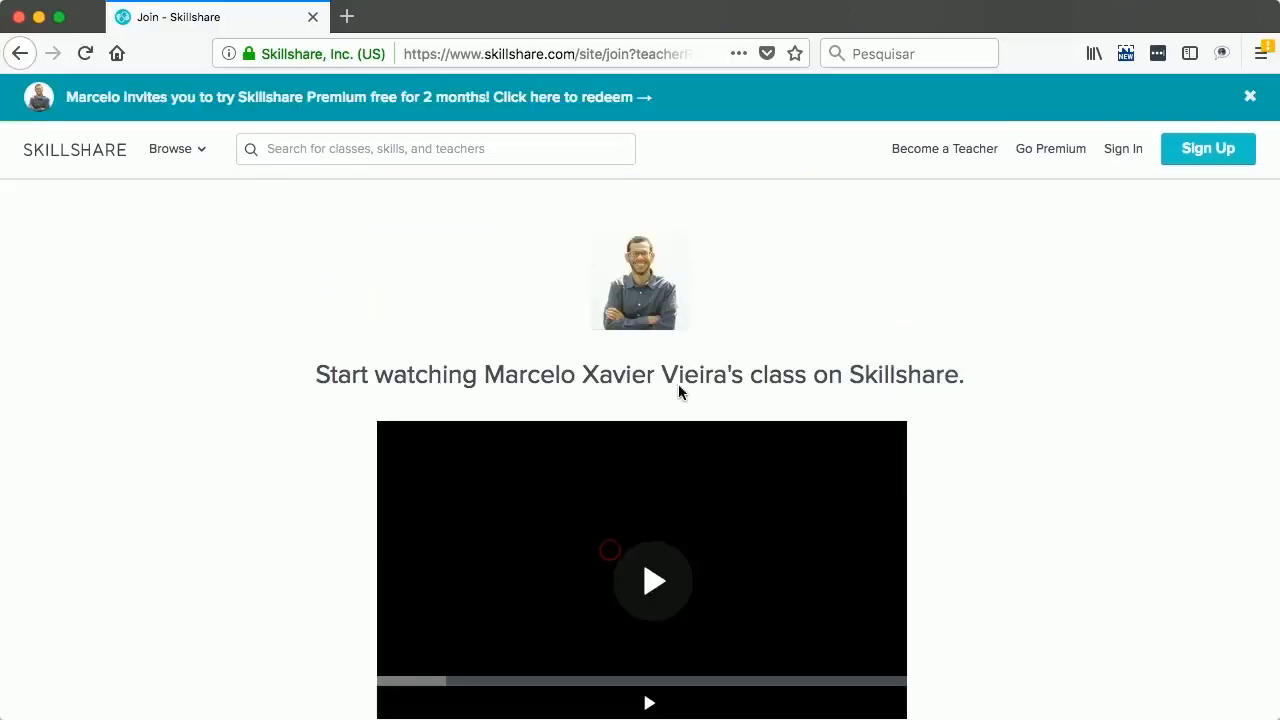
{"action": "left_click", "coordinate": [653, 581]}
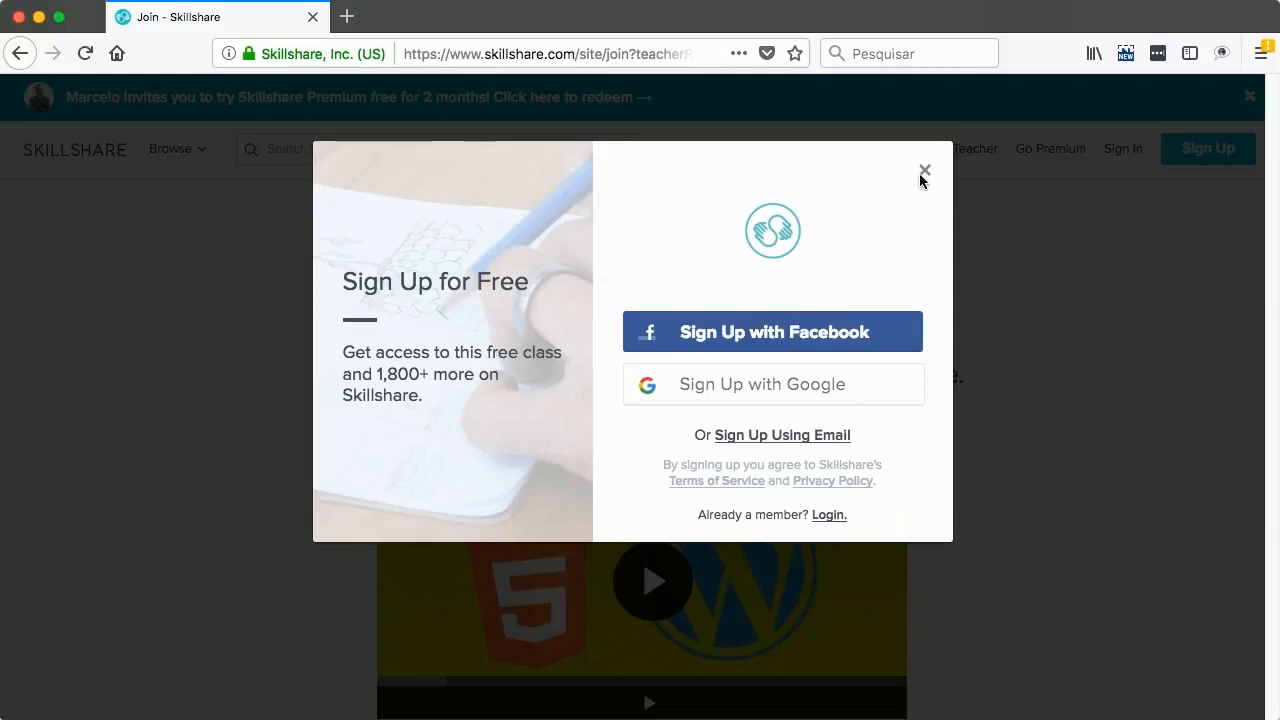
{"action": "mouse_move", "coordinate": [912, 174]}
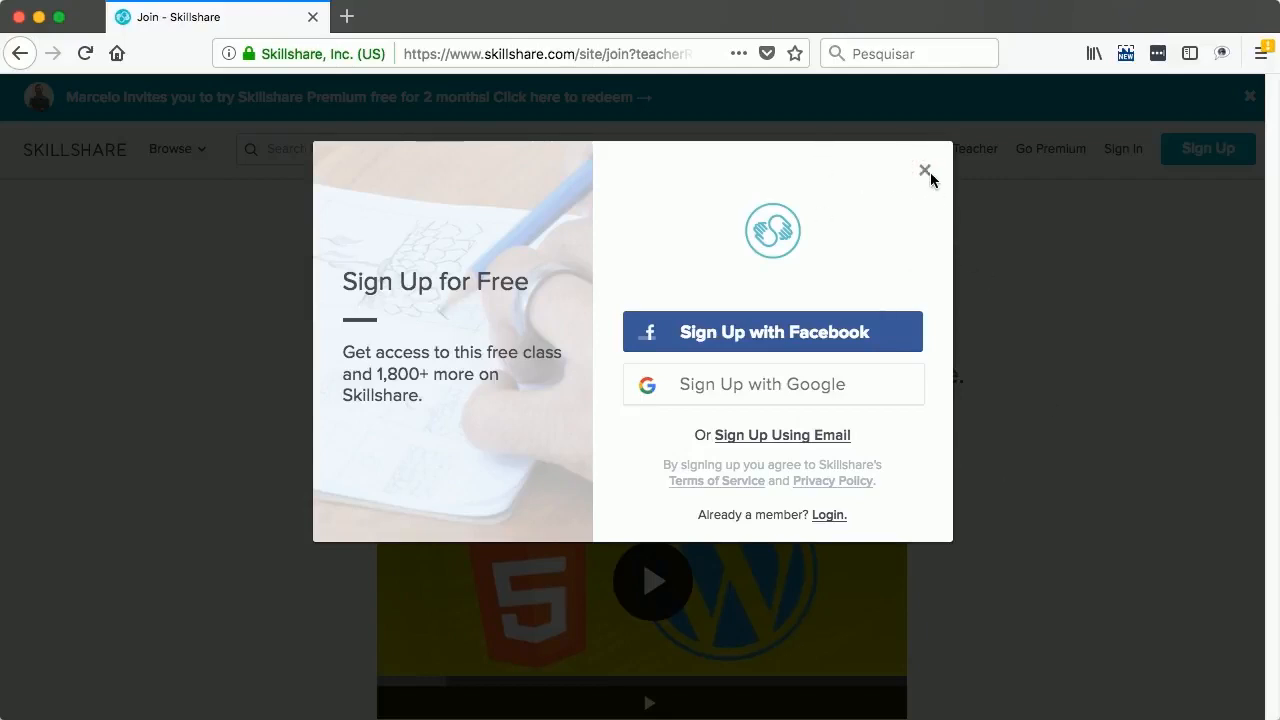
{"action": "left_click", "coordinate": [924, 170]}
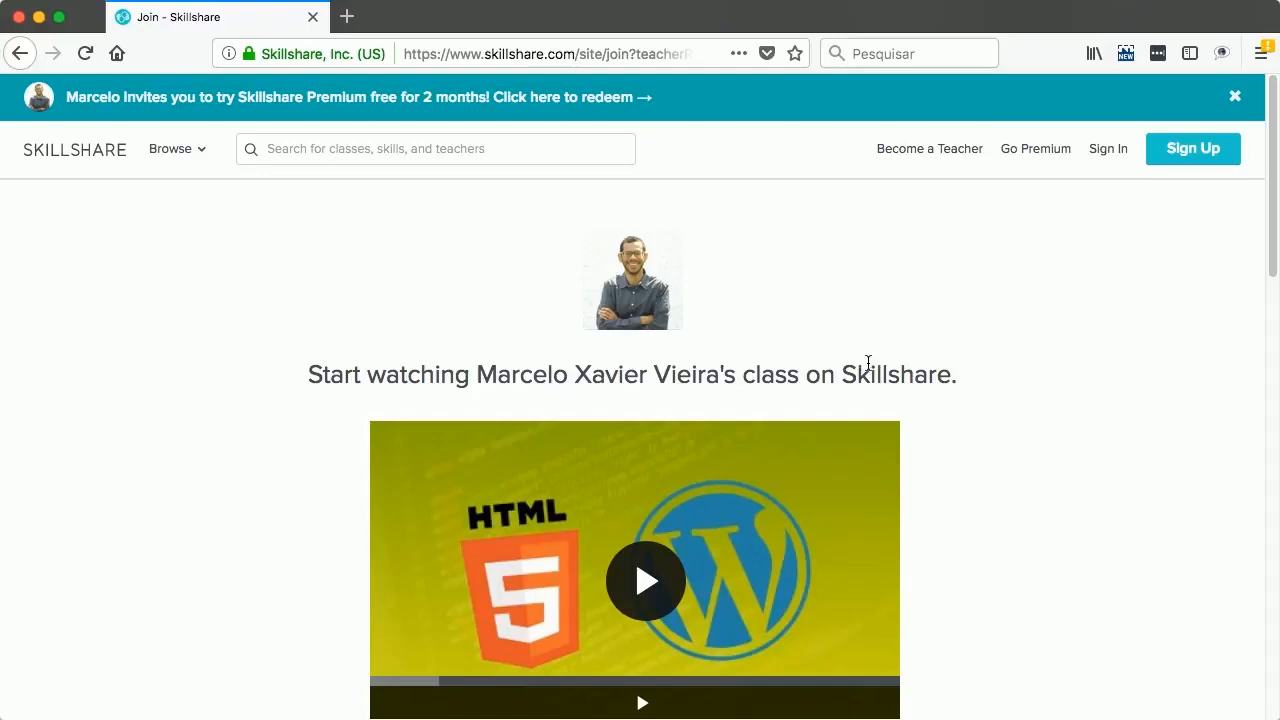
{"action": "mouse_move", "coordinate": [668, 263]}
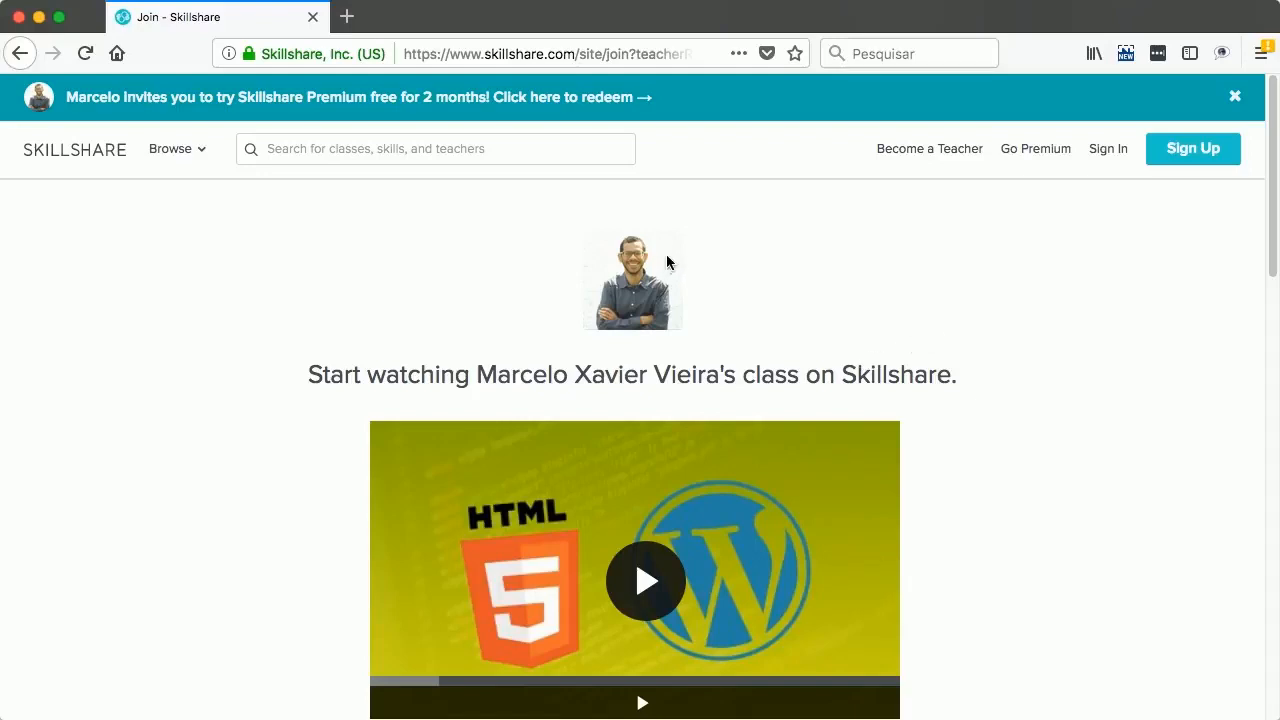
{"action": "mouse_move", "coordinate": [441, 99]}
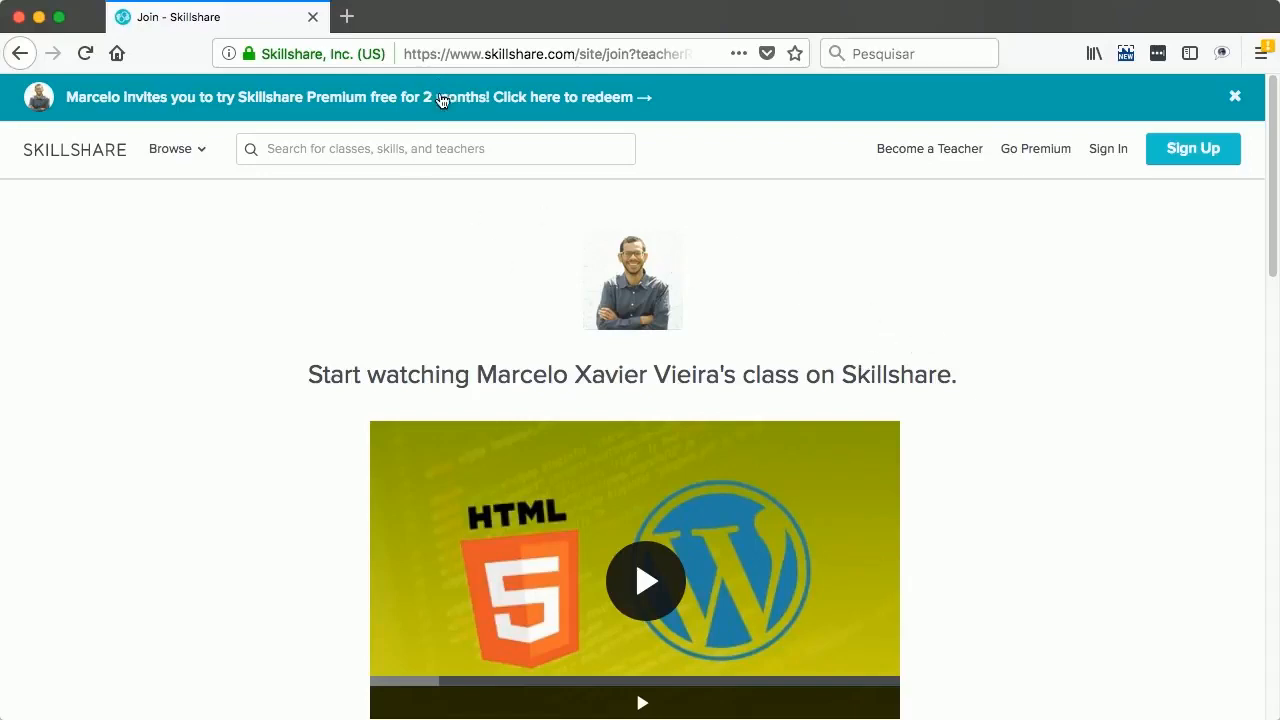
{"action": "mouse_move", "coordinate": [573, 112]}
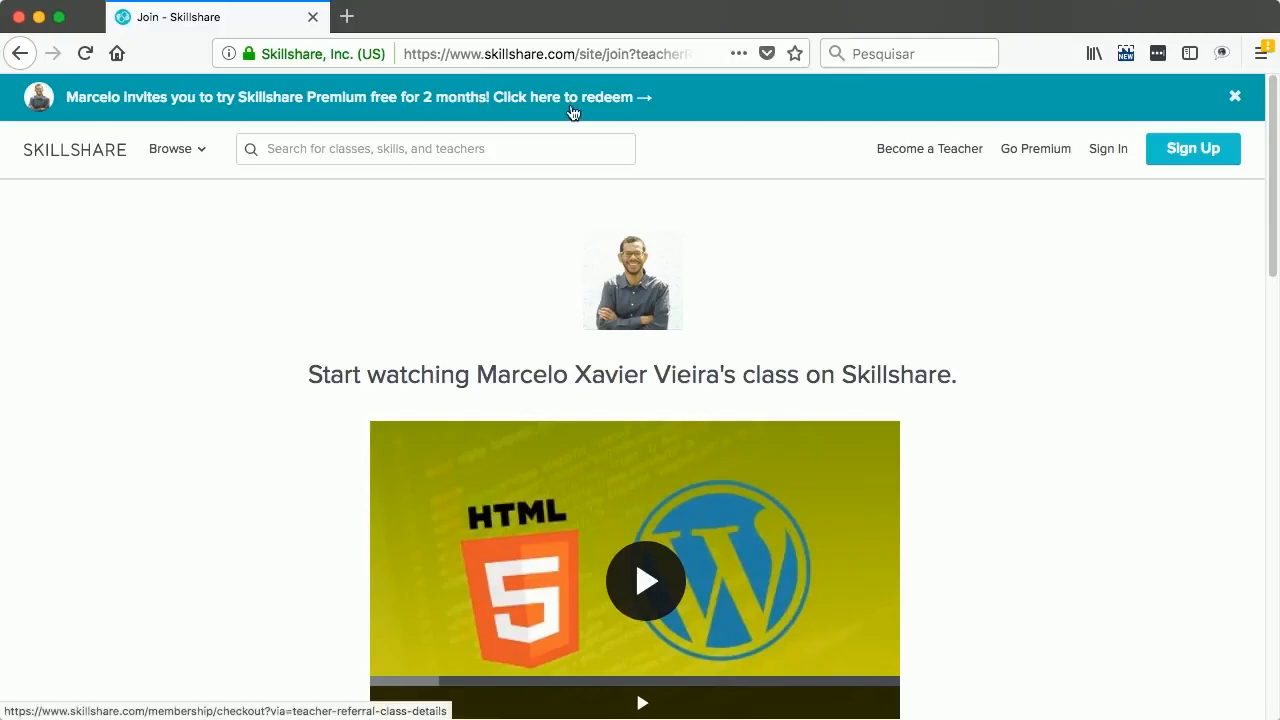
{"action": "mouse_move", "coordinate": [423, 112]}
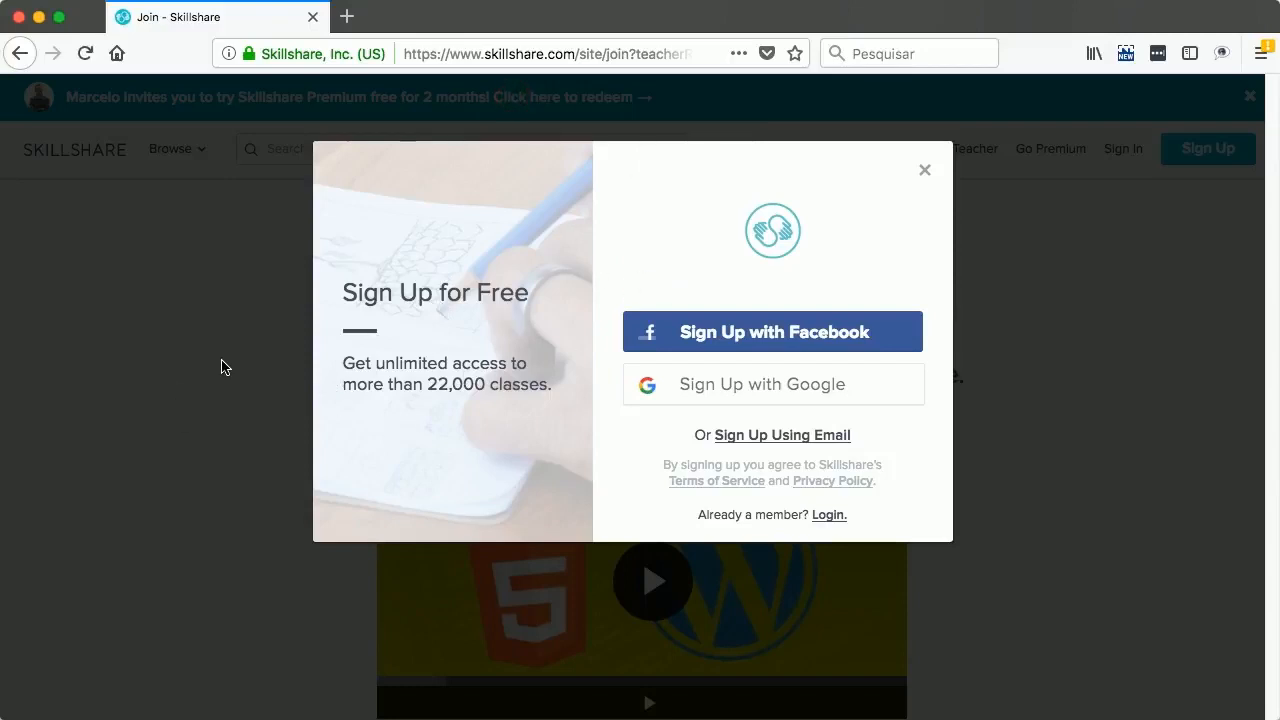
{"action": "mouse_move", "coordinate": [583, 457]}
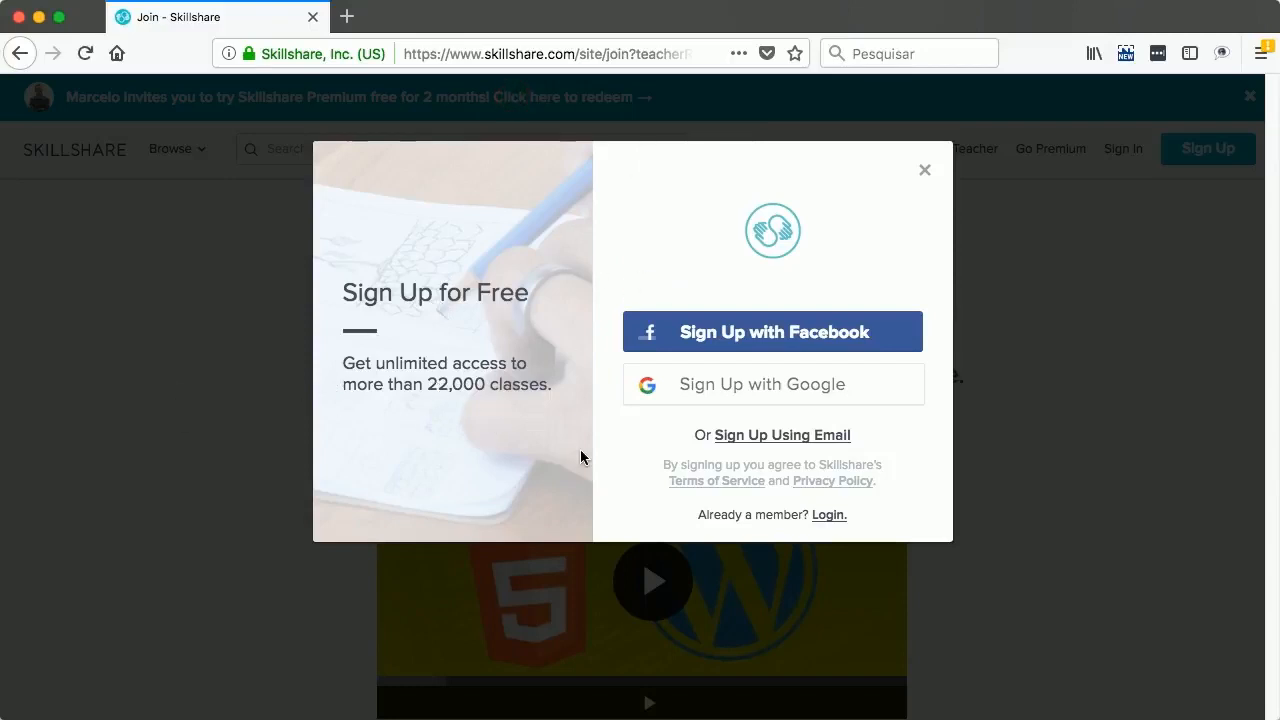
{"action": "mouse_move", "coordinate": [605, 406]}
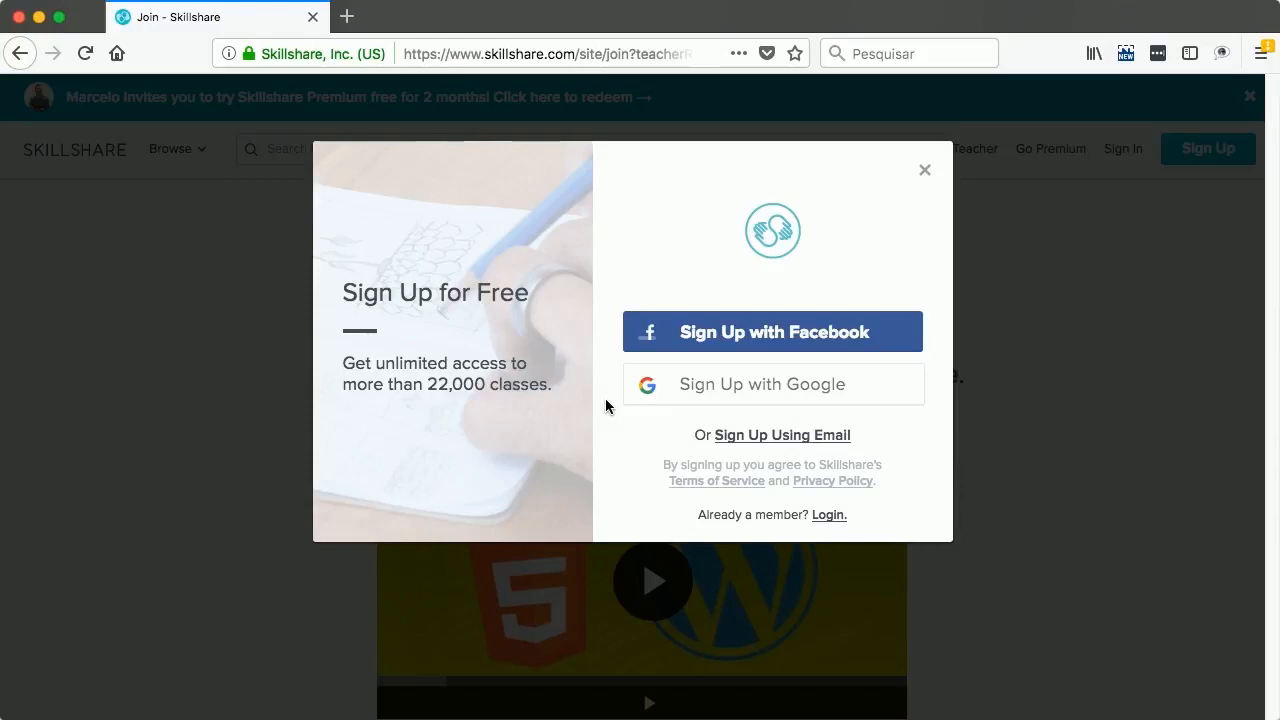
{"action": "mouse_move", "coordinate": [968, 236]}
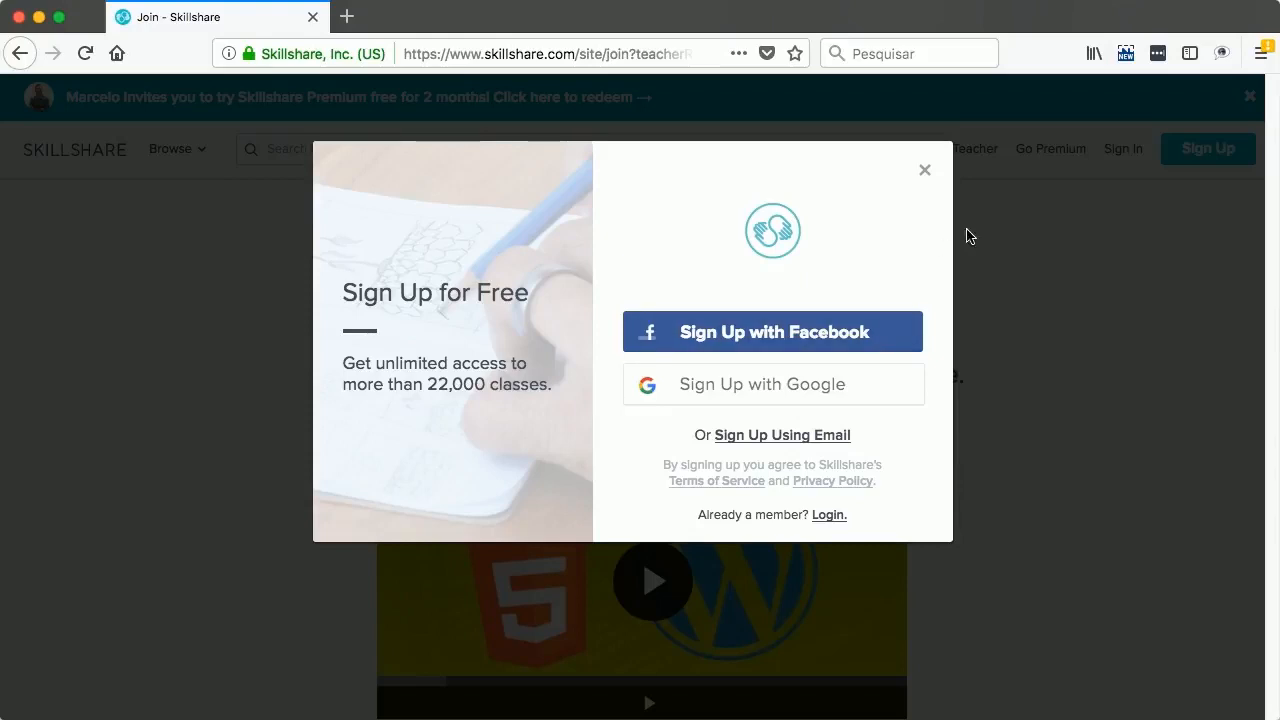
{"action": "left_click", "coordinate": [924, 170]}
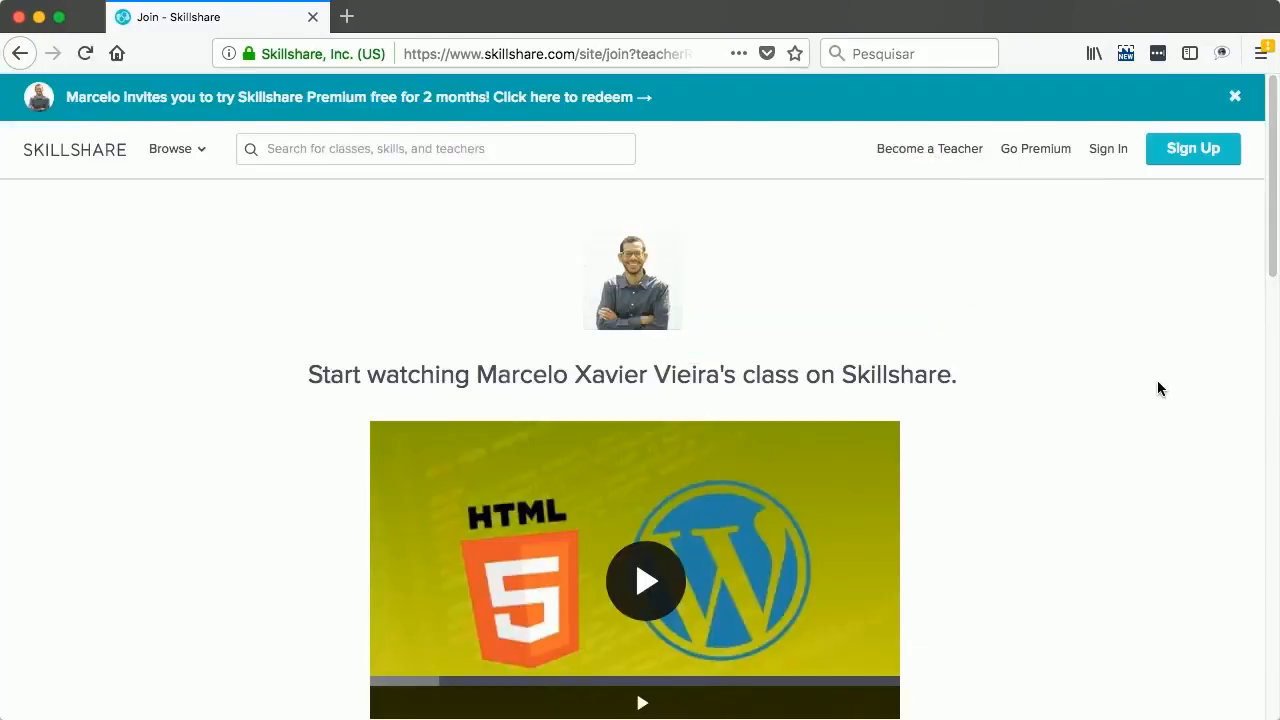
{"action": "mouse_move", "coordinate": [1047, 397]}
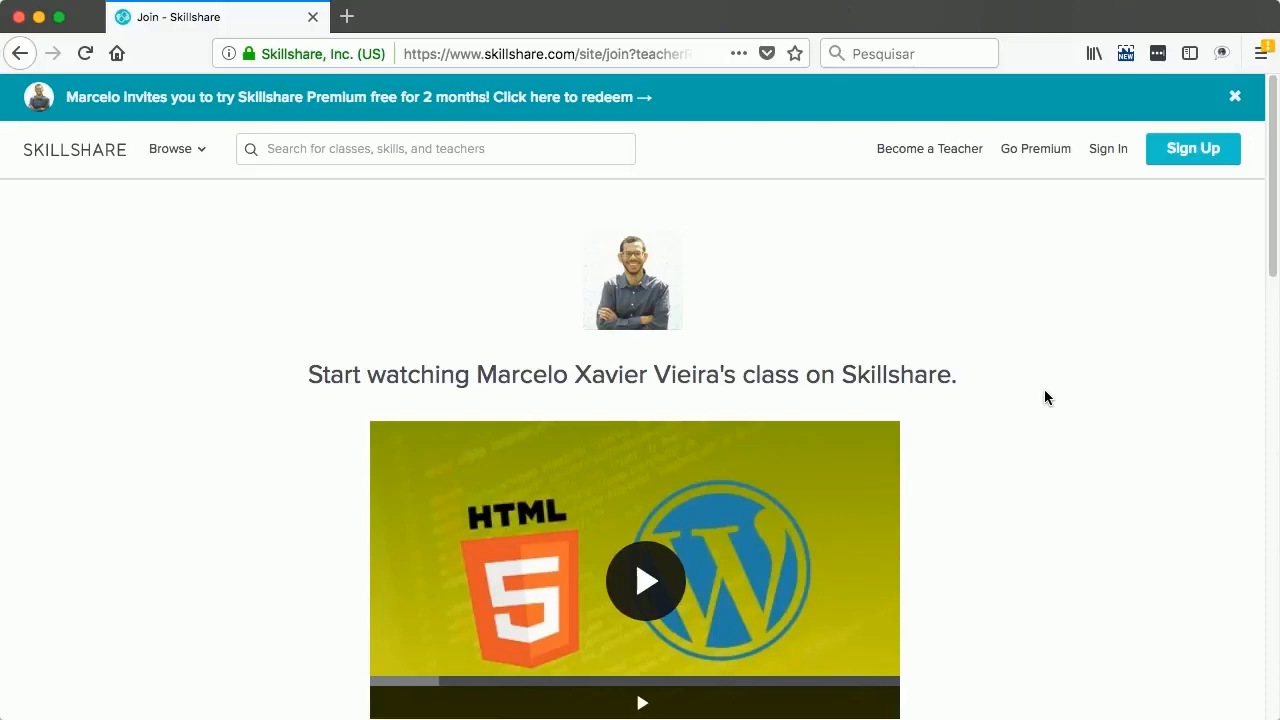